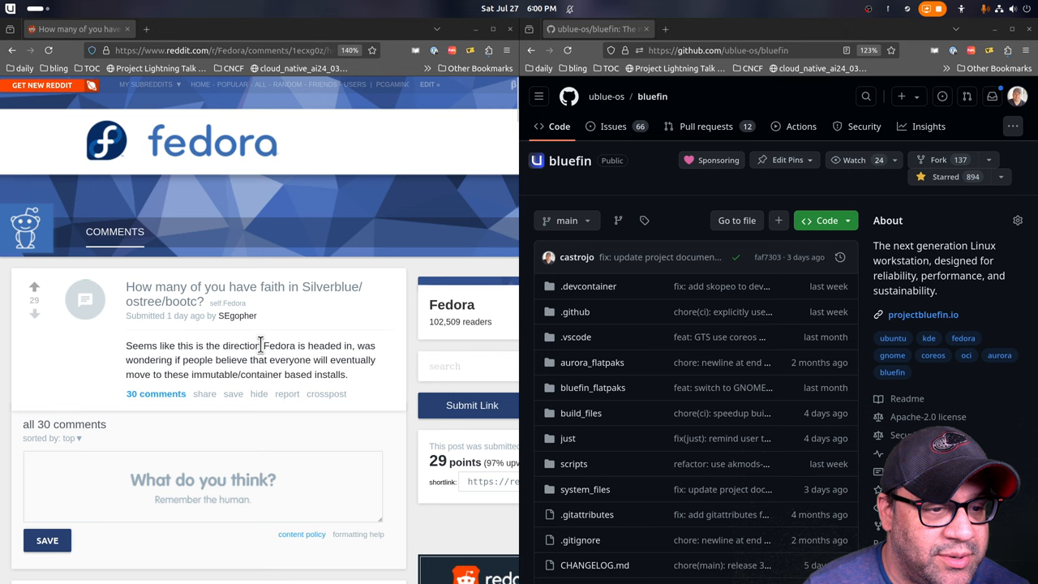
mouse_move(369, 315)
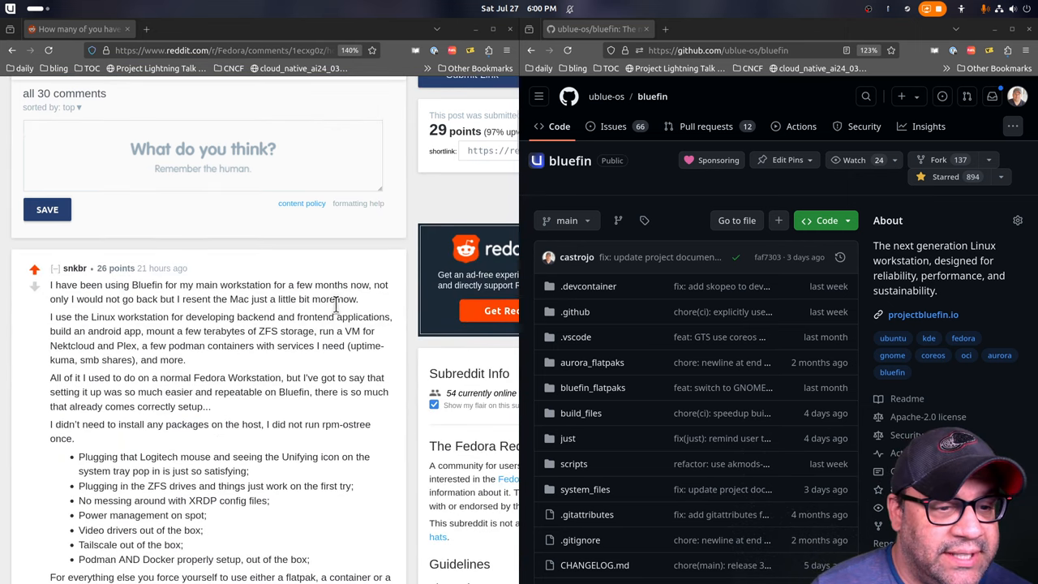
Read down the r/fedora thread to the comment about running Bluefin as a main workstation
scroll("down", 3)
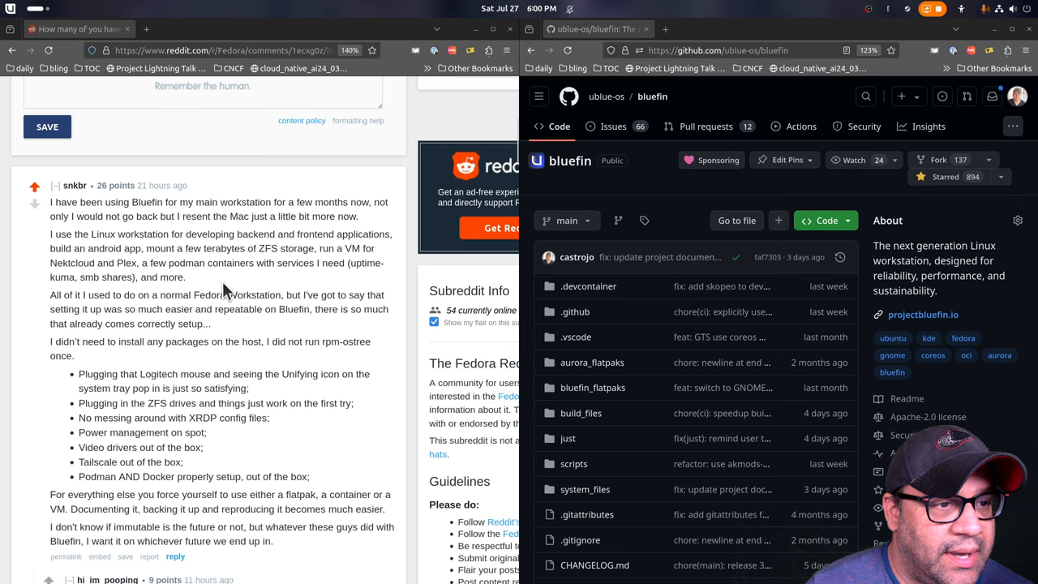
scroll("down", 3)
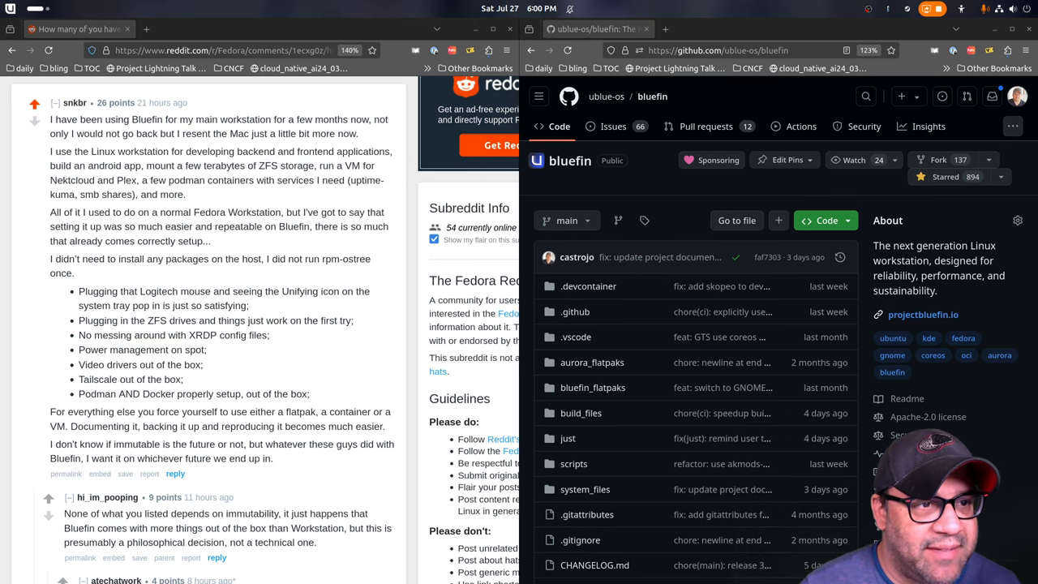
type("docs.google.com/")
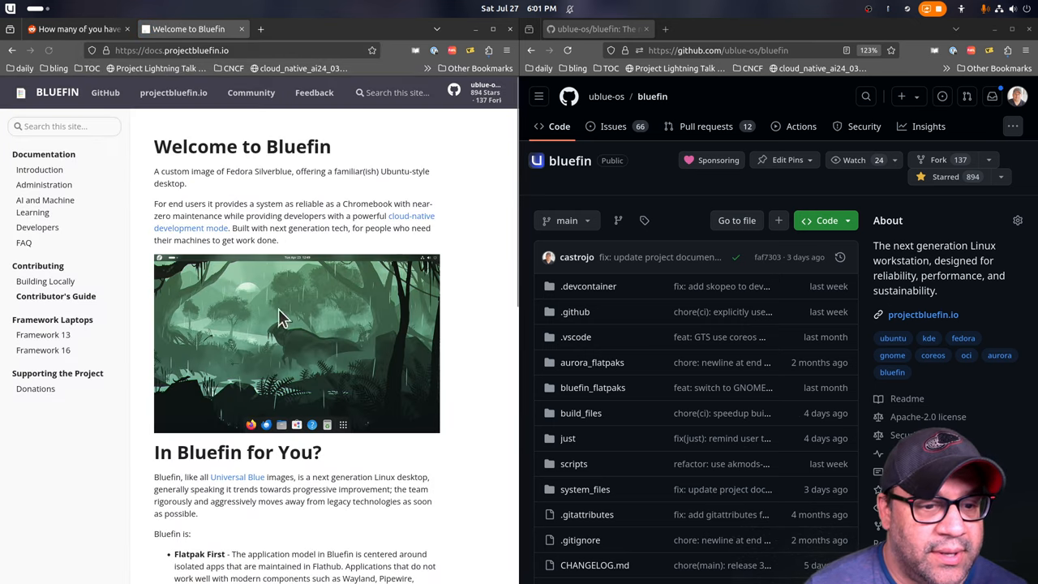
Read the Welcome to Bluefin page down to the 'Is Bluefin for You?' section
scroll("down", 3)
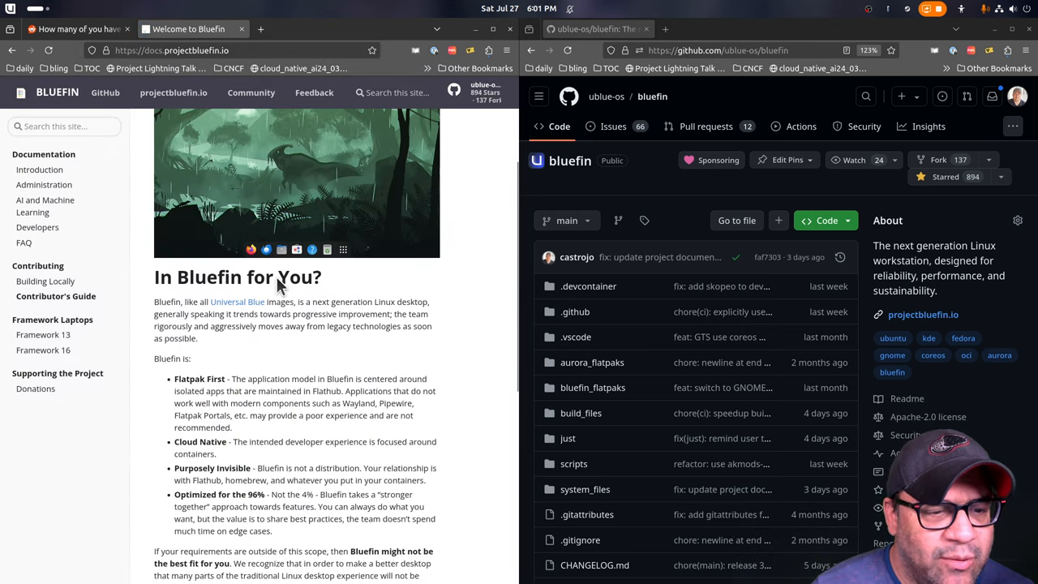
scroll("down", 3)
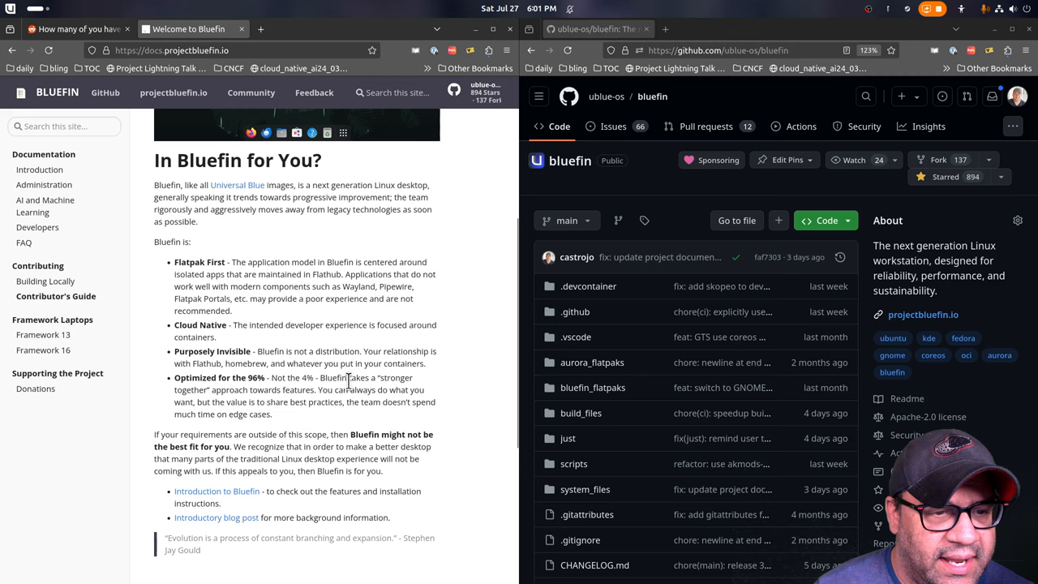
scroll("down", 3)
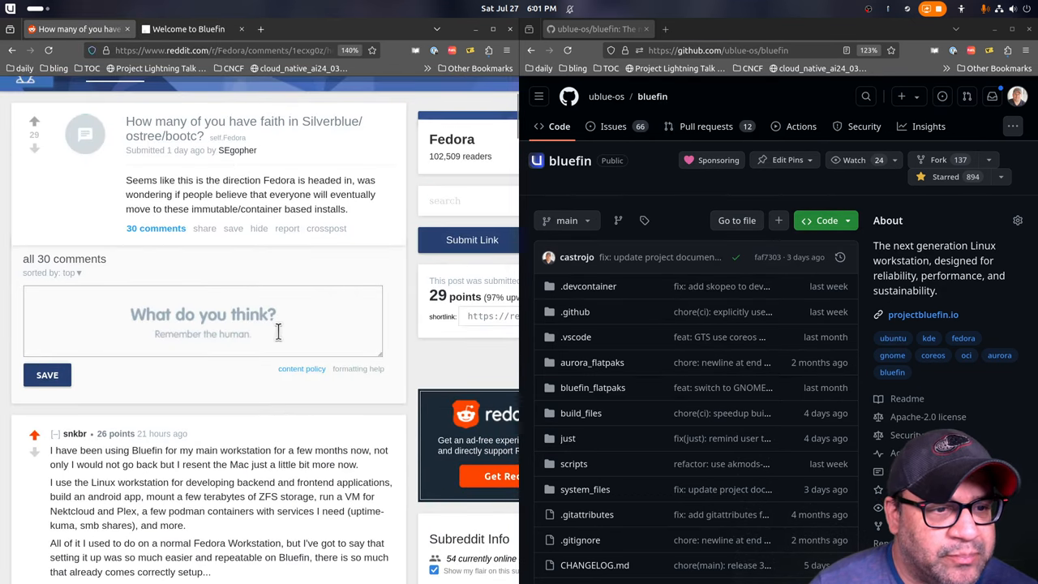
mouse_move(274, 273)
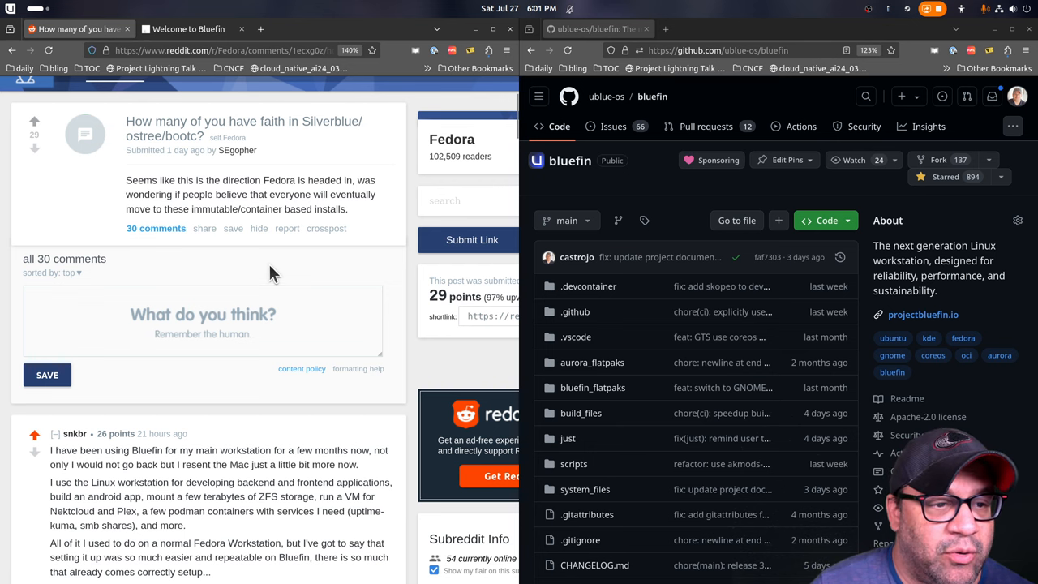
Read through the Bluefin workstation comment and the replies about immutability below it
scroll("down", 3)
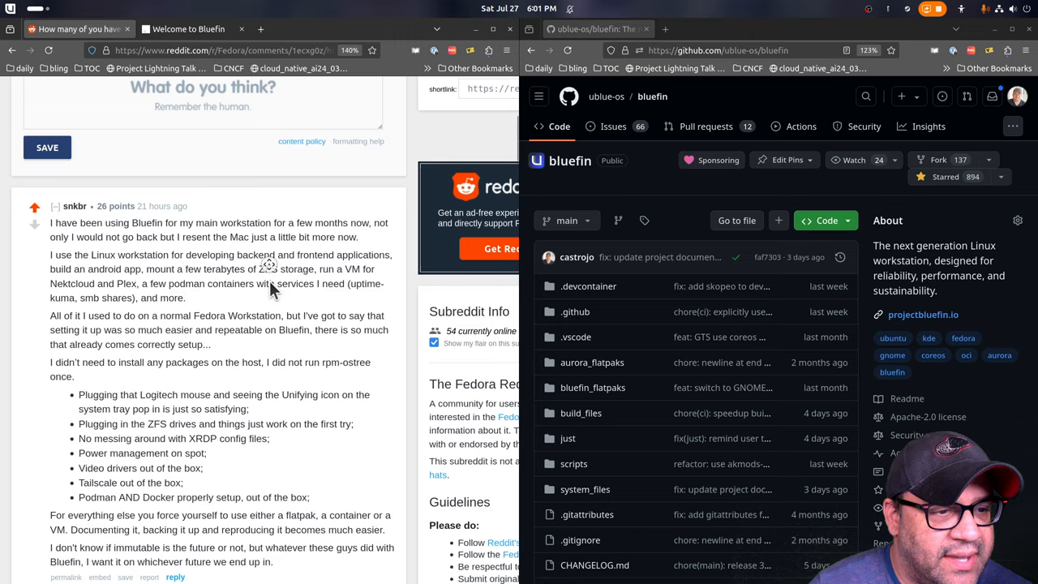
scroll("down", 3)
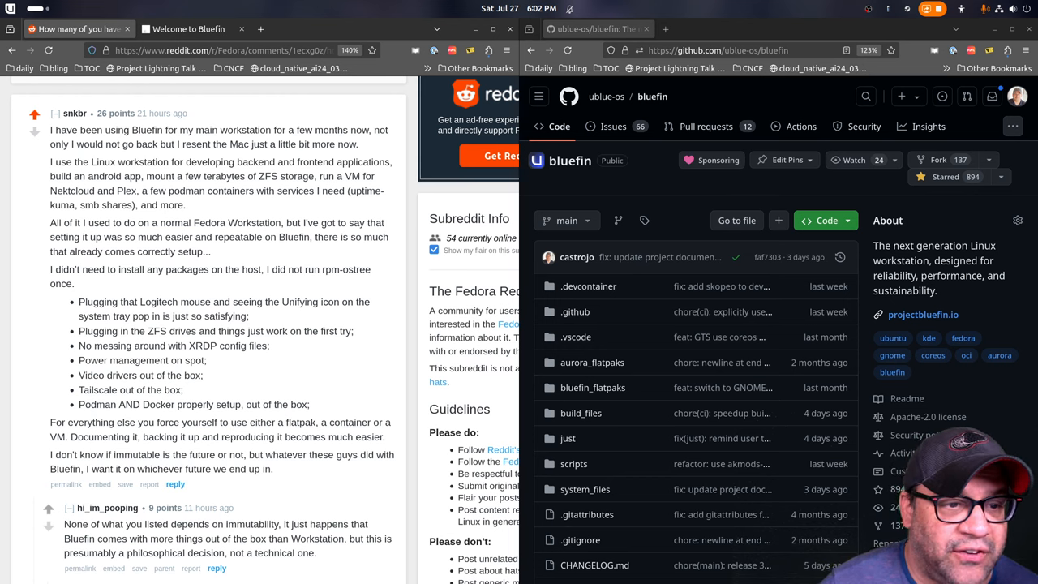
mouse_move(96, 194)
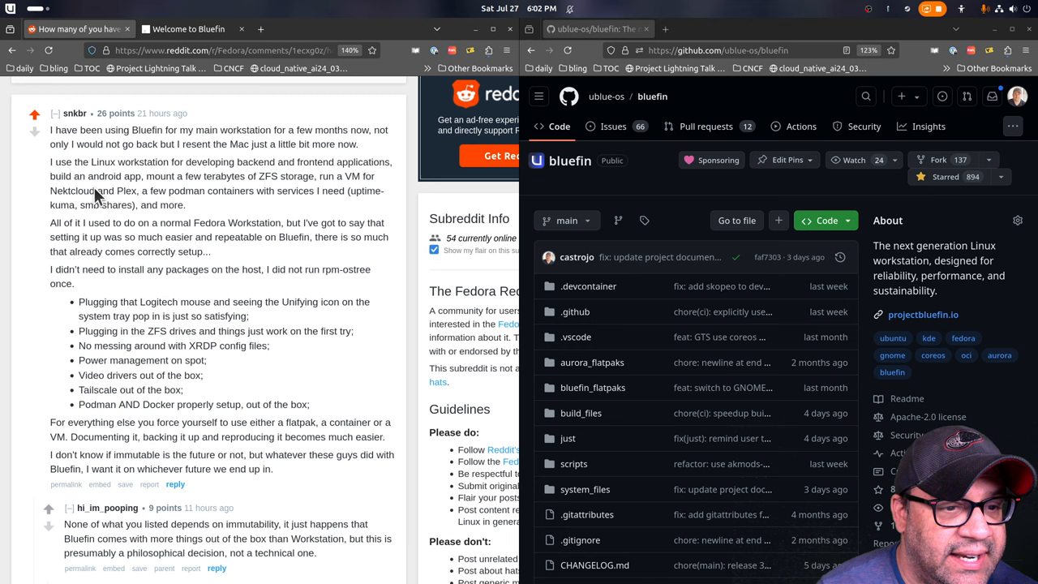
mouse_move(214, 224)
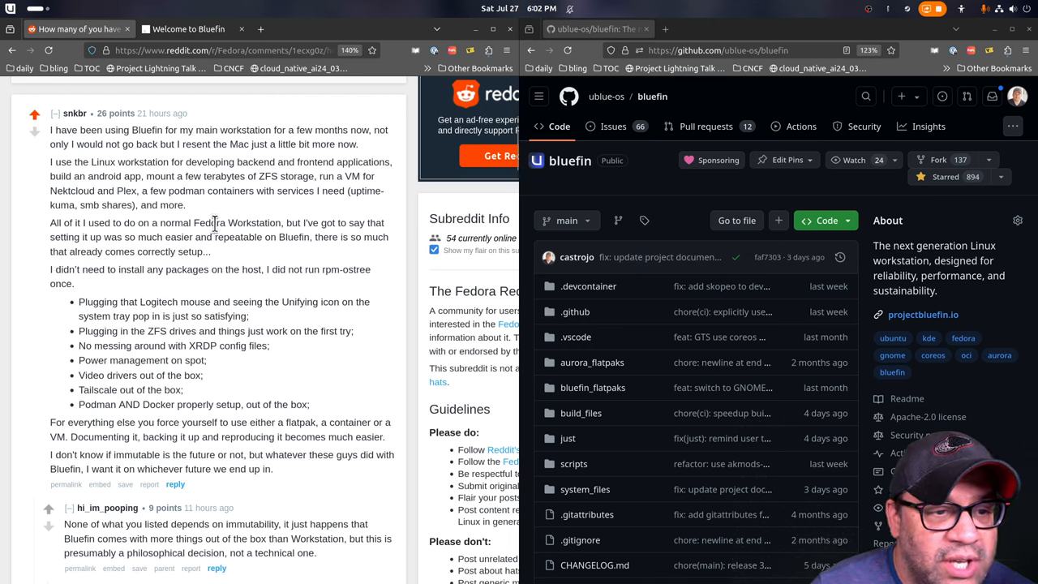
mouse_move(324, 221)
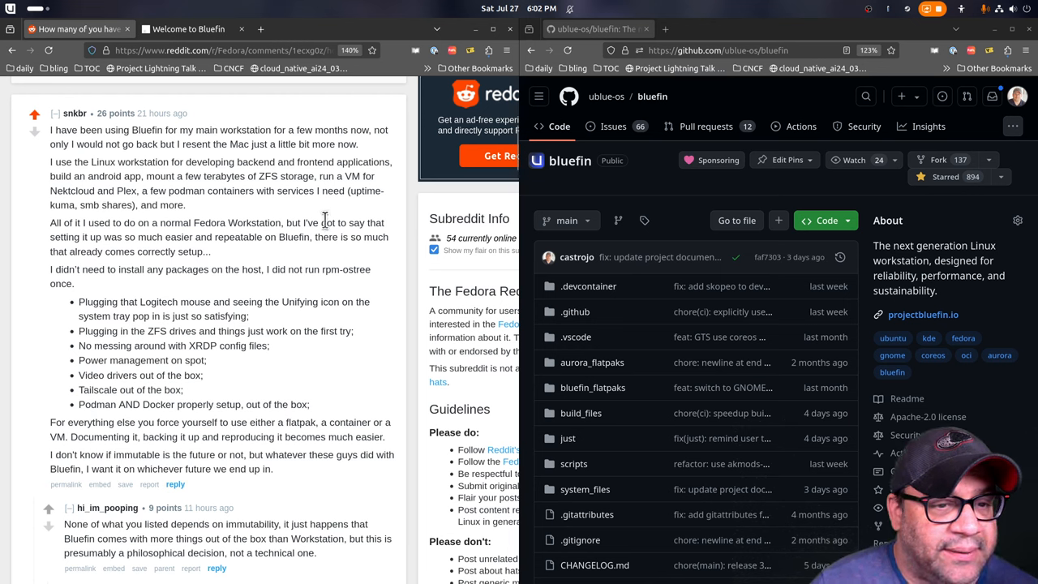
mouse_move(140, 236)
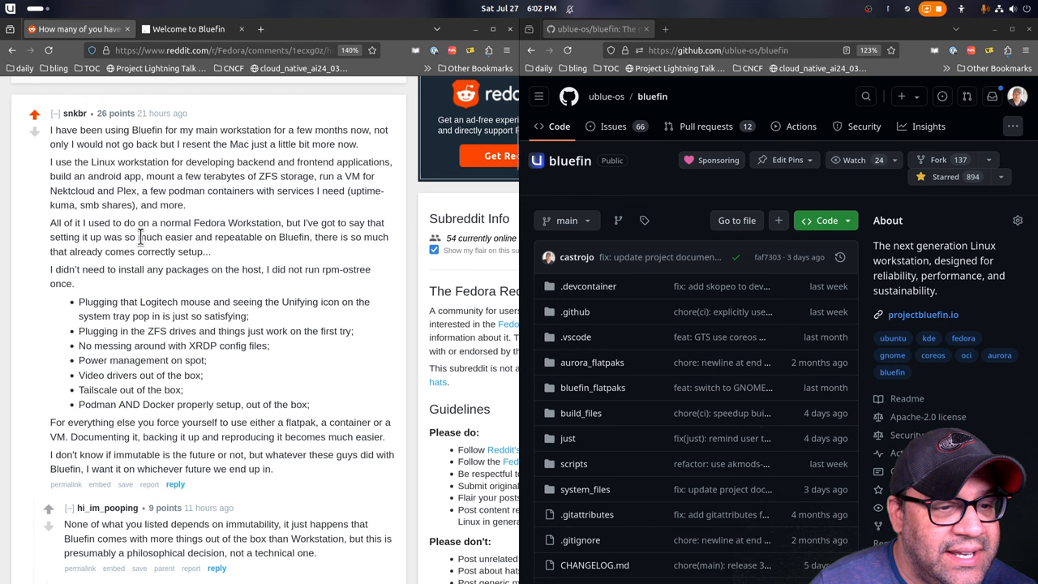
left_click_drag(138, 237, 311, 237)
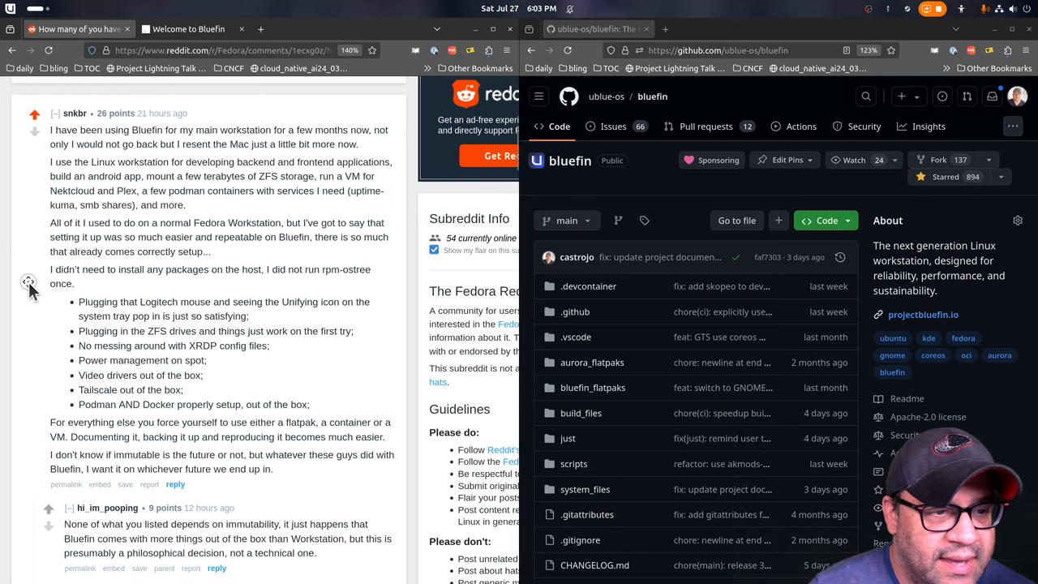
scroll("down", 3)
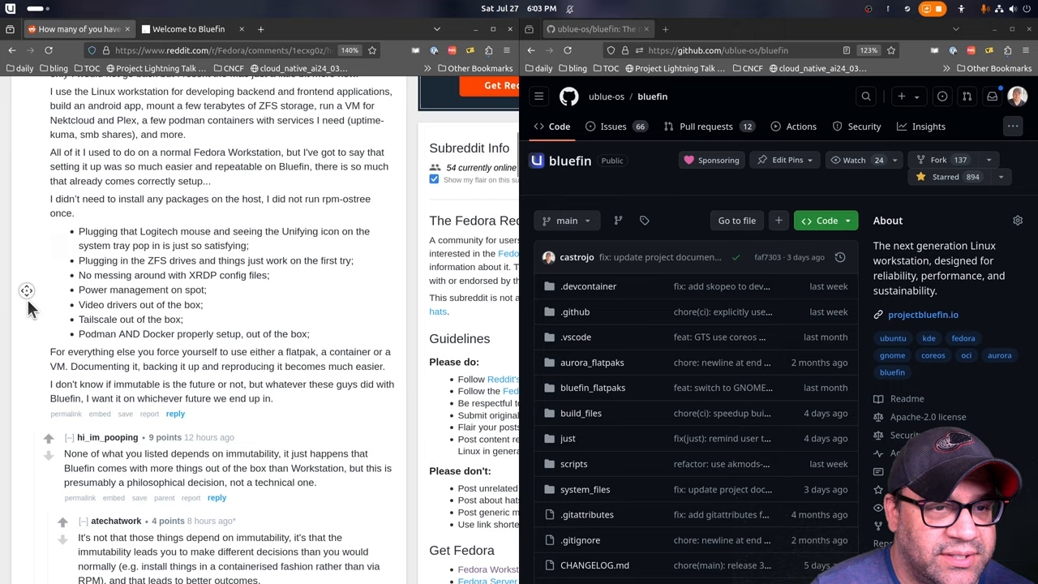
scroll("down", 3)
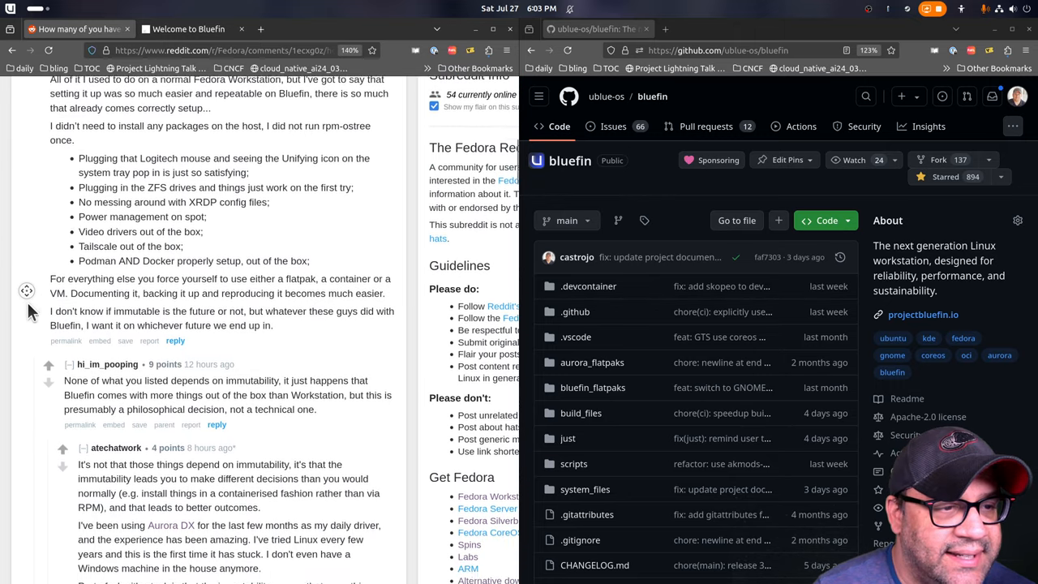
scroll("down", 3)
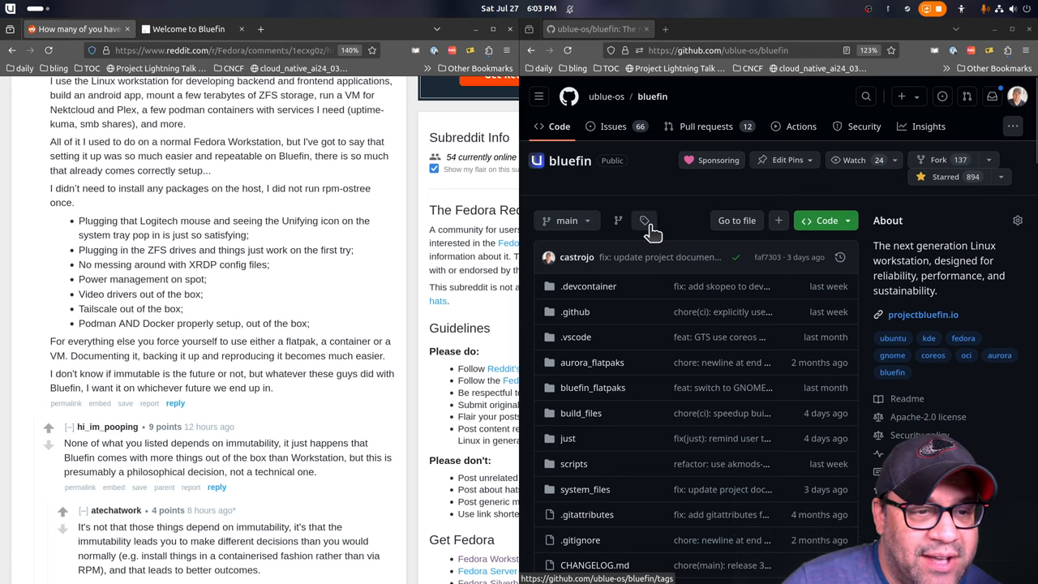
View packages.json in the ublue-os/bluefin repository and scroll its package list
scroll("down", 3)
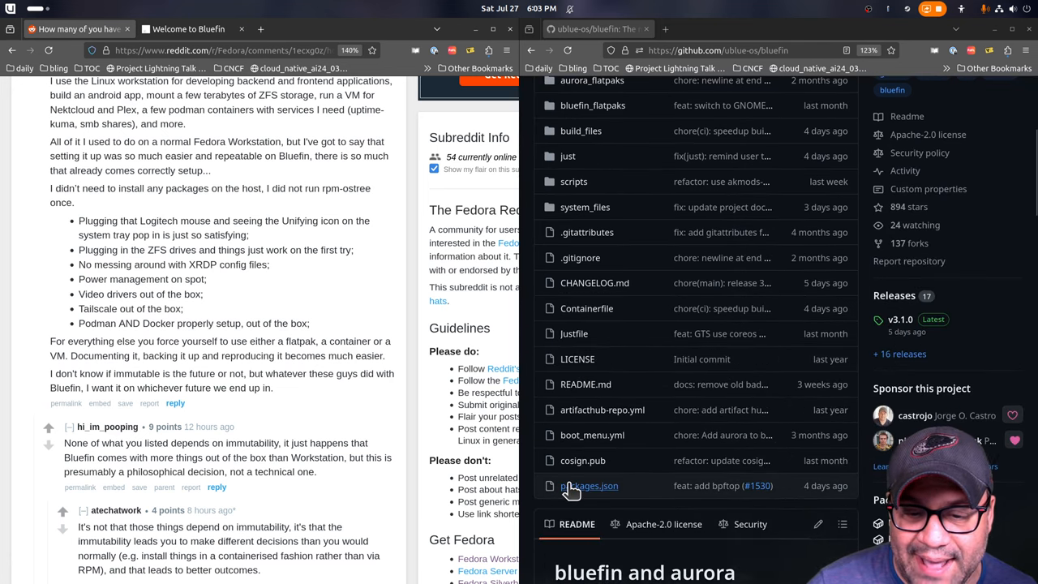
left_click(588, 486)
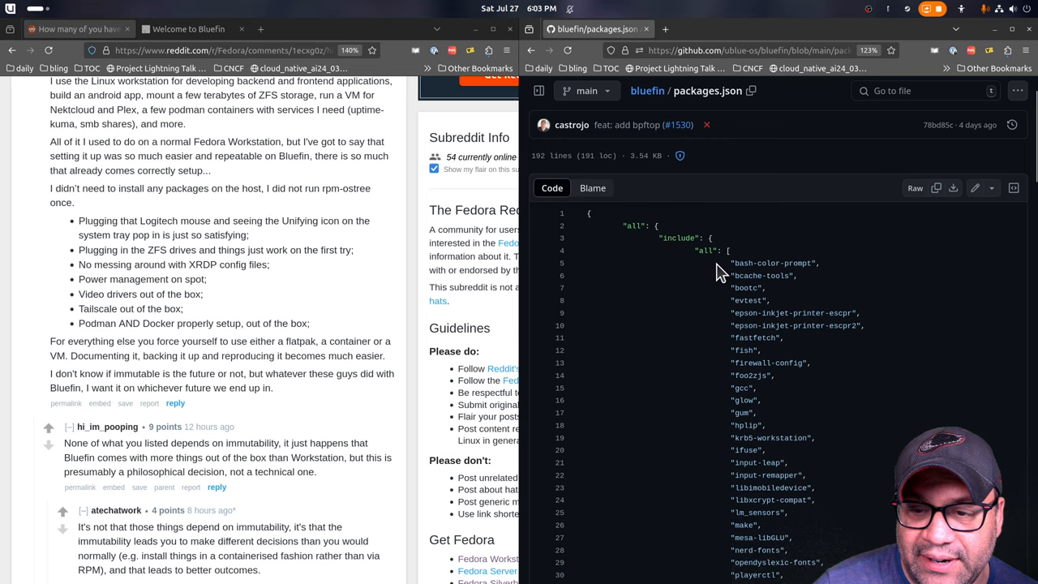
mouse_move(694, 266)
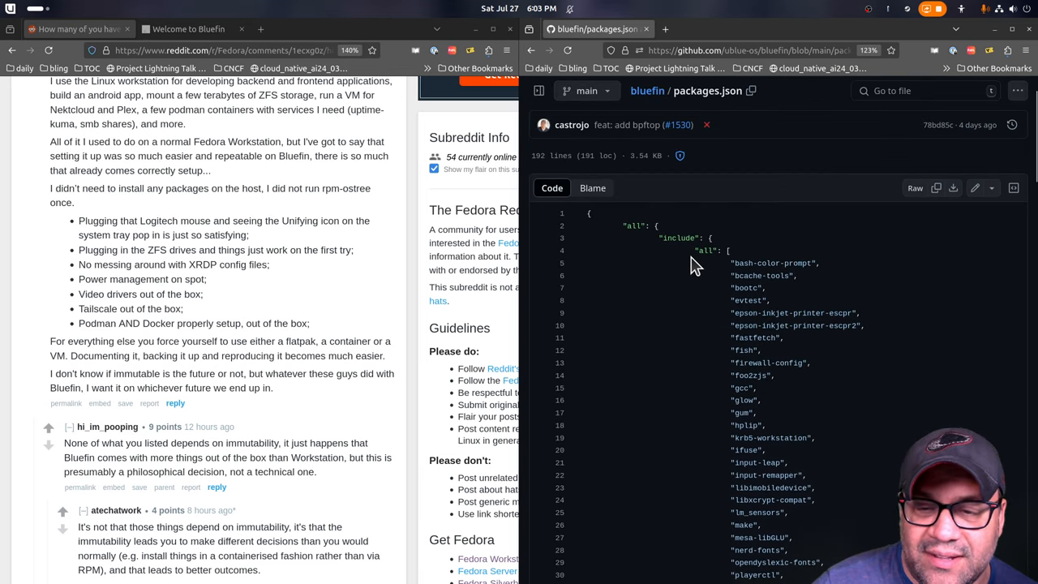
scroll("down", 3)
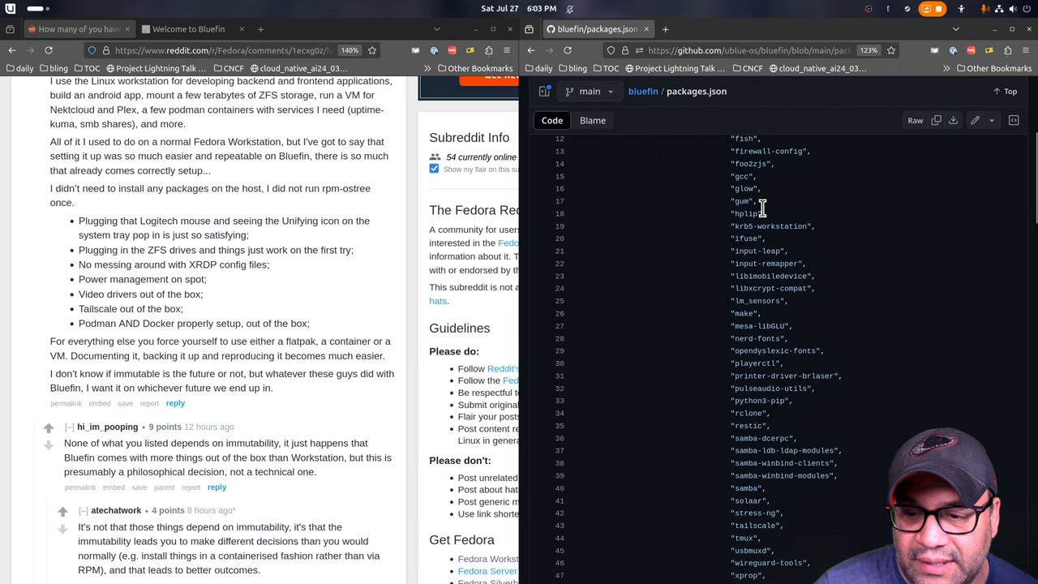
scroll("down", 3)
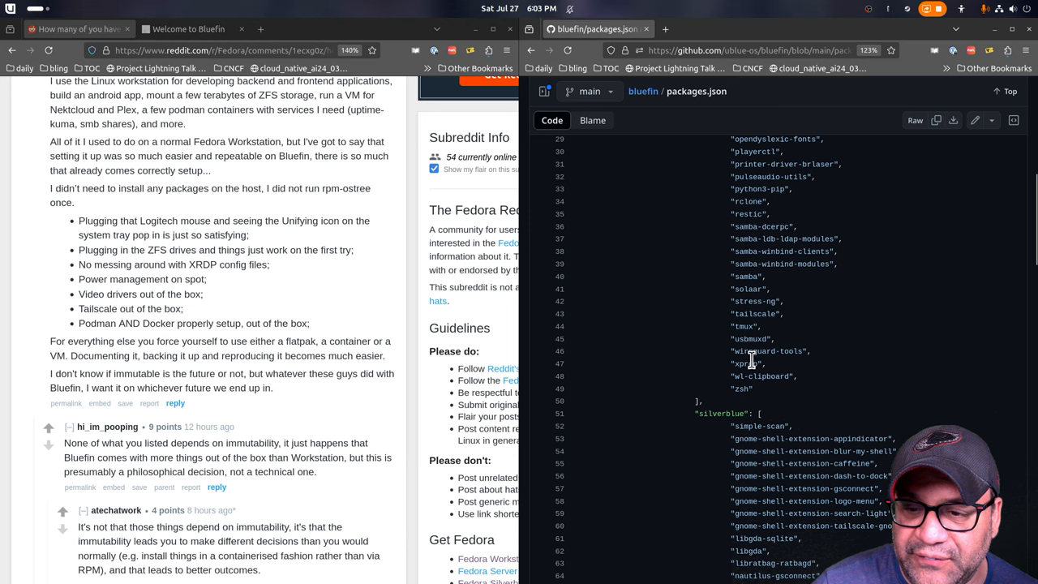
Look through the packages included in every image, selecting entries along the way
double_click(749, 289)
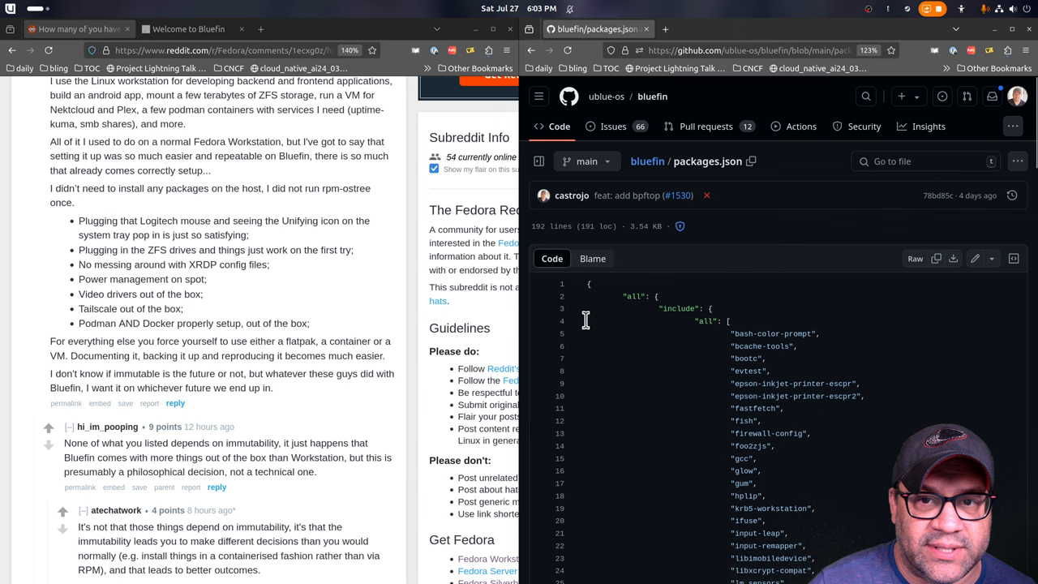
scroll("down", 3)
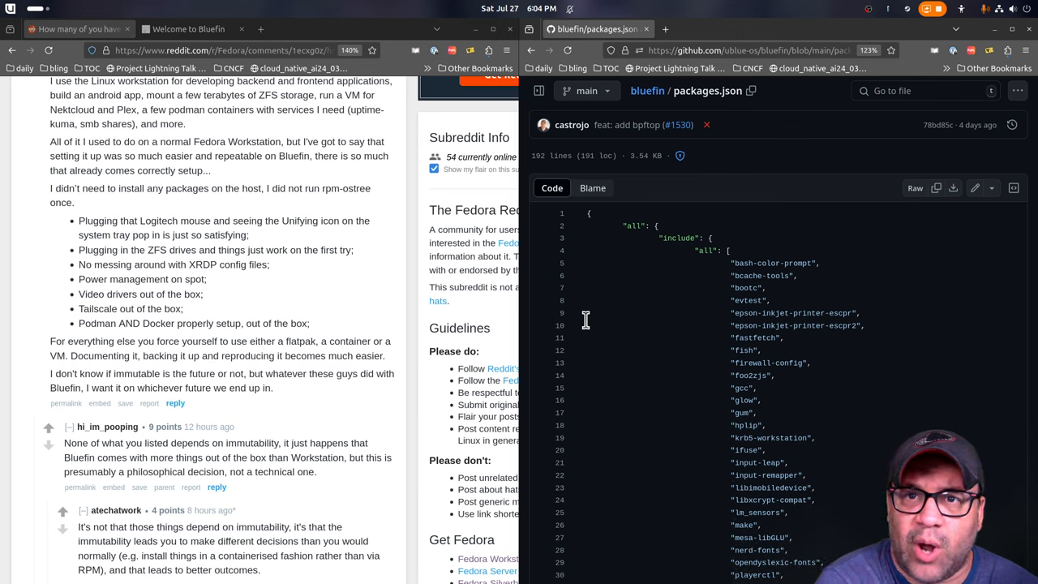
mouse_move(1005, 344)
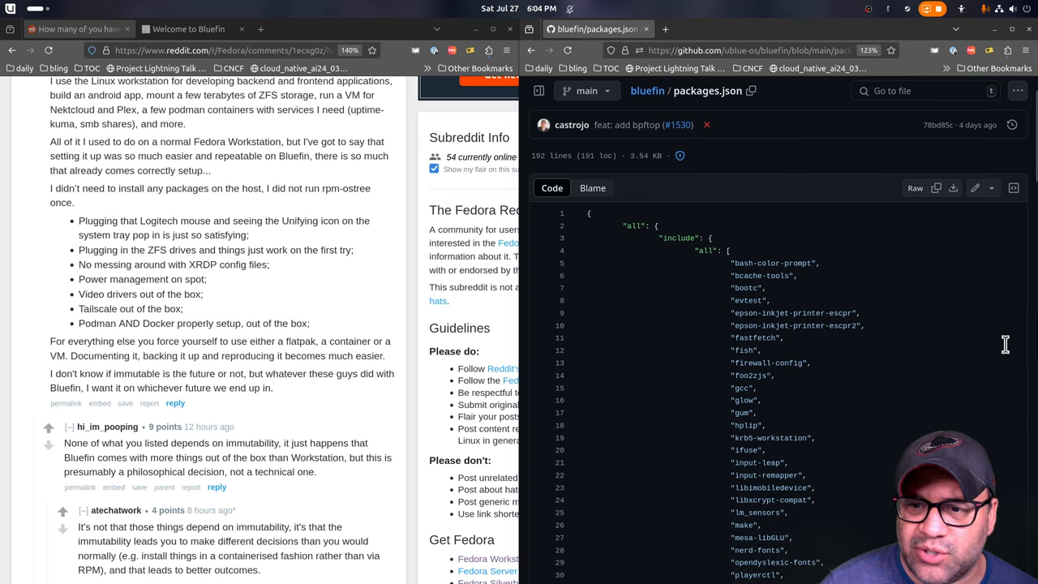
double_click(807, 312)
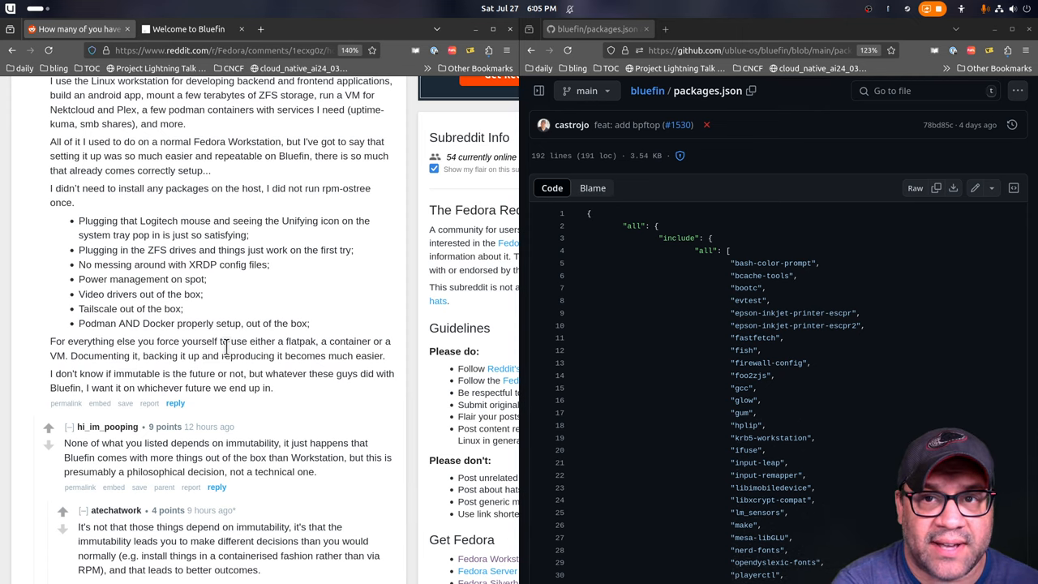
Browse the Administrator's Guide from the Welcome to Bluefin page
left_click(188, 26)
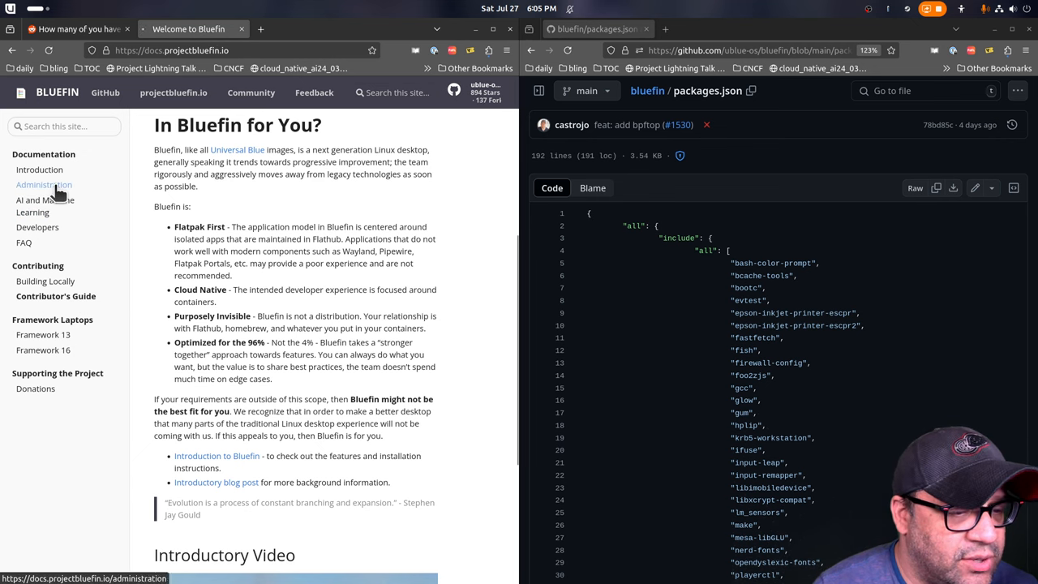
left_click(45, 185)
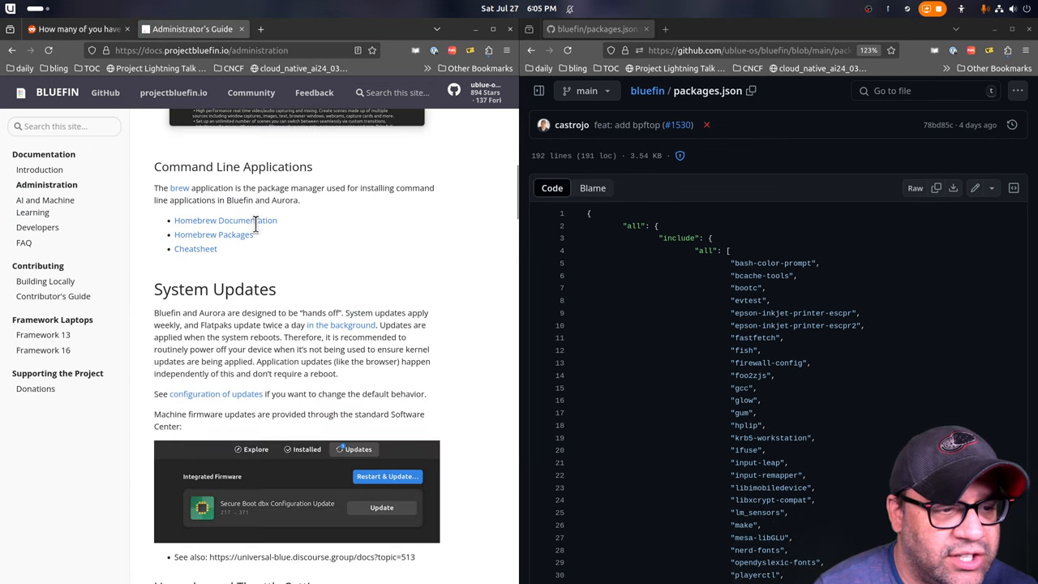
scroll("down", 3)
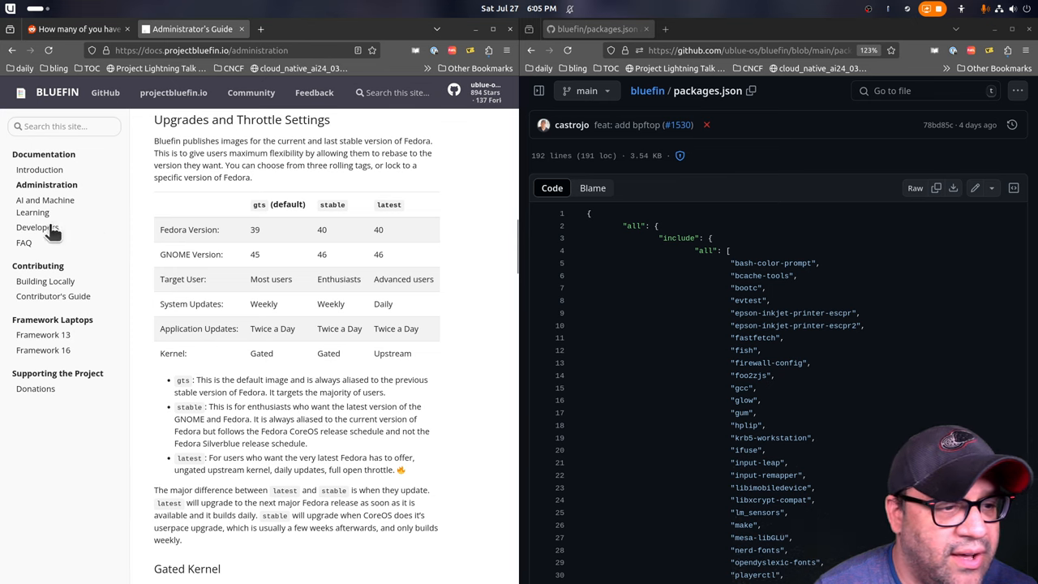
View the Introduction page's Features list and select the ujust toggle-tailscale command
left_click(39, 170)
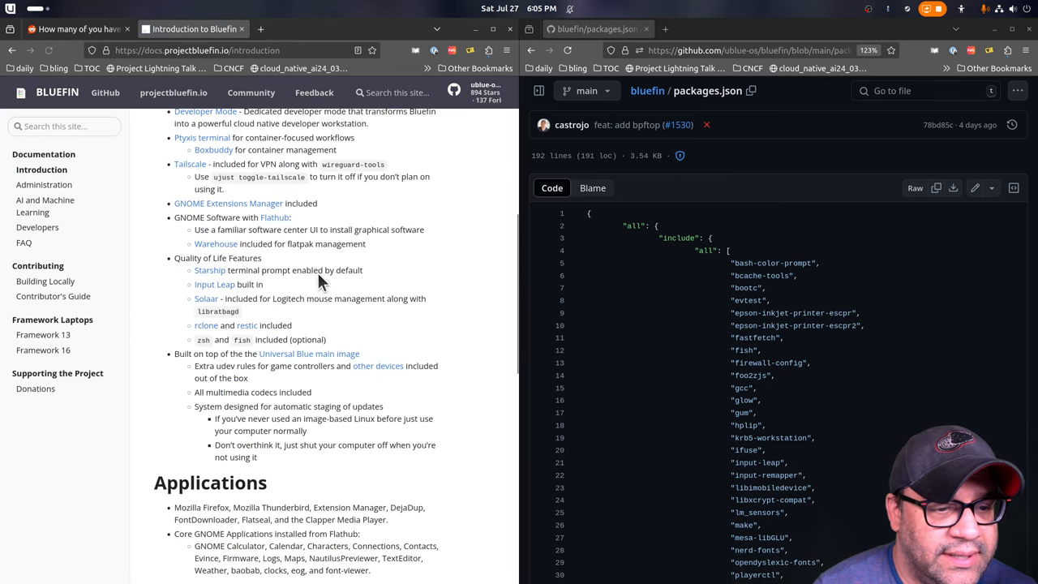
scroll("up", 3)
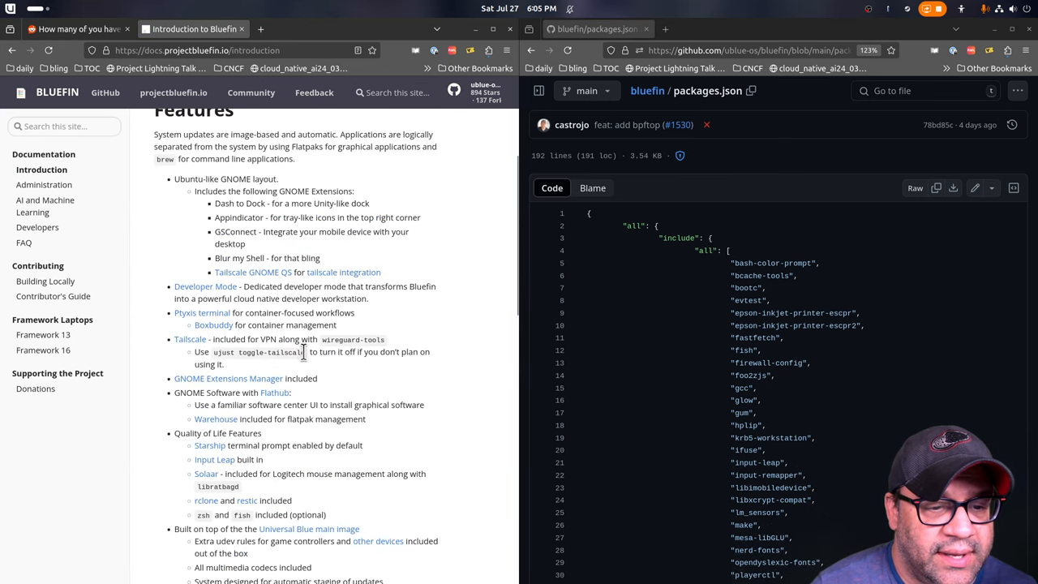
double_click(247, 352)
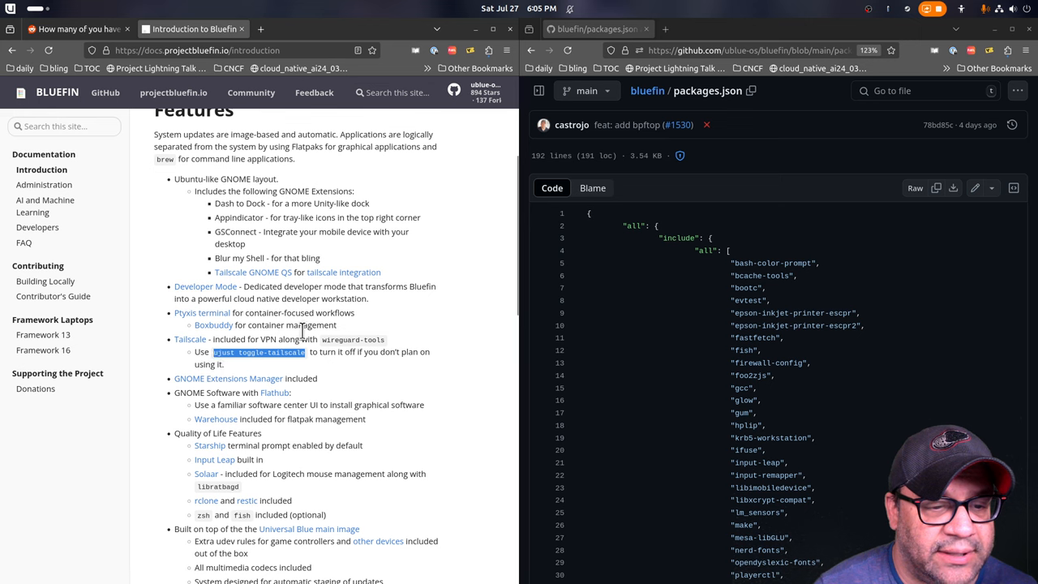
left_click(992, 10)
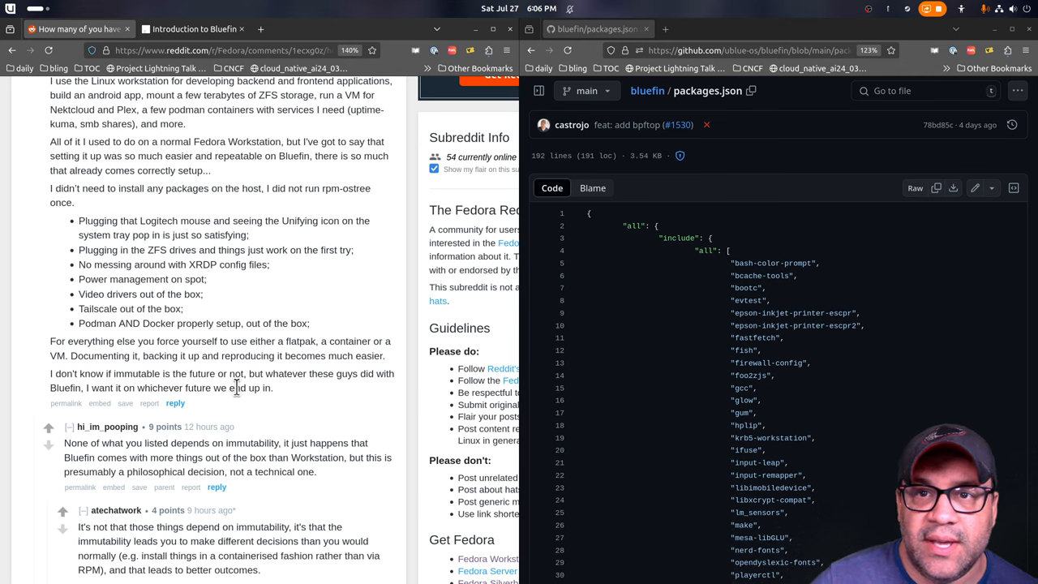
mouse_move(269, 381)
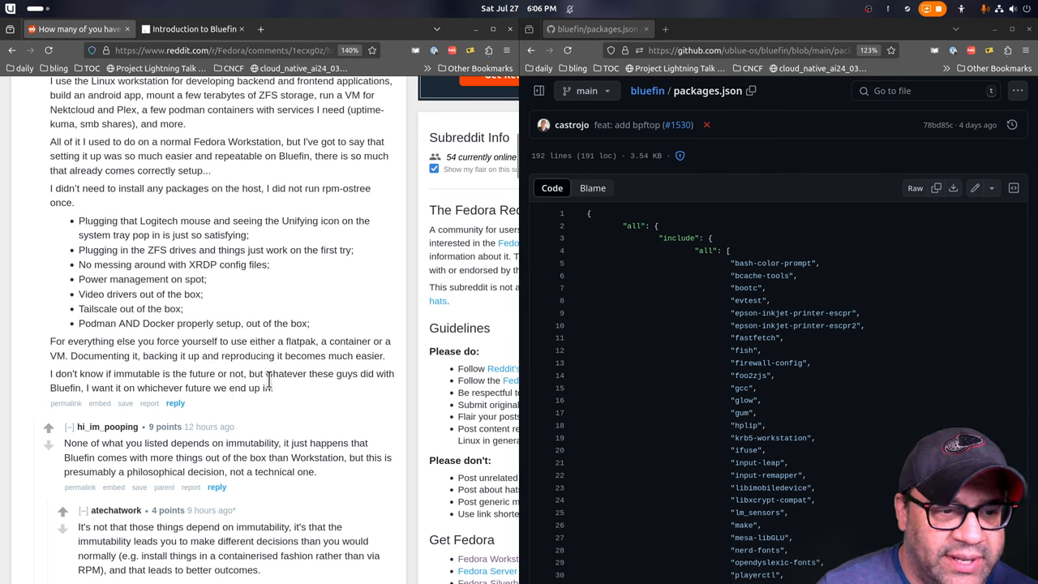
mouse_move(283, 390)
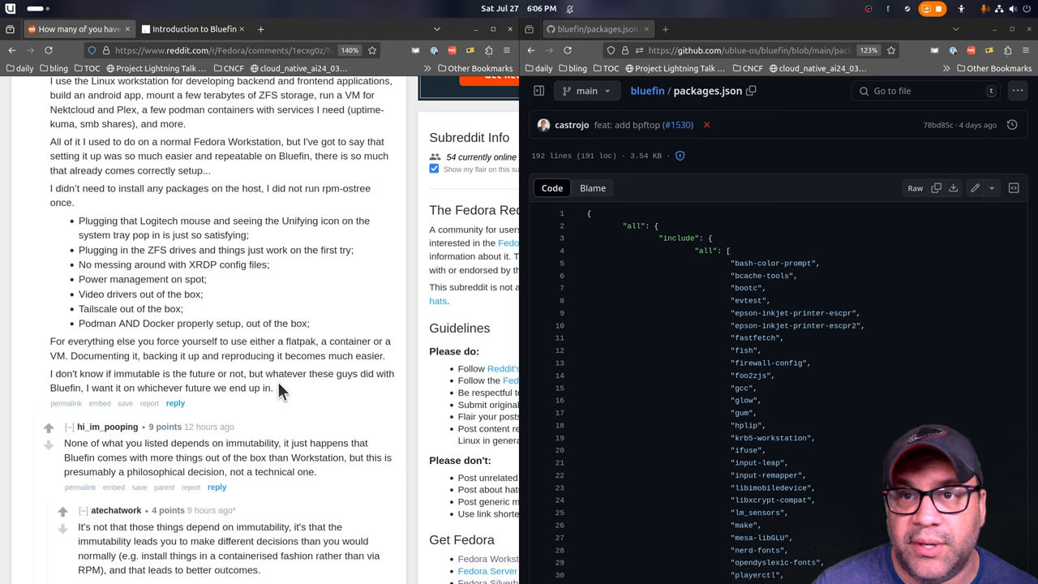
mouse_move(602, 323)
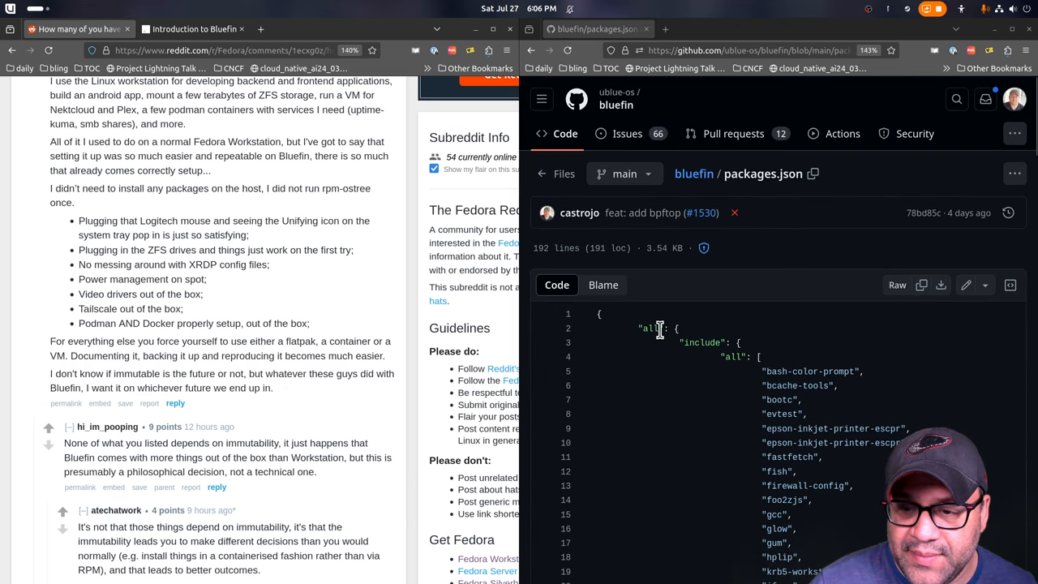
scroll("down", 3)
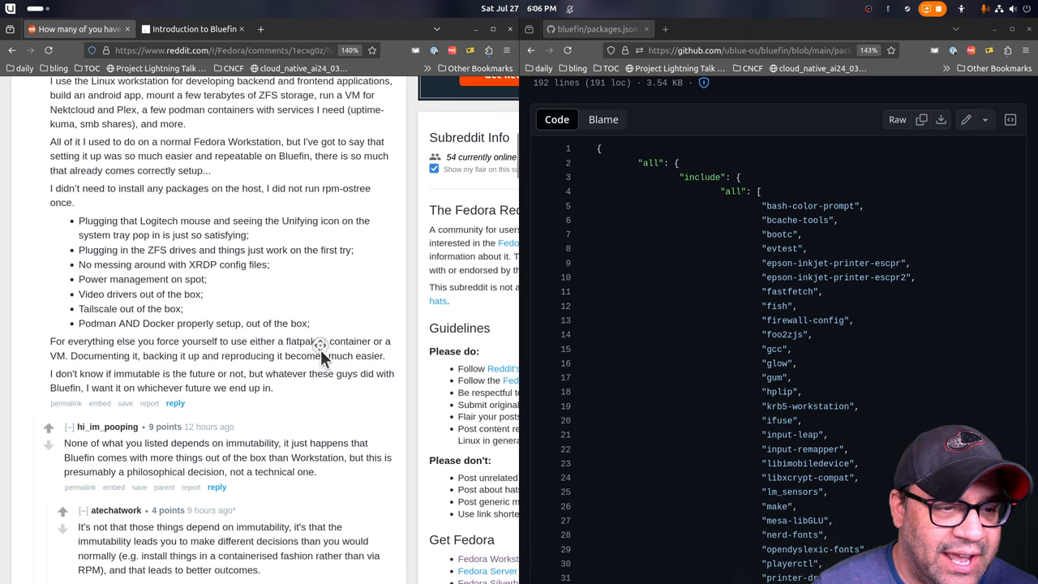
scroll("down", 3)
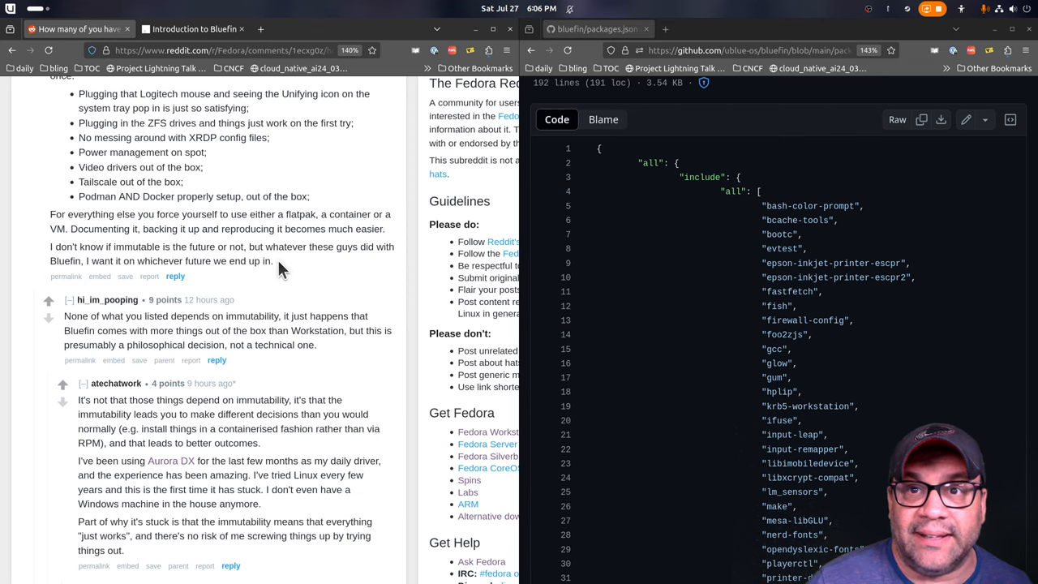
mouse_move(312, 347)
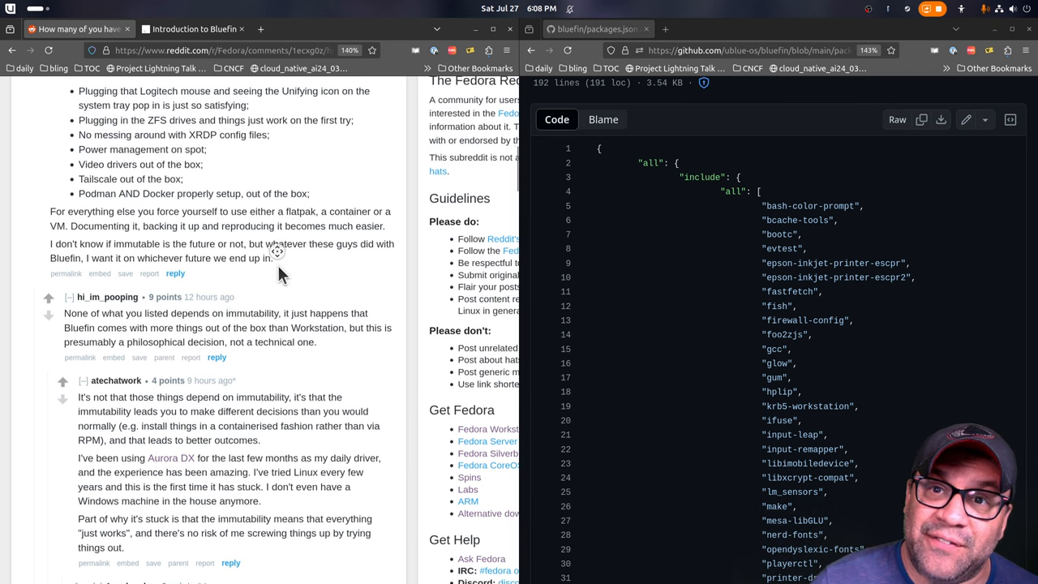
scroll("down", 3)
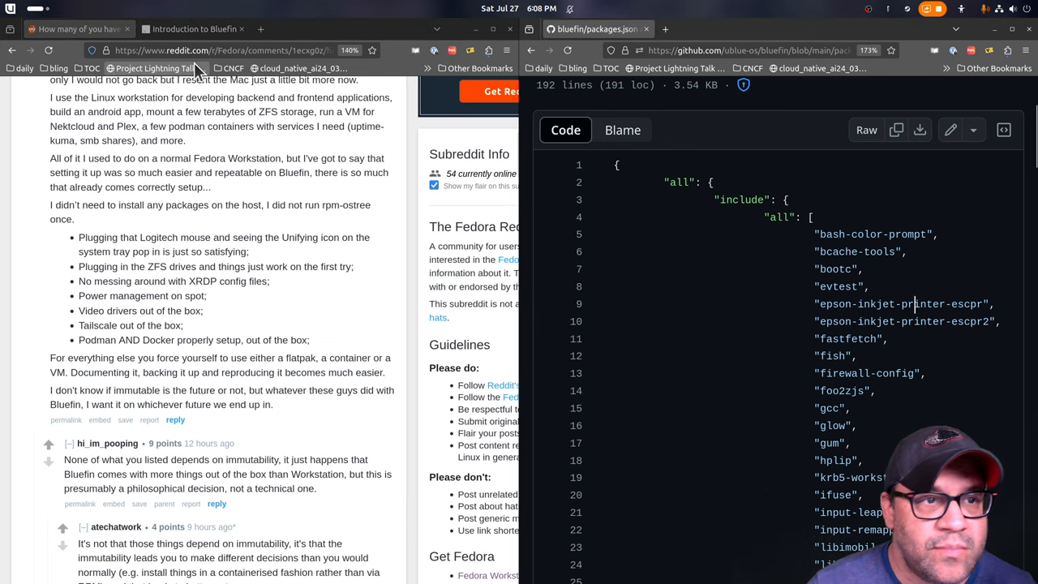
Return to the Introduction to Bluefin page and browse its Features section
left_click(192, 29)
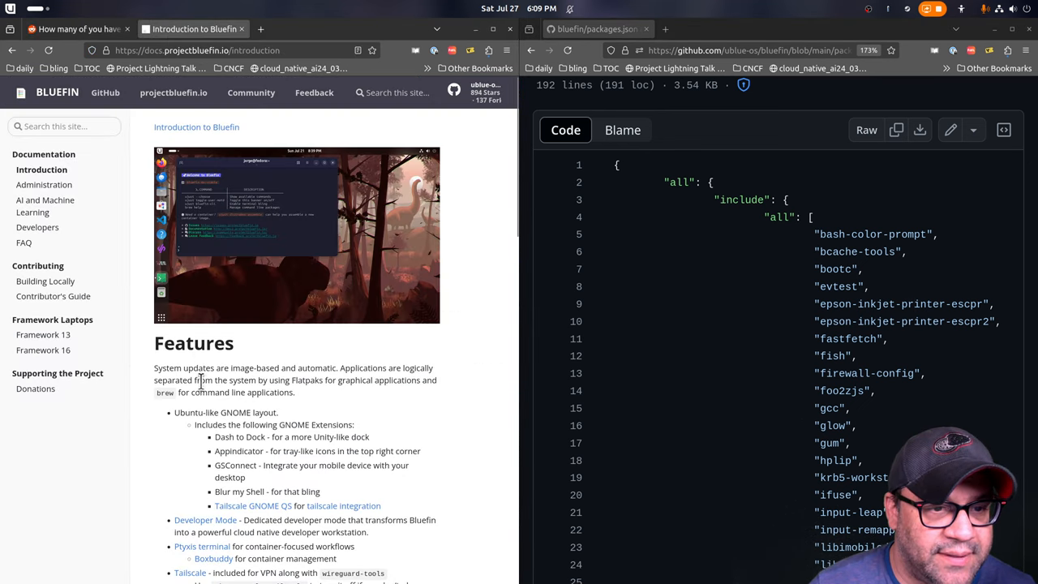
scroll("down", 3)
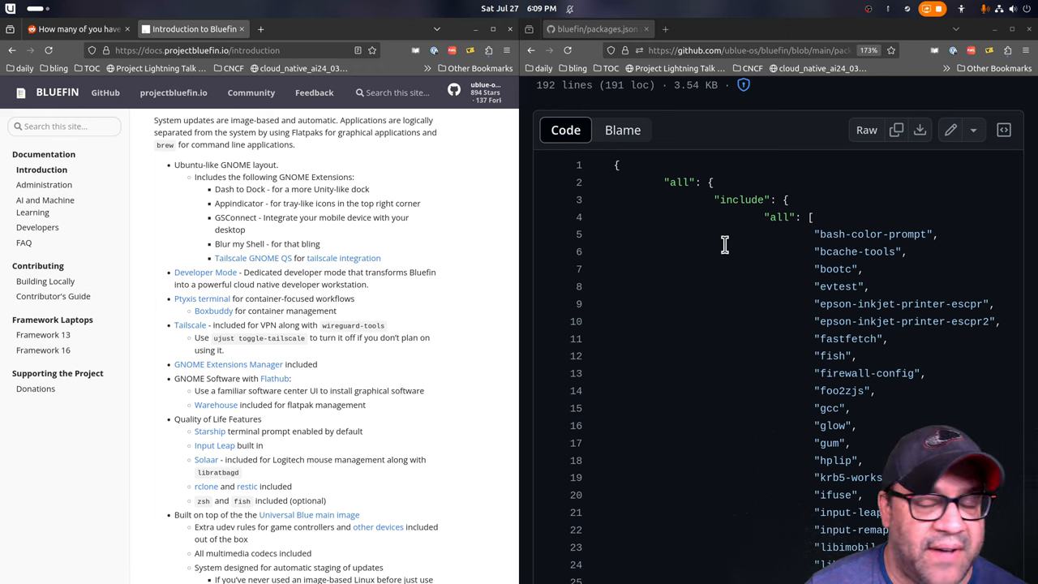
mouse_move(828, 233)
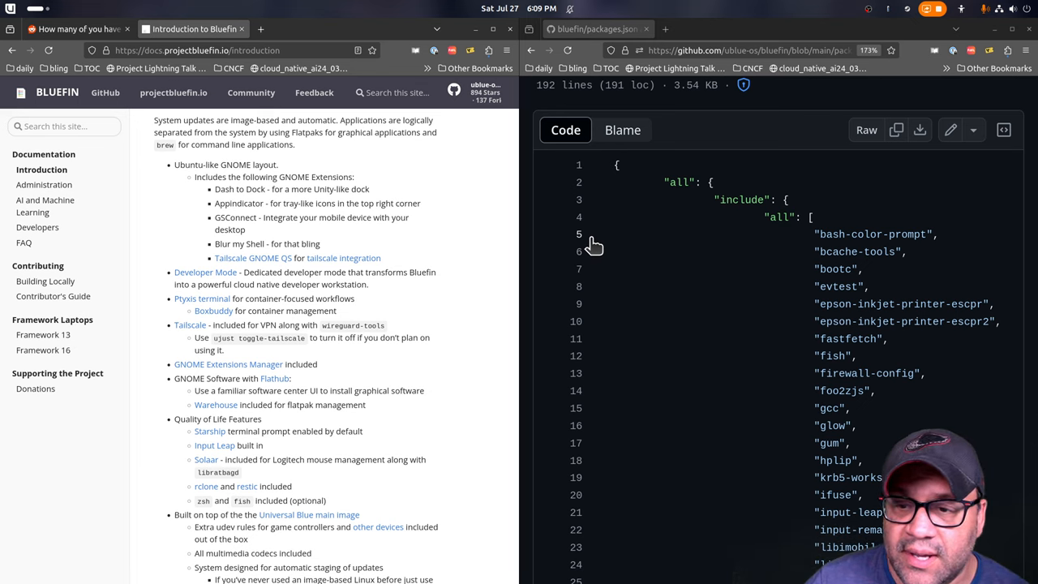
mouse_move(885, 251)
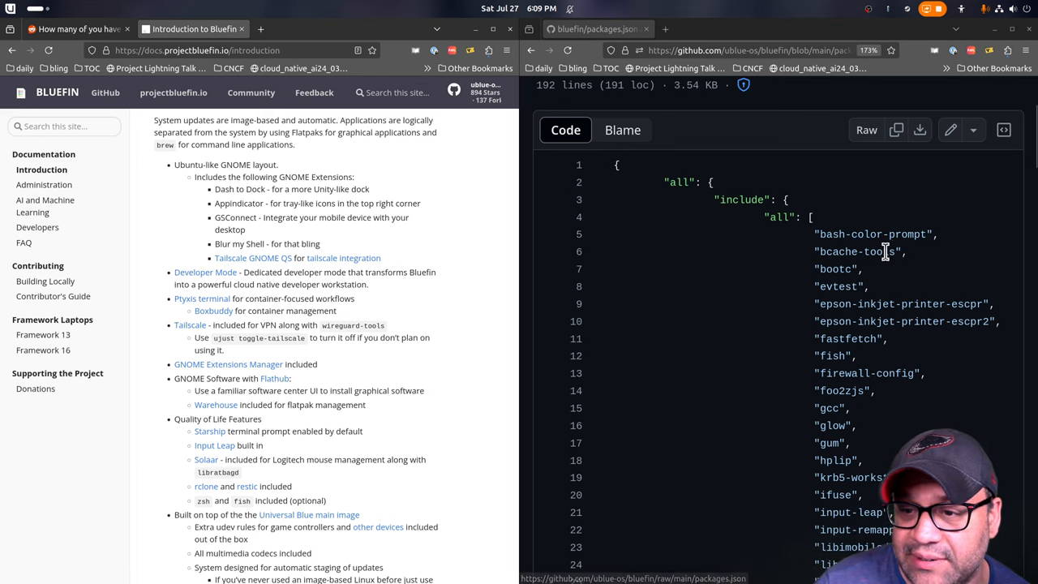
mouse_move(840, 251)
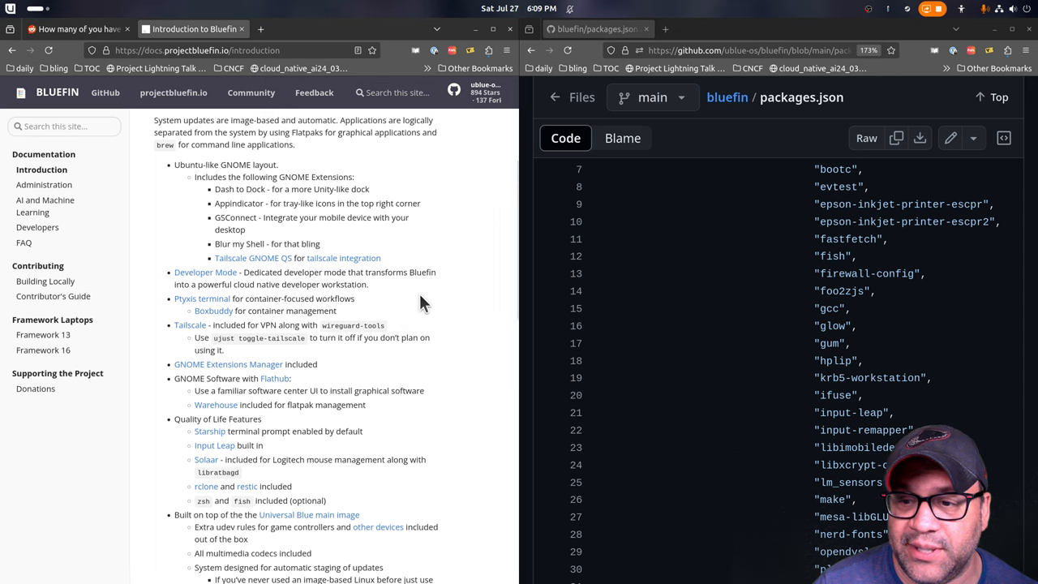
double_click(830, 256)
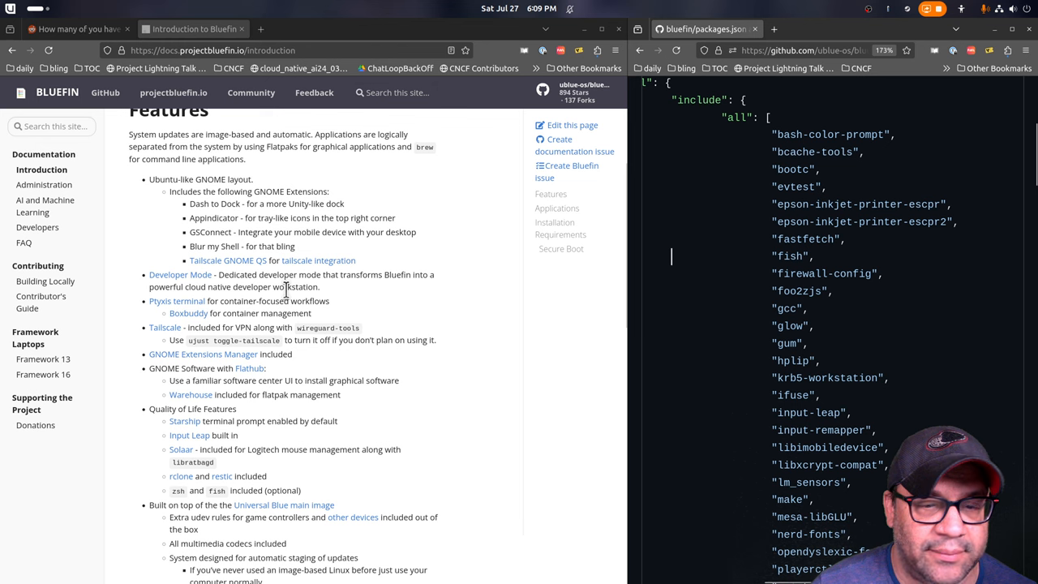
mouse_move(373, 249)
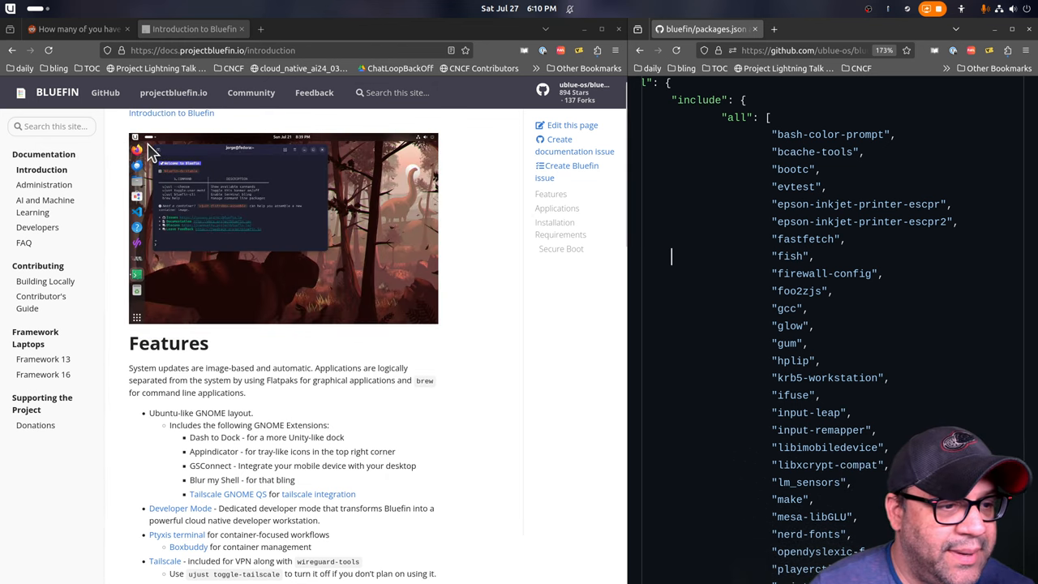
Go to the Administrator's Guide section on changing the default terminal shell
left_click(46, 185)
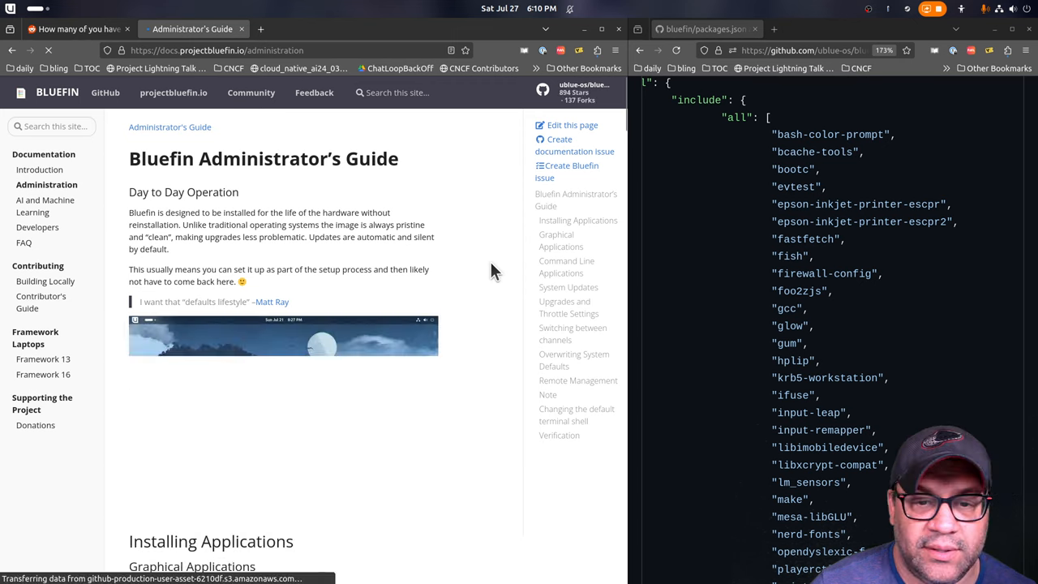
left_click(577, 416)
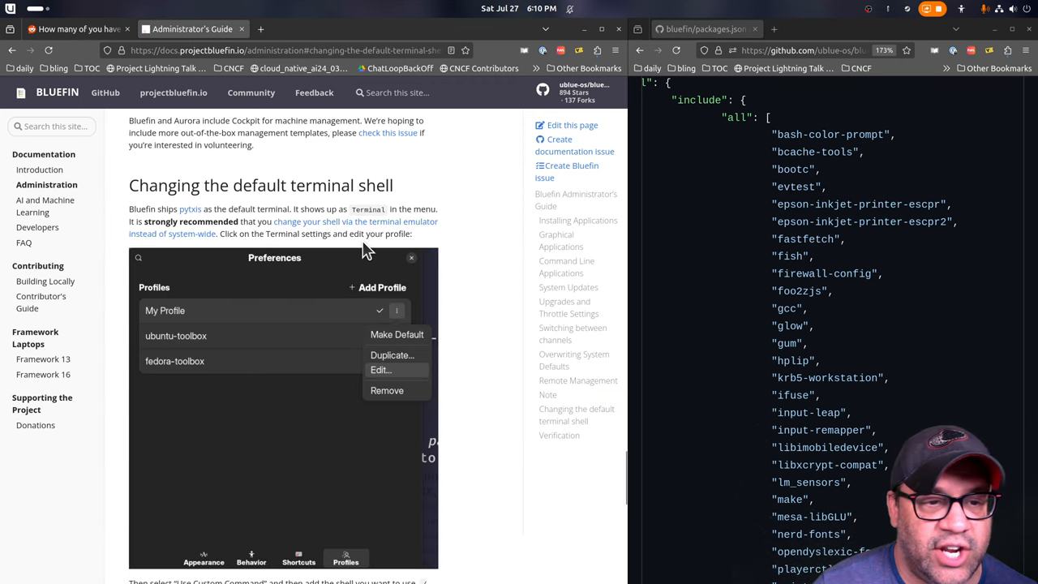
scroll("down", 3)
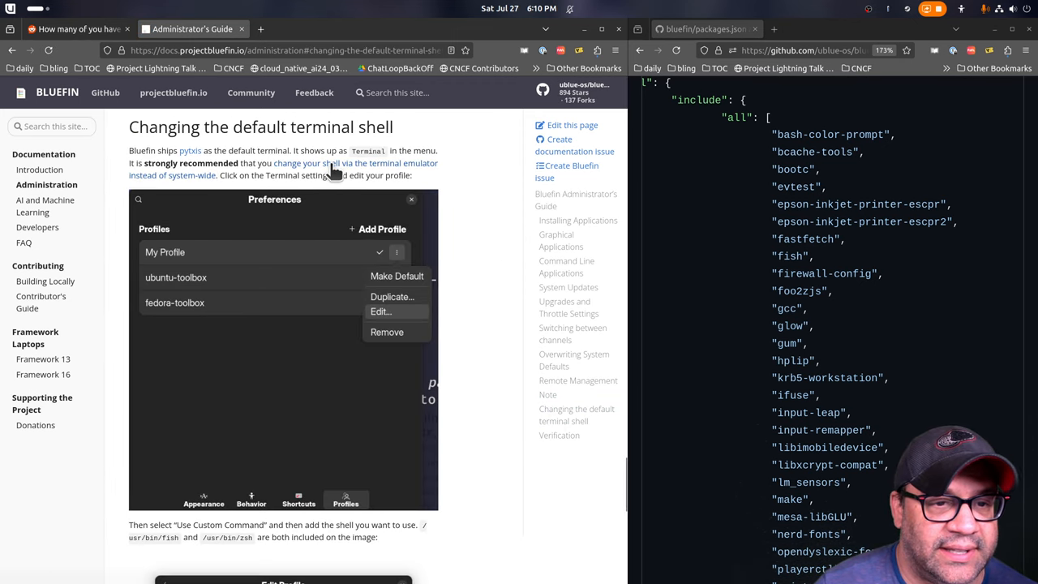
Read the linked blog article against changing login shells
left_click(337, 162)
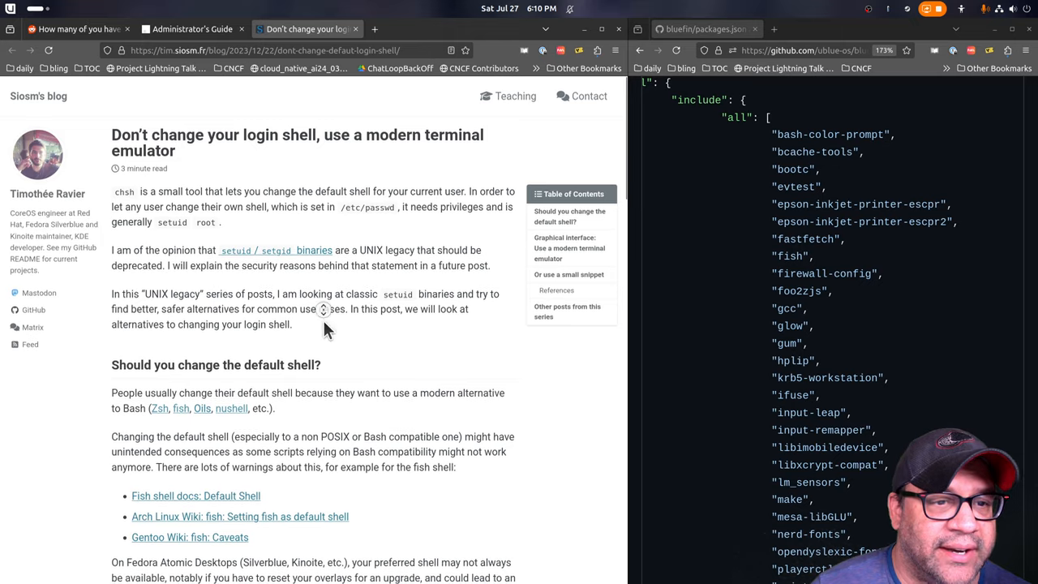
scroll("down", 3)
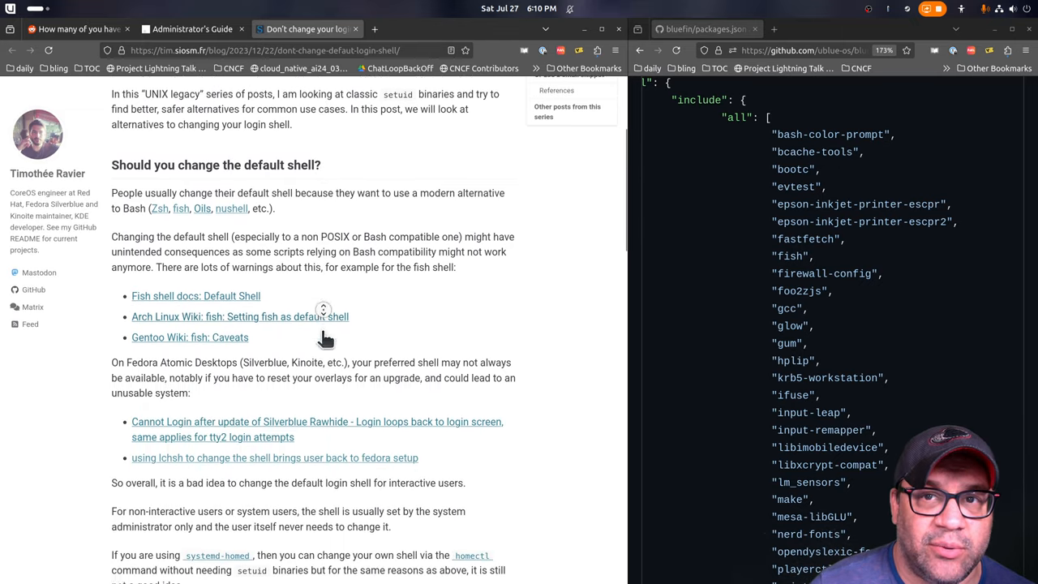
scroll("down", 3)
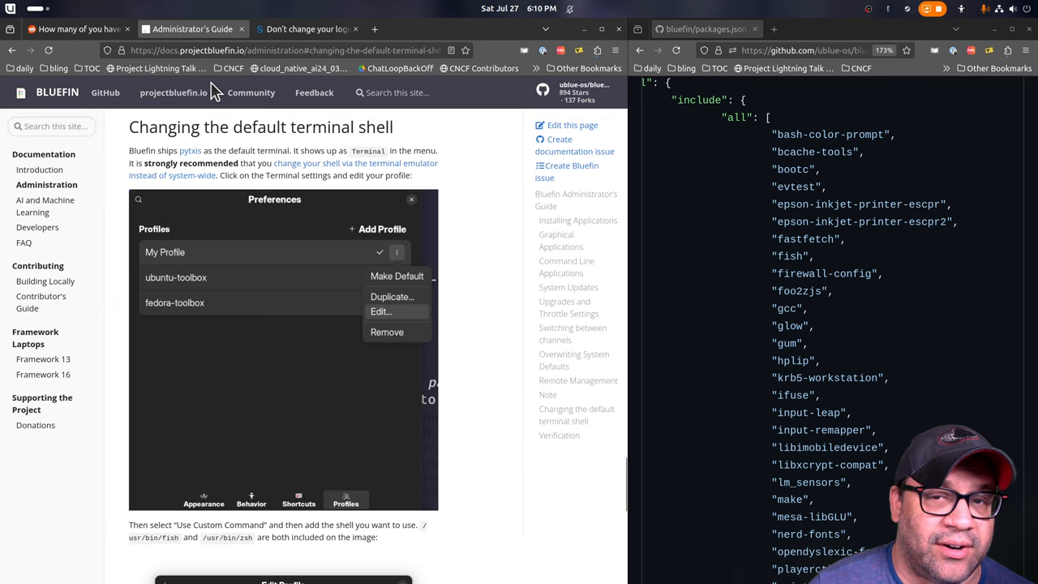
mouse_move(276, 225)
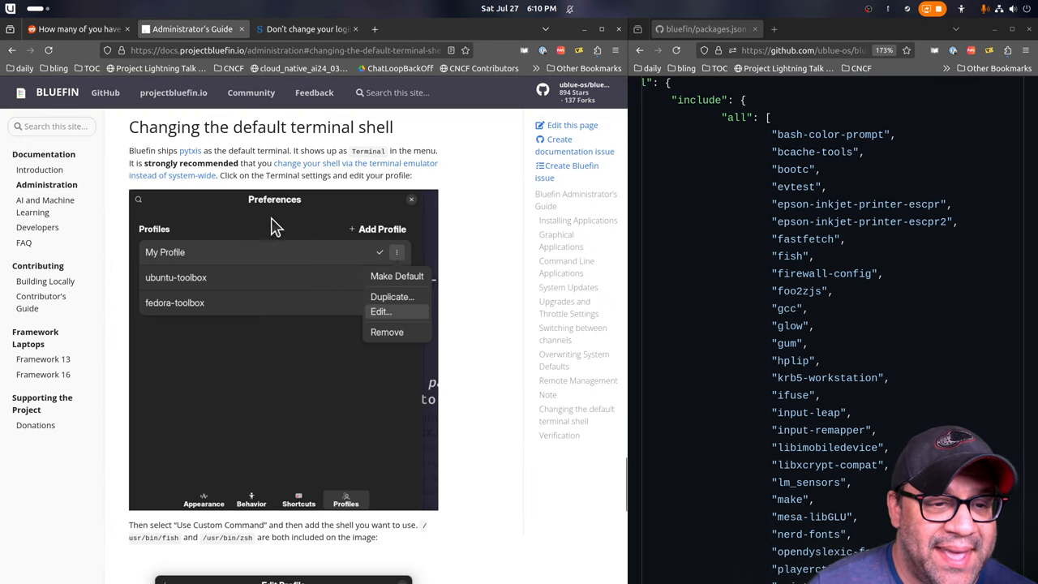
mouse_move(418, 324)
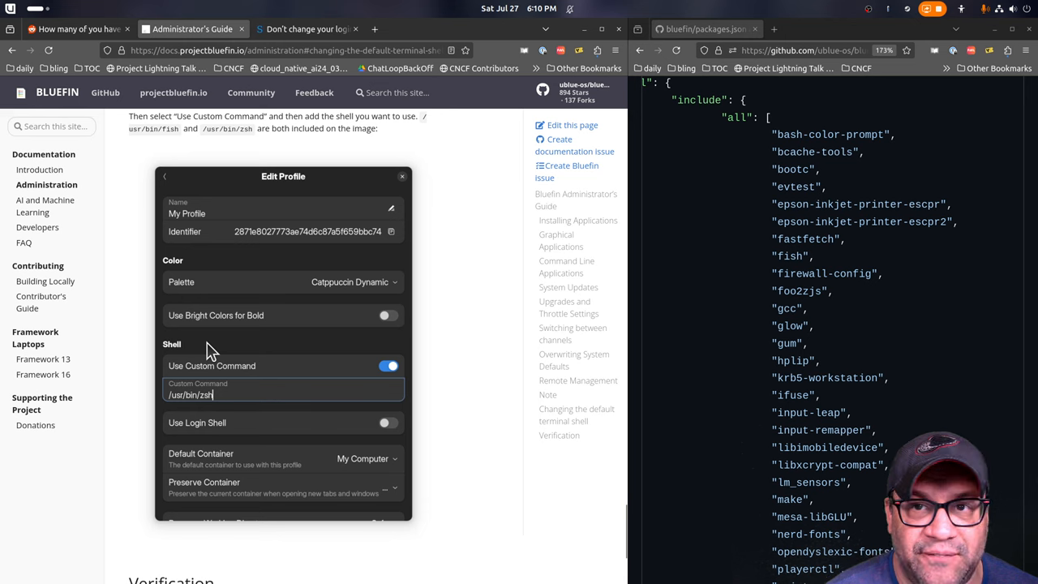
Scroll the shell section down to the Edit Profile custom command screenshot
scroll("down", 3)
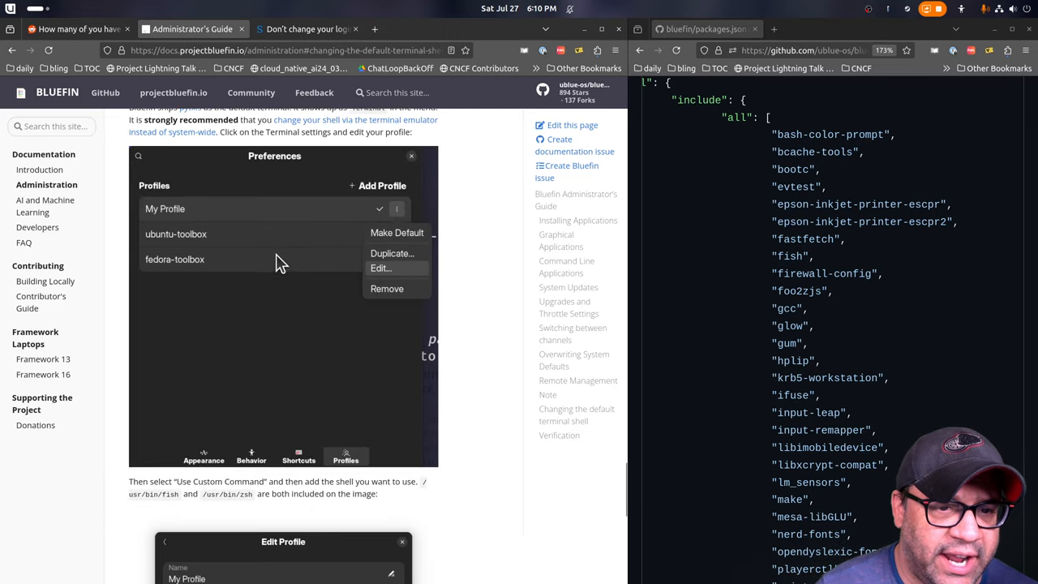
mouse_move(469, 261)
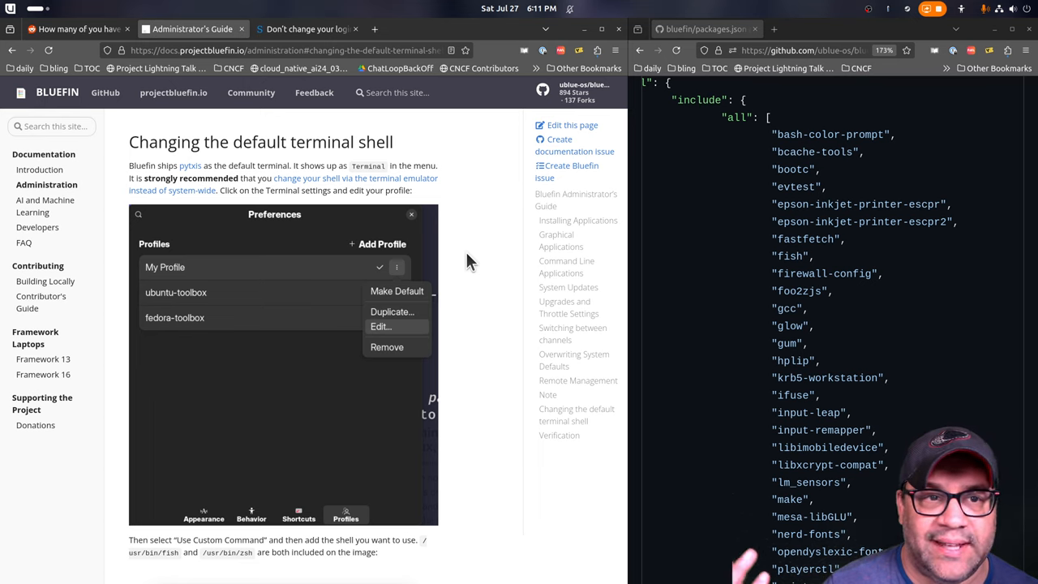
mouse_move(701, 253)
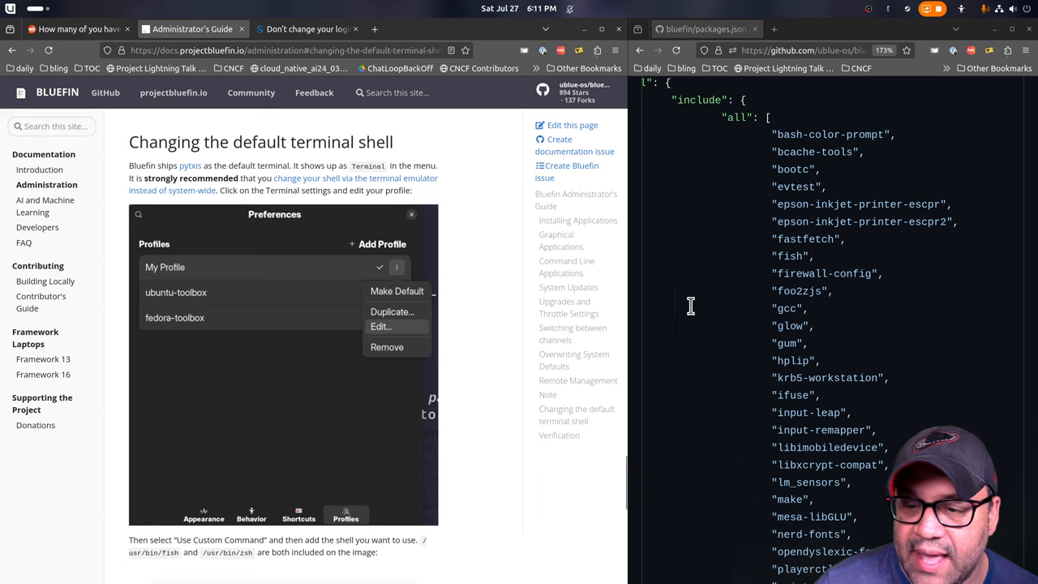
Read further down the shared 'all' include list in packages.json, selecting entries
scroll("down", 3)
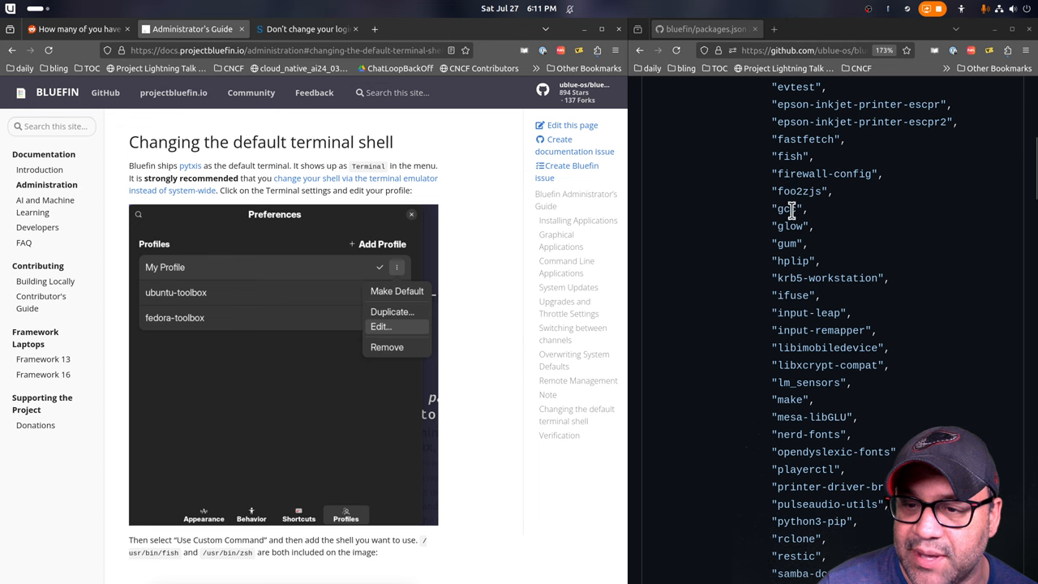
scroll("down", 3)
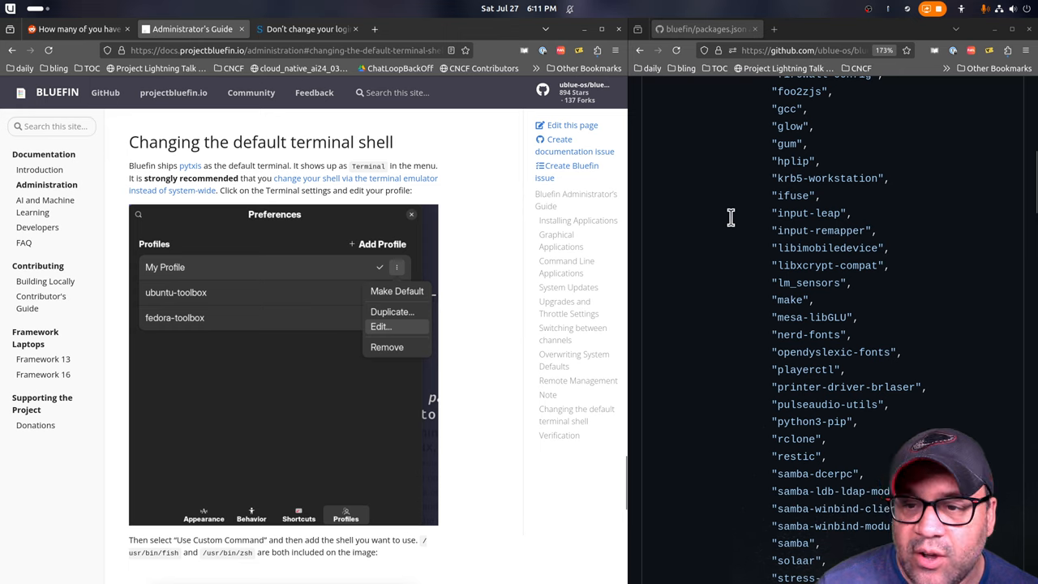
mouse_move(349, 292)
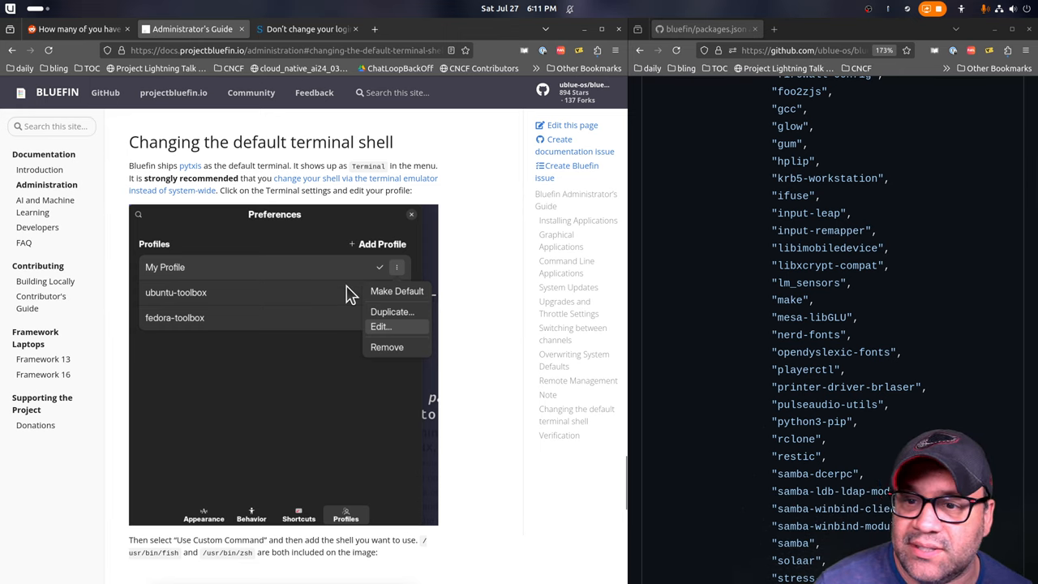
mouse_move(812, 246)
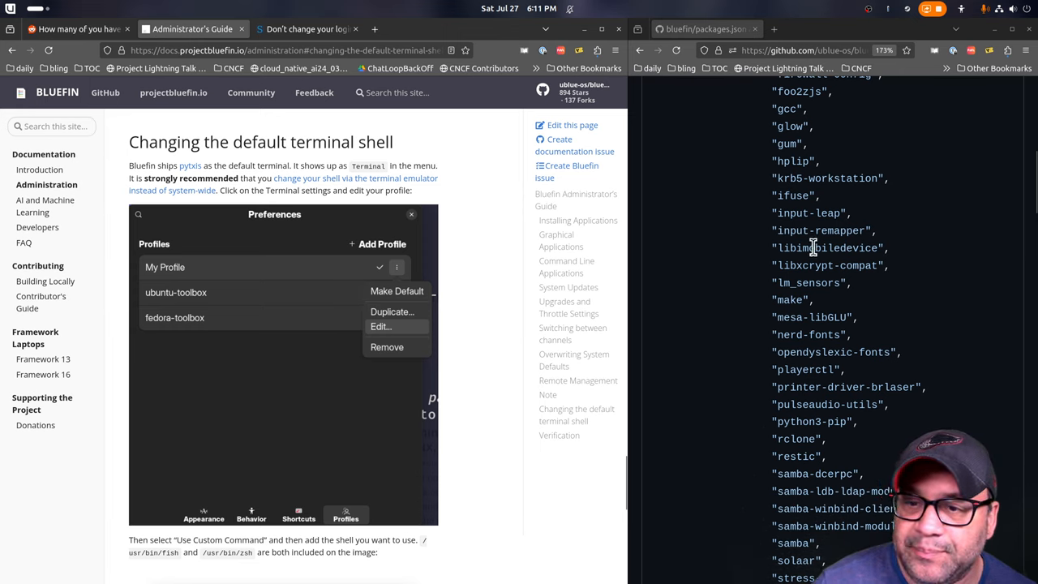
mouse_move(716, 282)
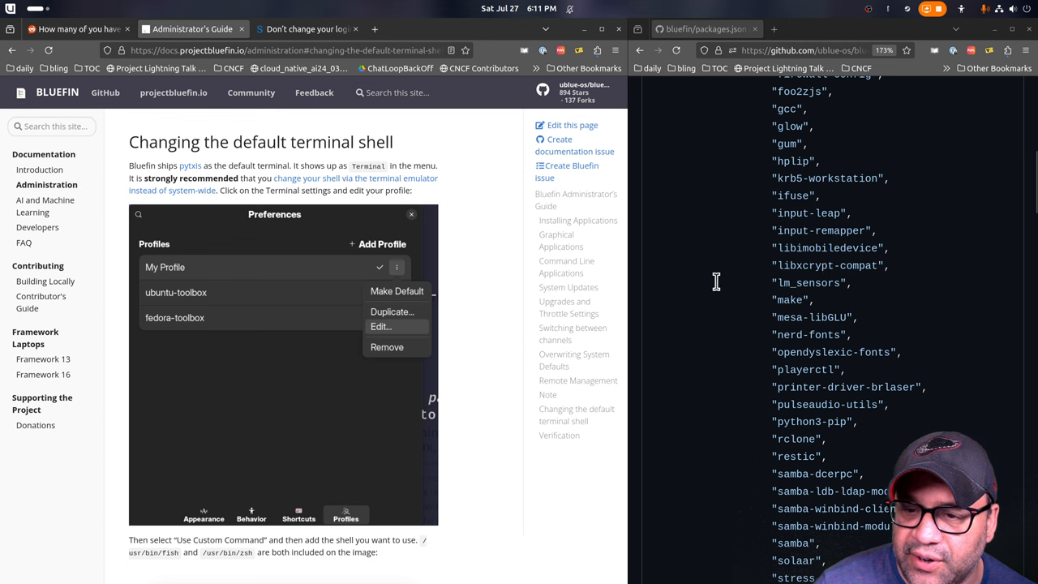
scroll("down", 3)
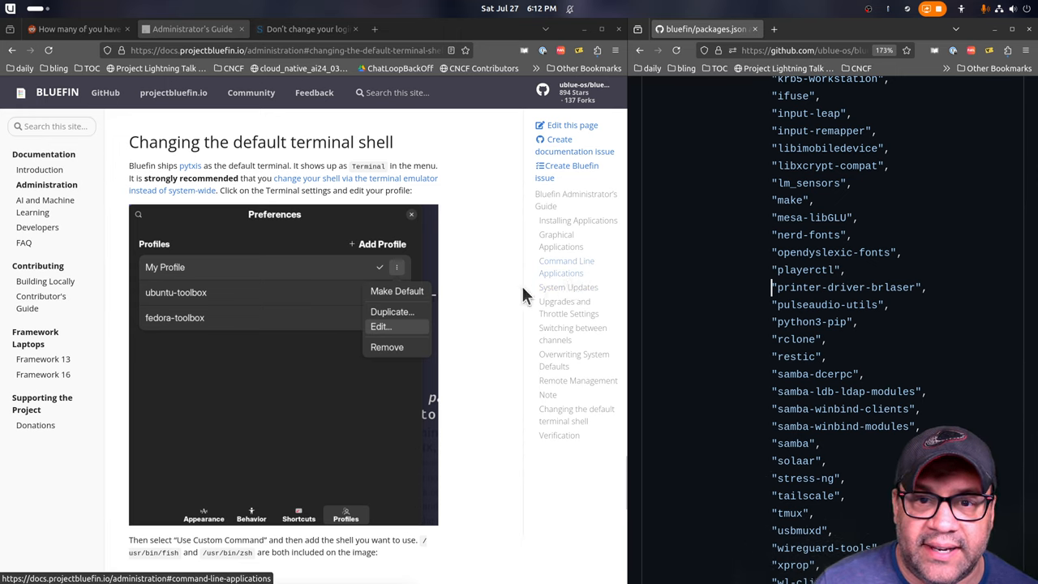
mouse_move(491, 297)
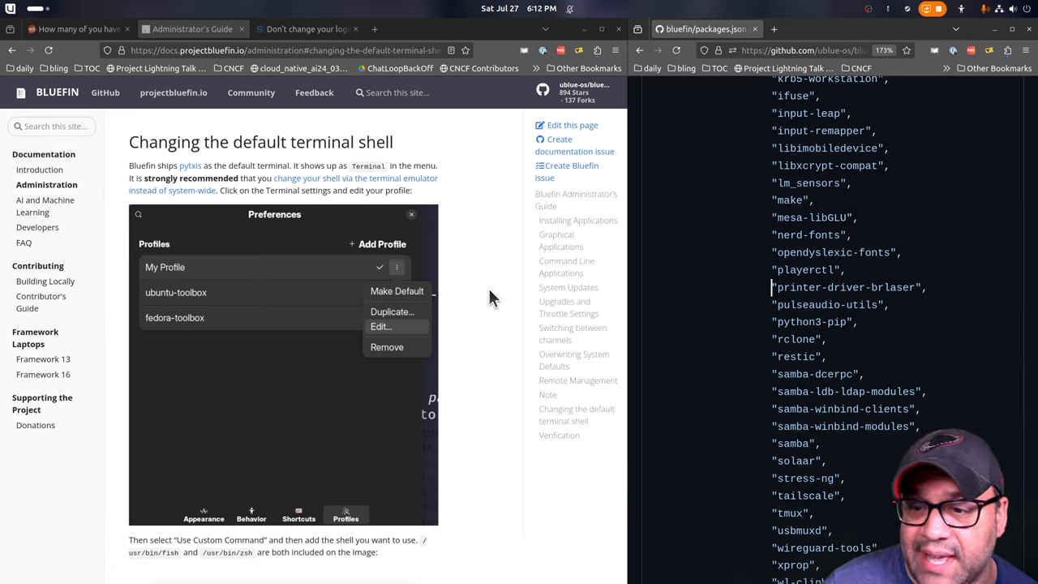
mouse_move(660, 290)
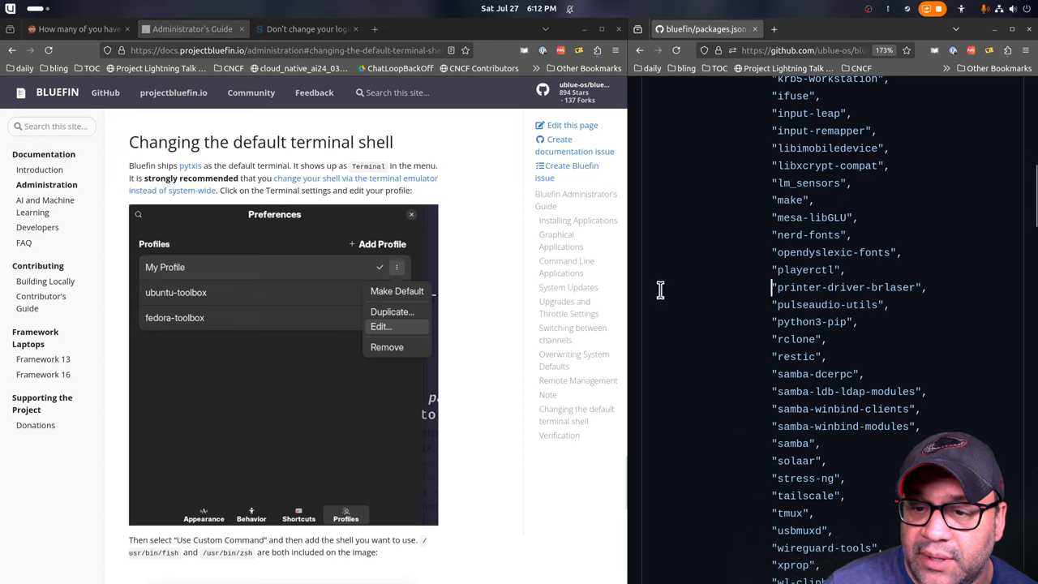
mouse_move(827, 274)
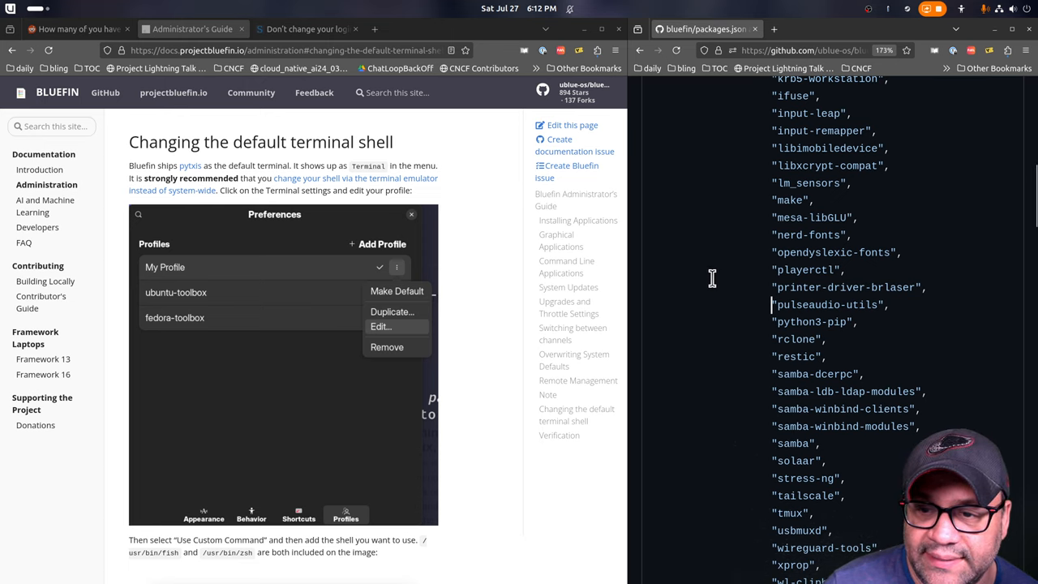
double_click(894, 287)
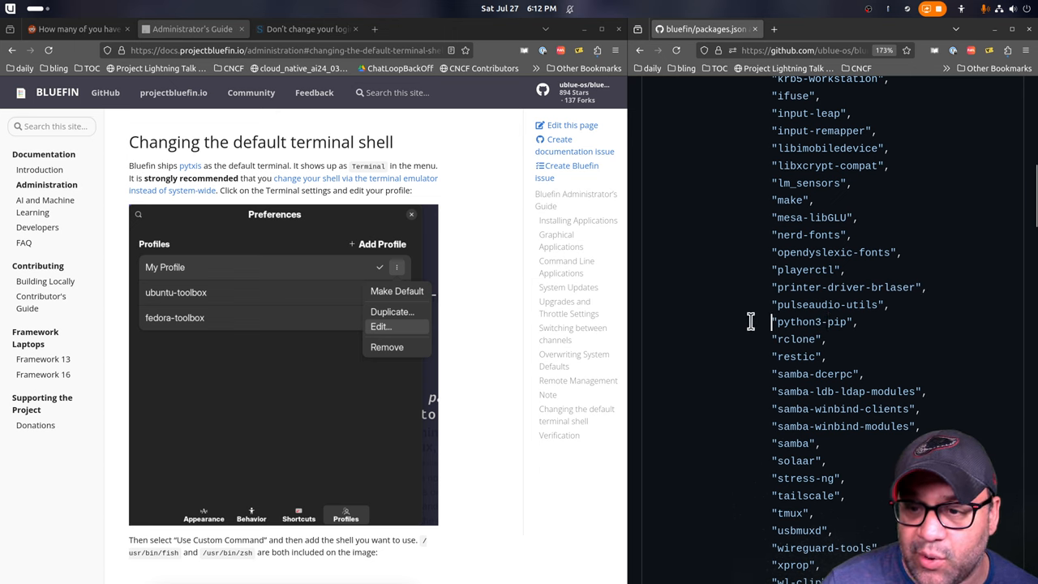
scroll("down", 3)
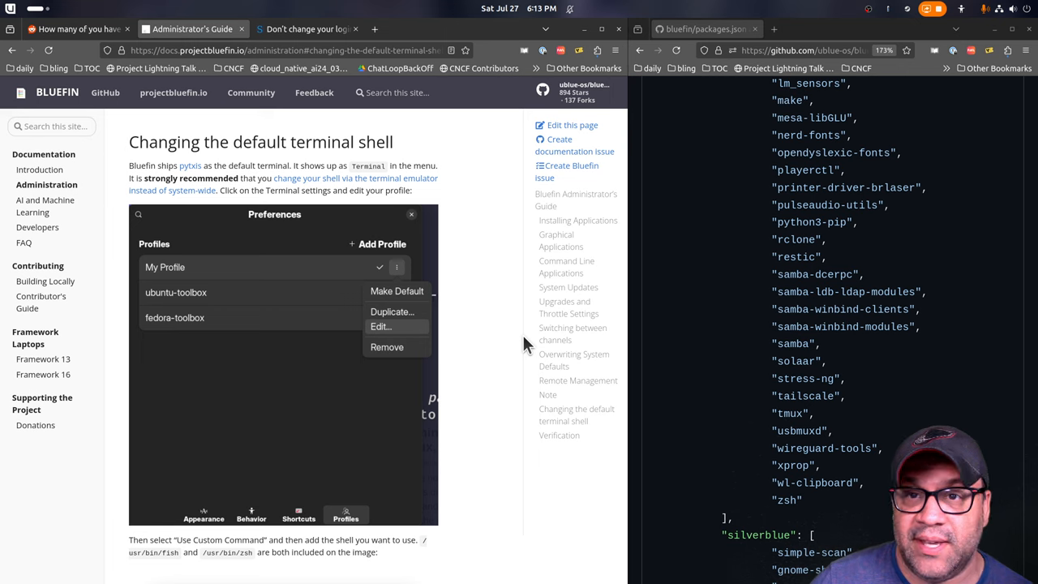
mouse_move(707, 269)
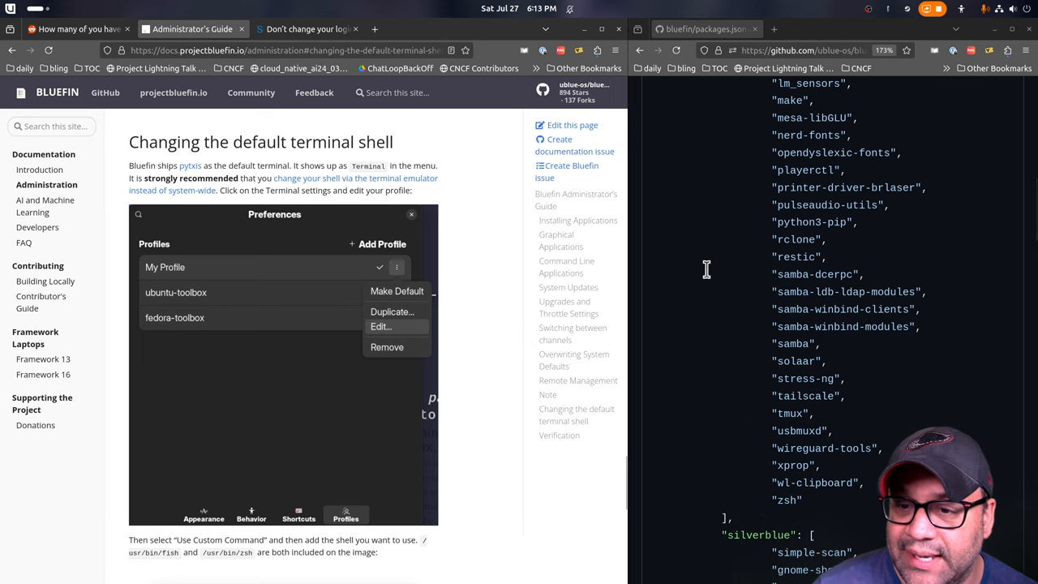
Continue to the end of the all-images list and into the silverblue packages
left_click_drag(775, 274, 916, 328)
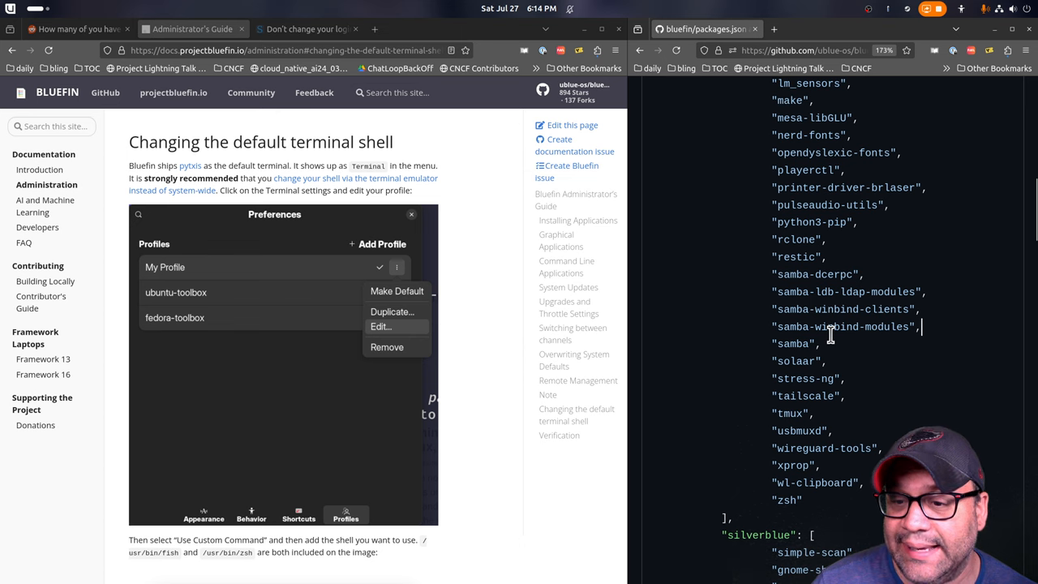
scroll("down", 3)
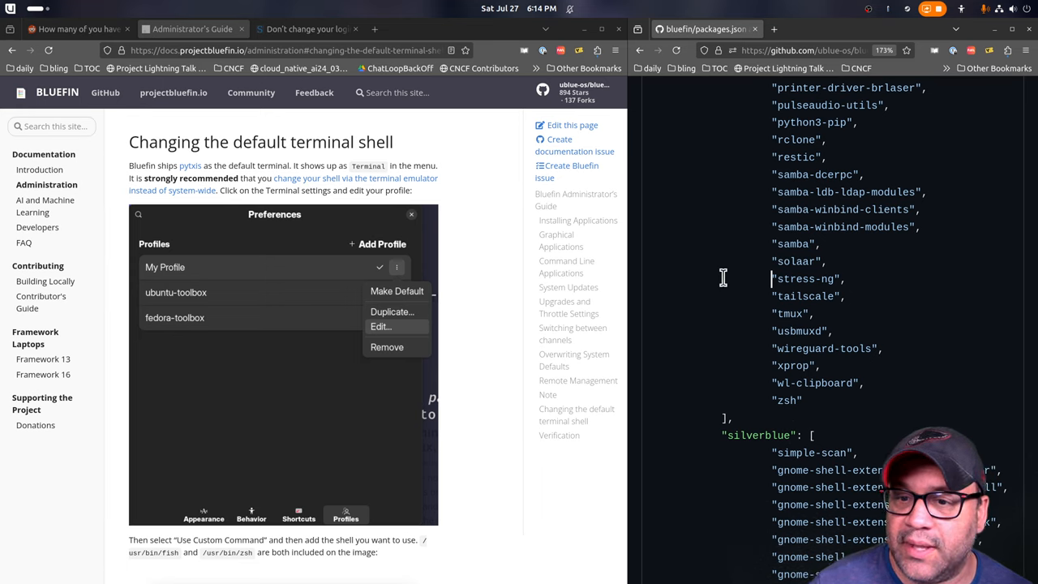
double_click(798, 278)
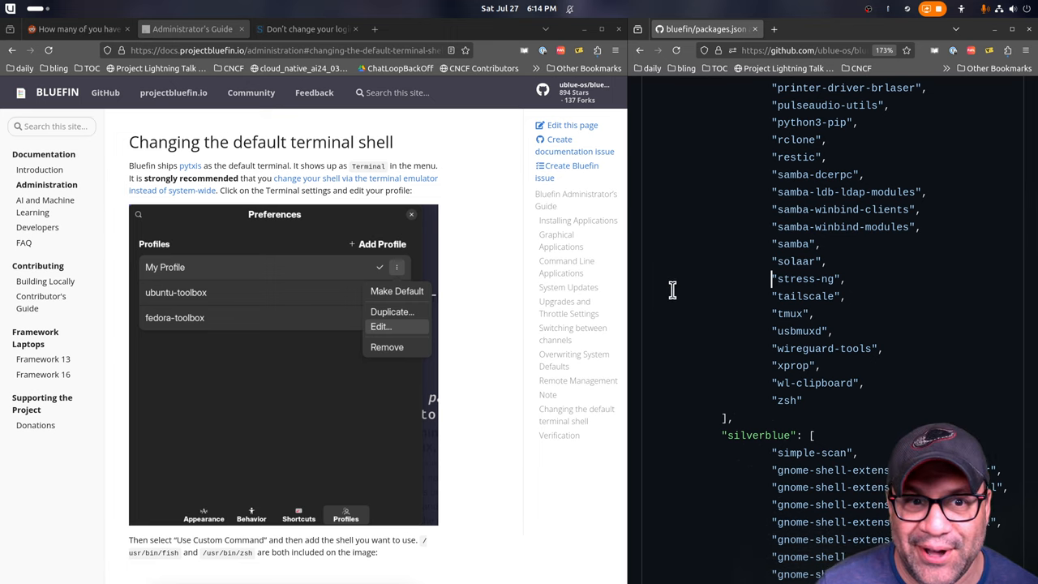
mouse_move(736, 303)
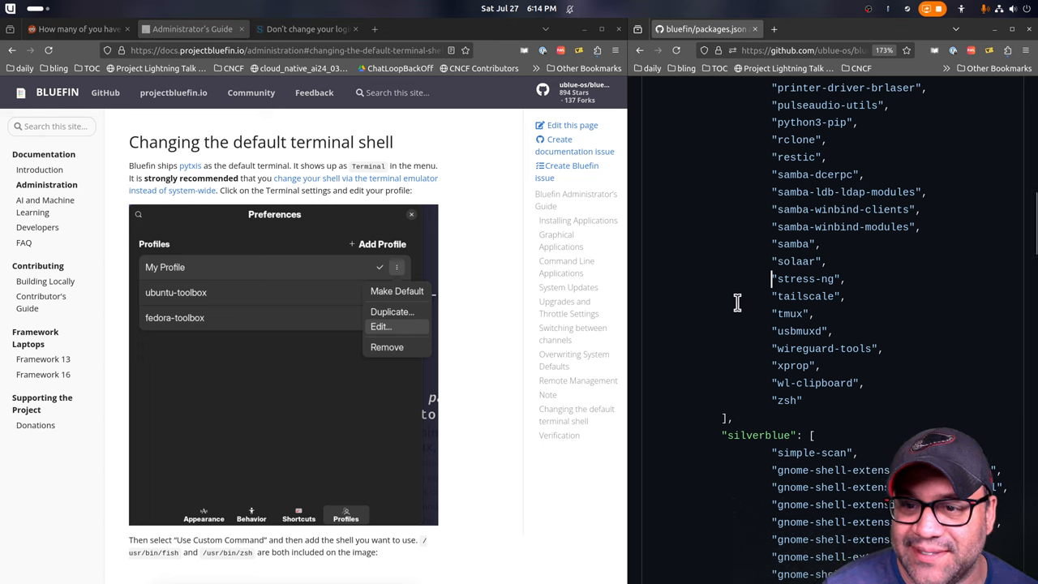
mouse_move(840, 314)
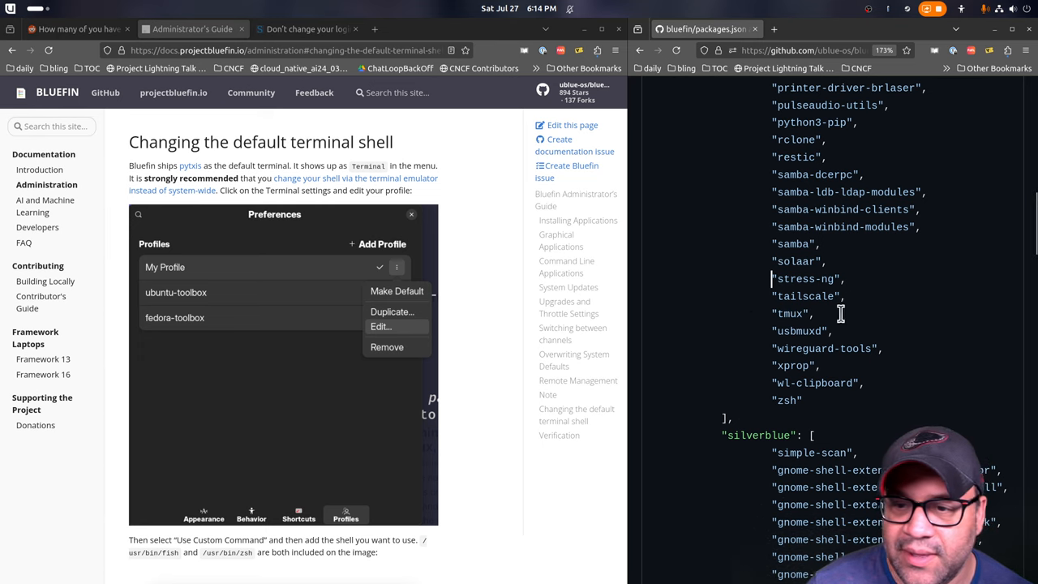
scroll("down", 3)
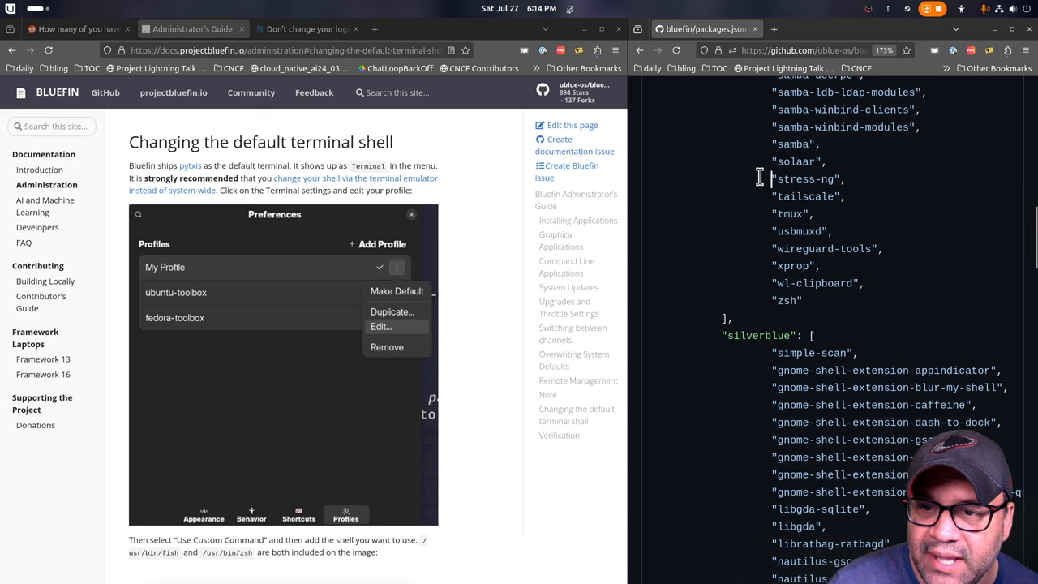
mouse_move(672, 295)
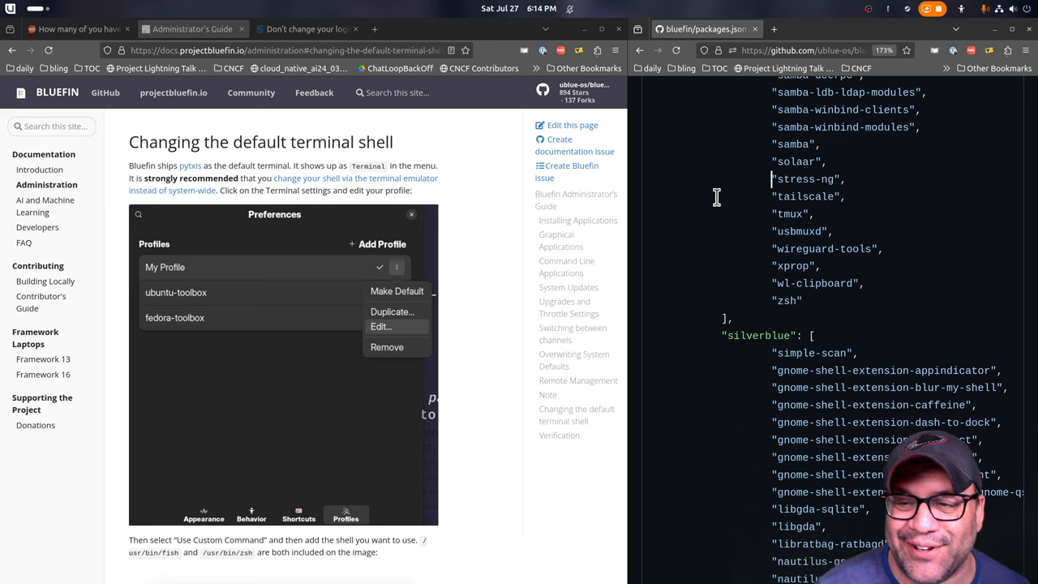
mouse_move(808, 284)
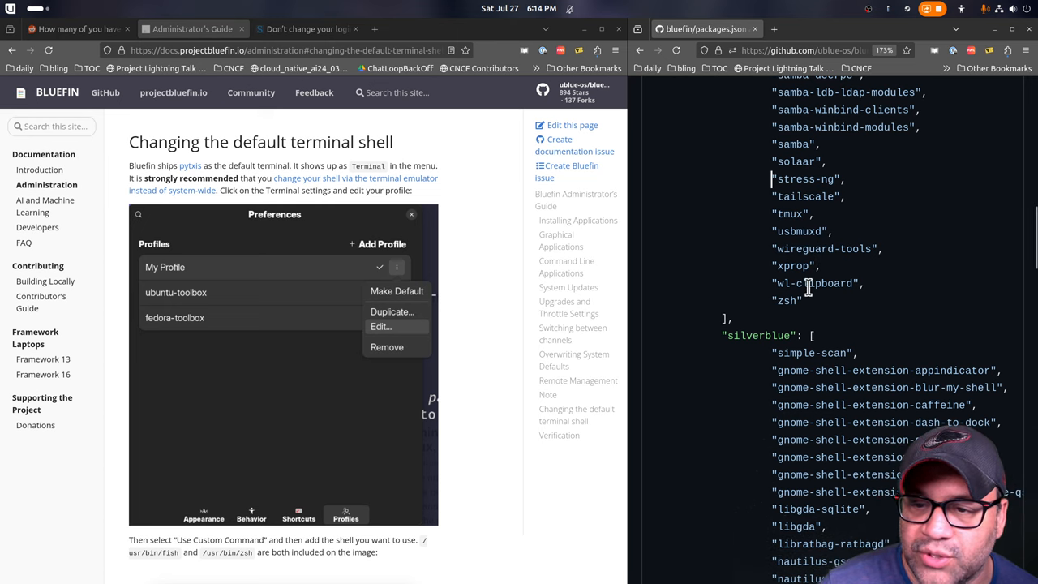
double_click(814, 282)
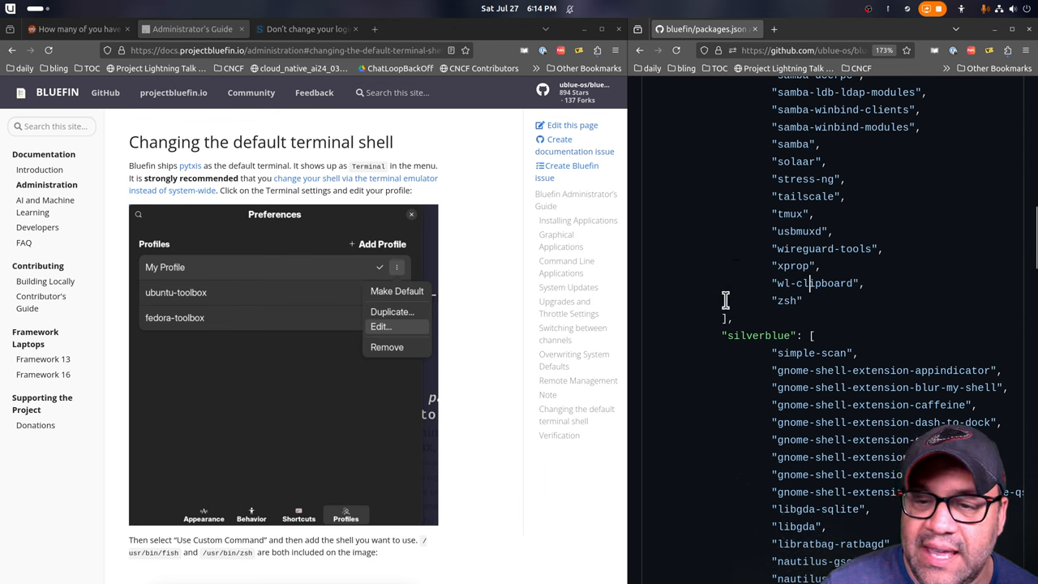
scroll("down", 3)
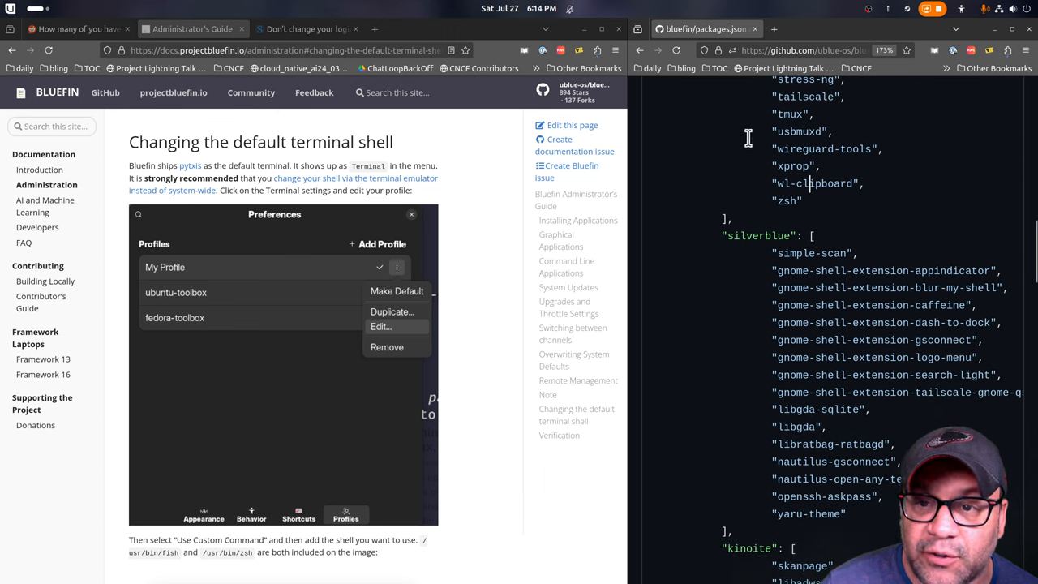
View the full silverblue array of gnome-shell-extension packages down to the Kinoite section
scroll("down", 3)
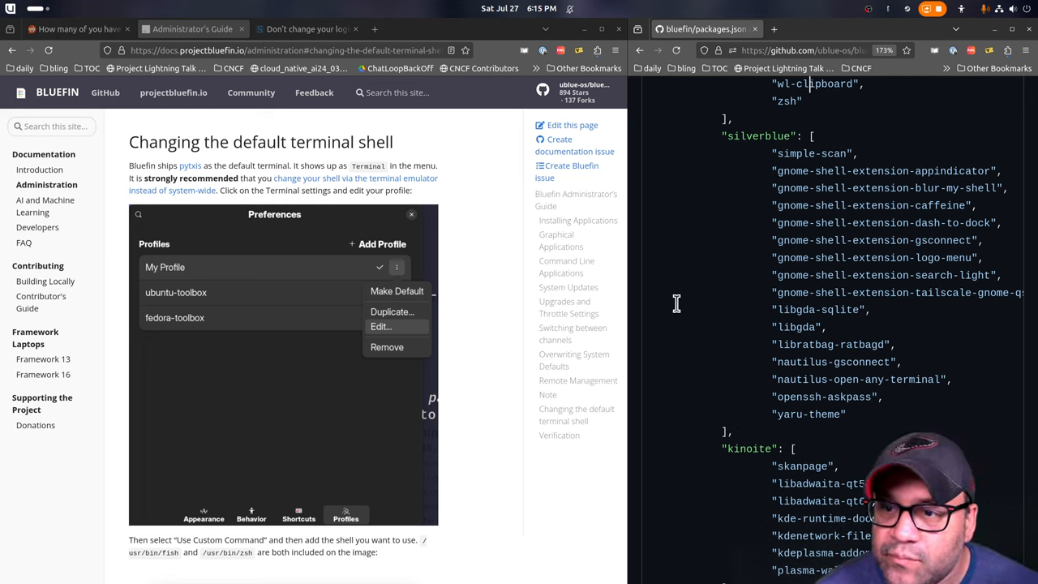
mouse_move(866, 10)
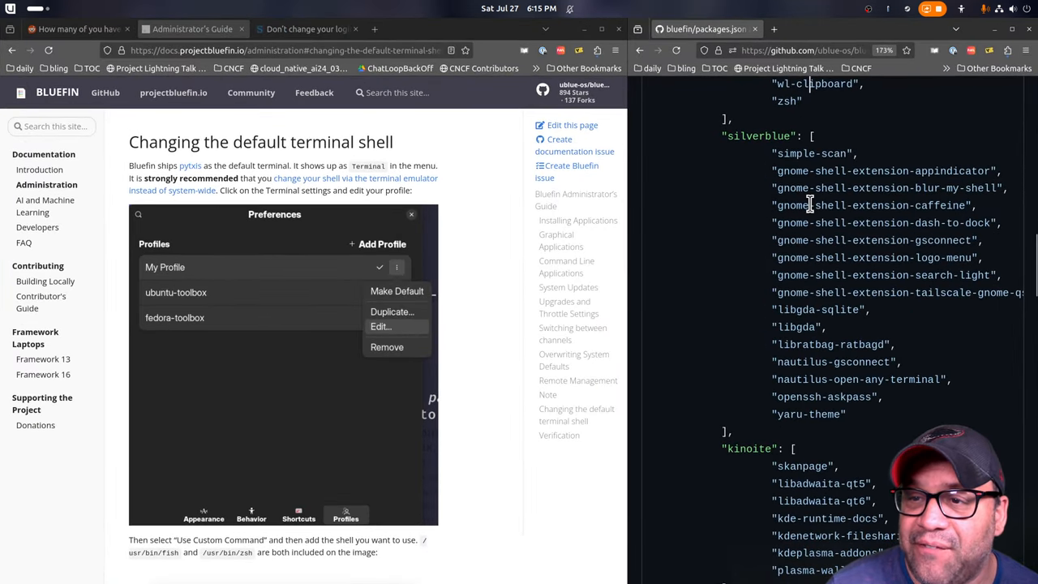
left_click(1011, 8)
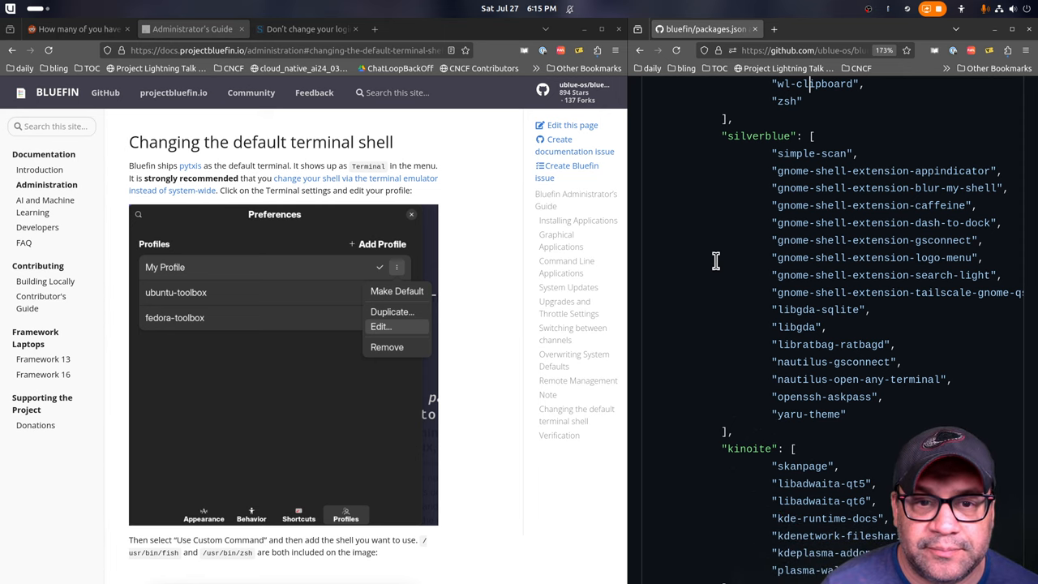
mouse_move(813, 234)
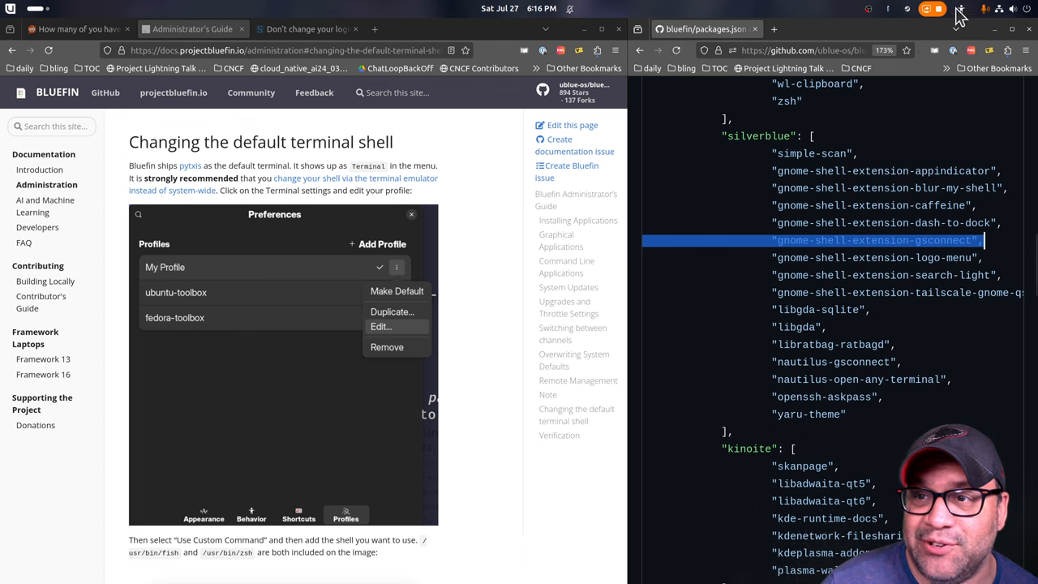
left_click(1002, 9)
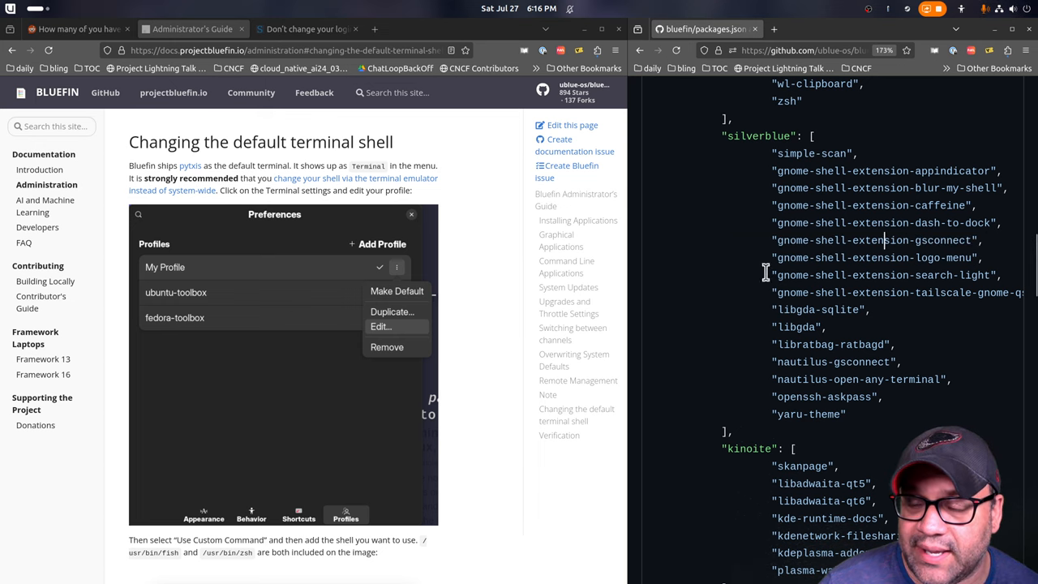
mouse_move(719, 288)
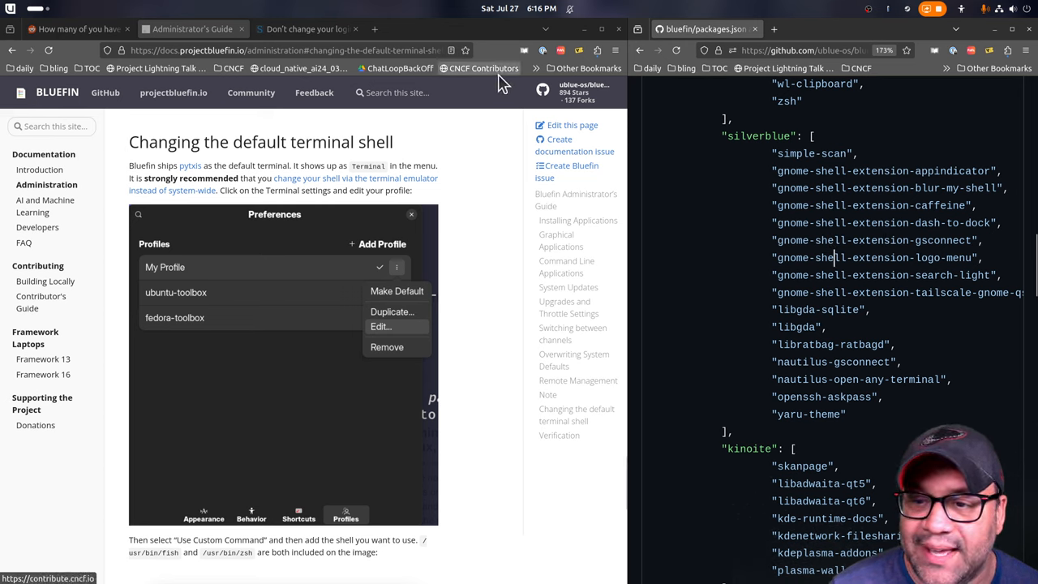
left_click(13, 11)
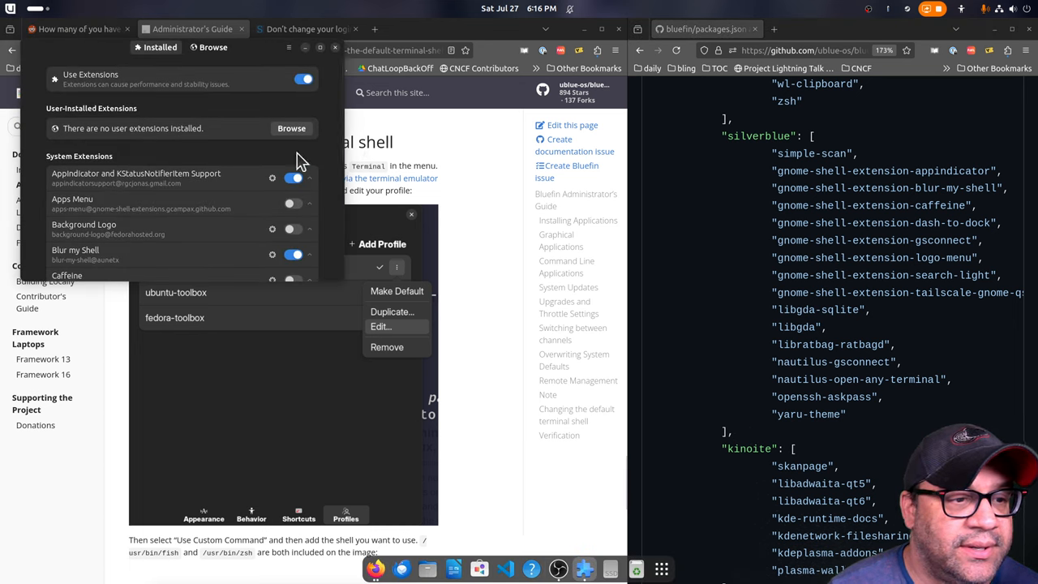
scroll("down", 3)
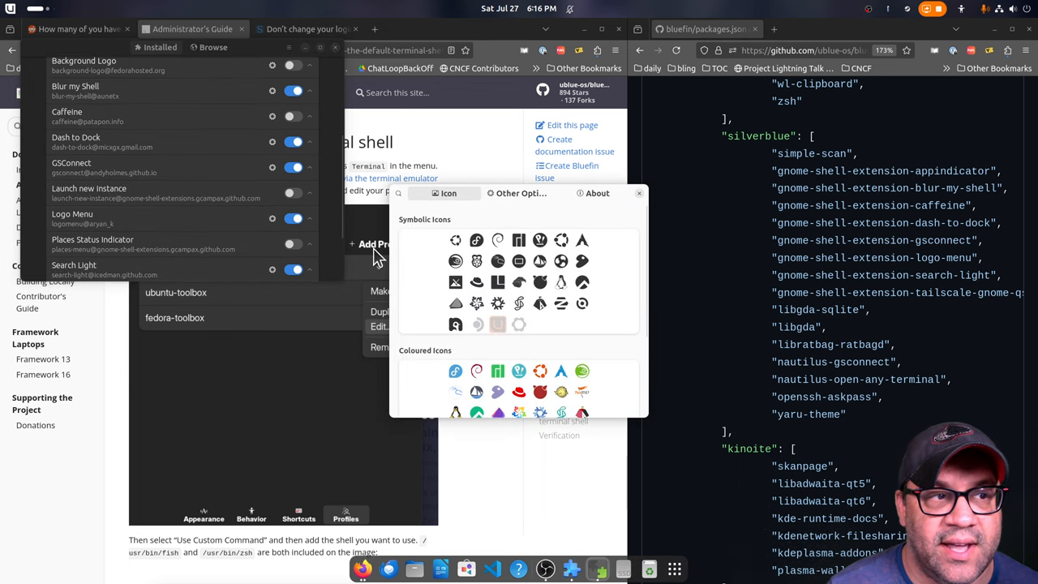
scroll("down", 3)
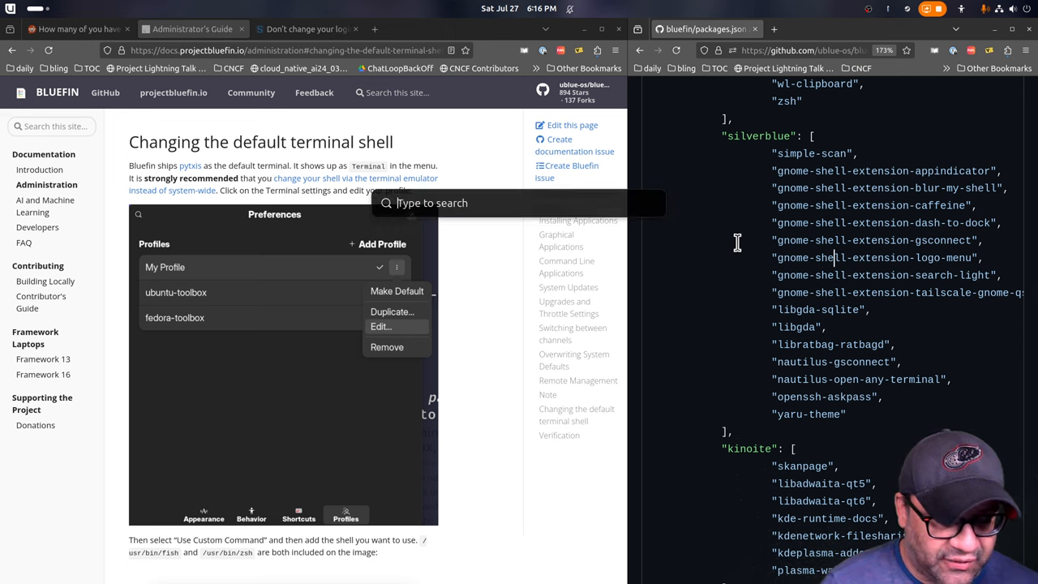
type("fire")
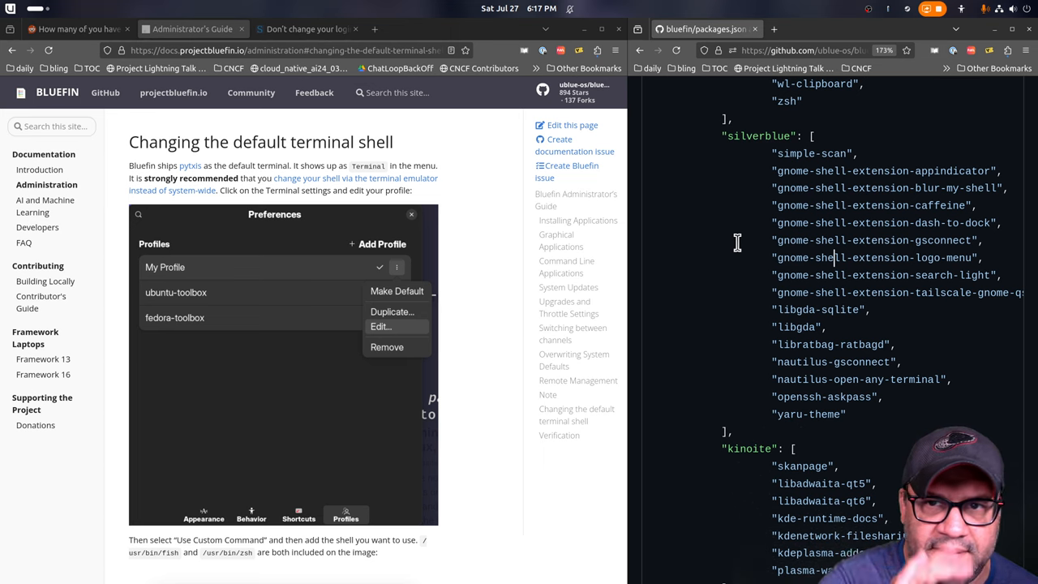
mouse_move(837, 291)
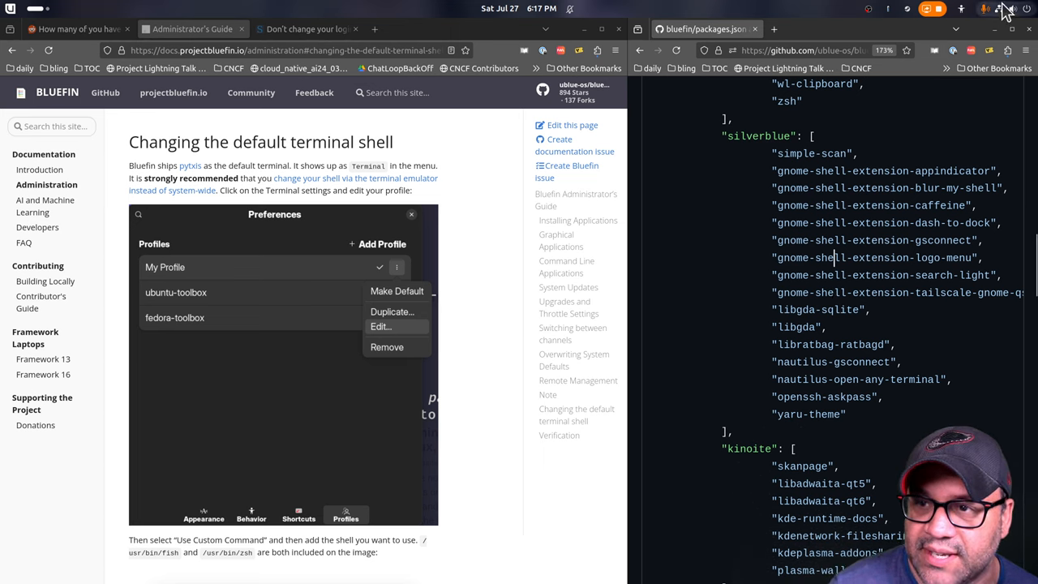
Scroll packages.json past silverblue to the kinoite array and the start of dx
left_click(1002, 10)
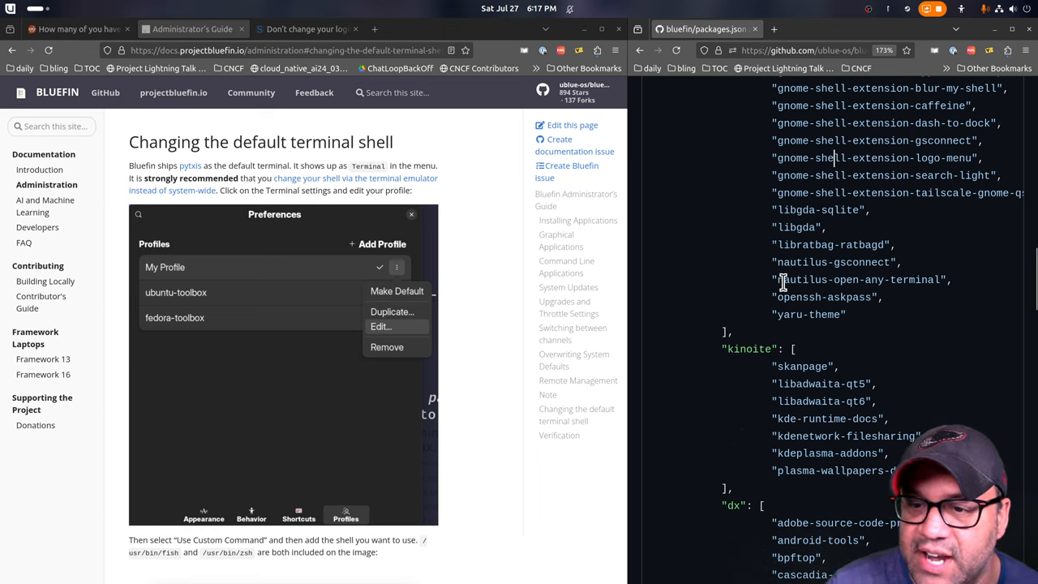
mouse_move(651, 269)
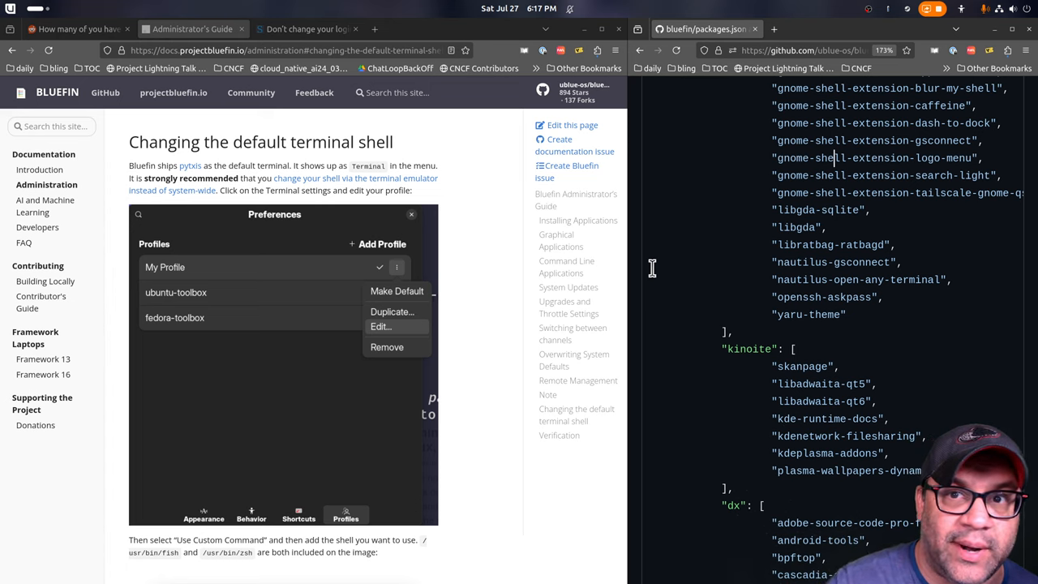
mouse_move(809, 279)
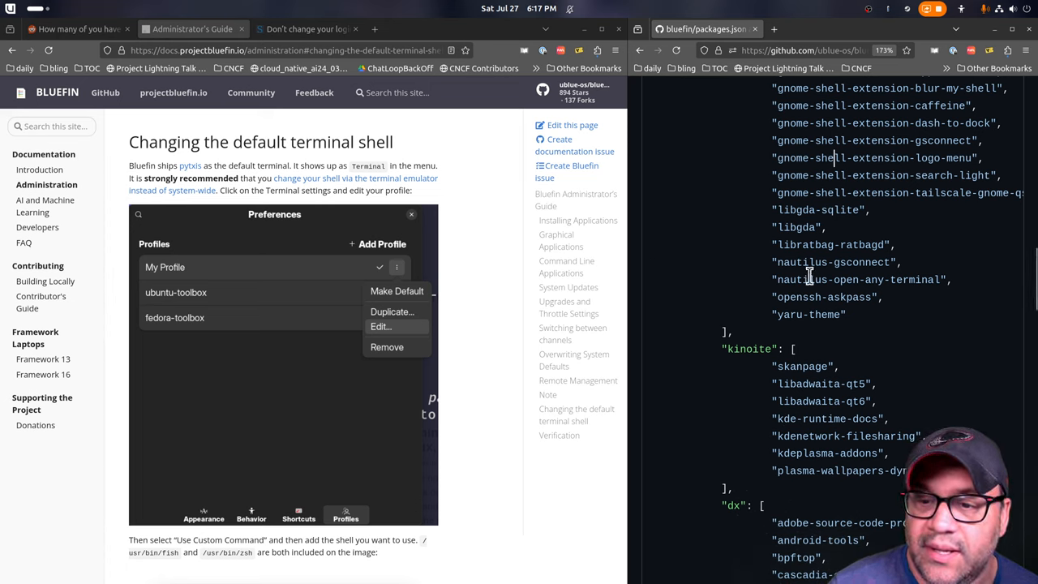
scroll("down", 3)
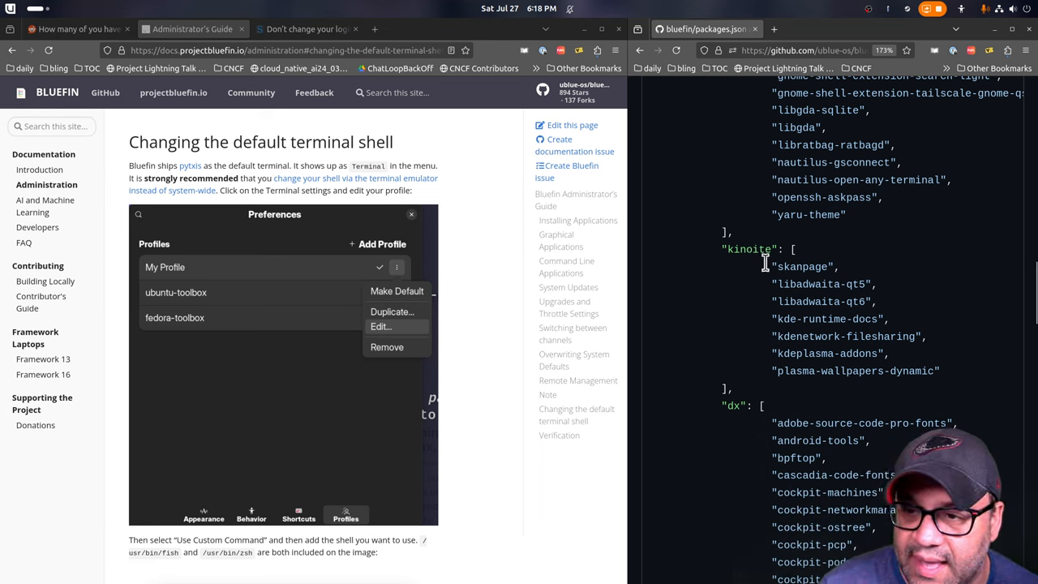
Scroll further through the dx package list and highlight a package line
scroll("down", 3)
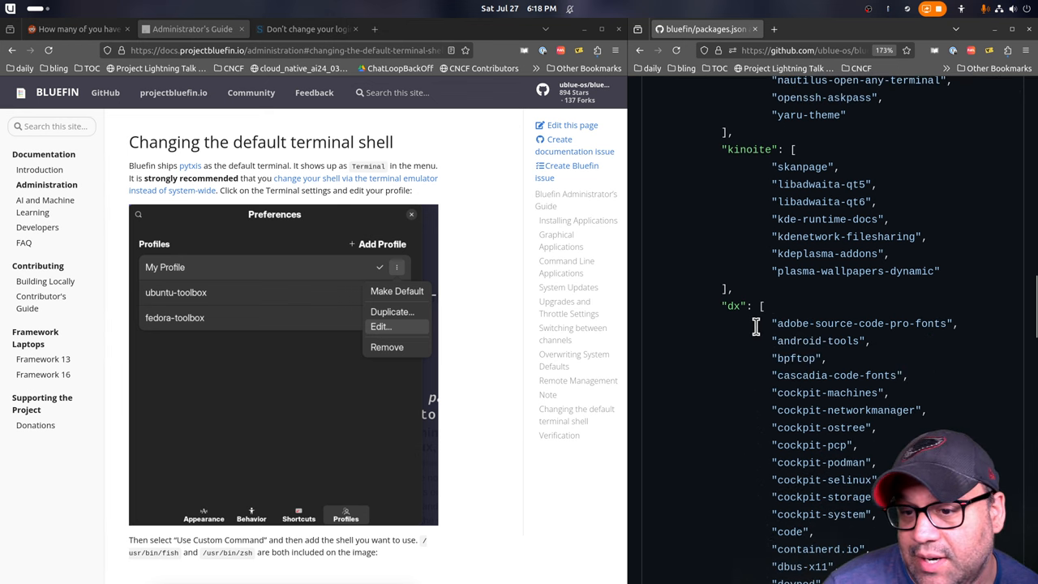
scroll("down", 3)
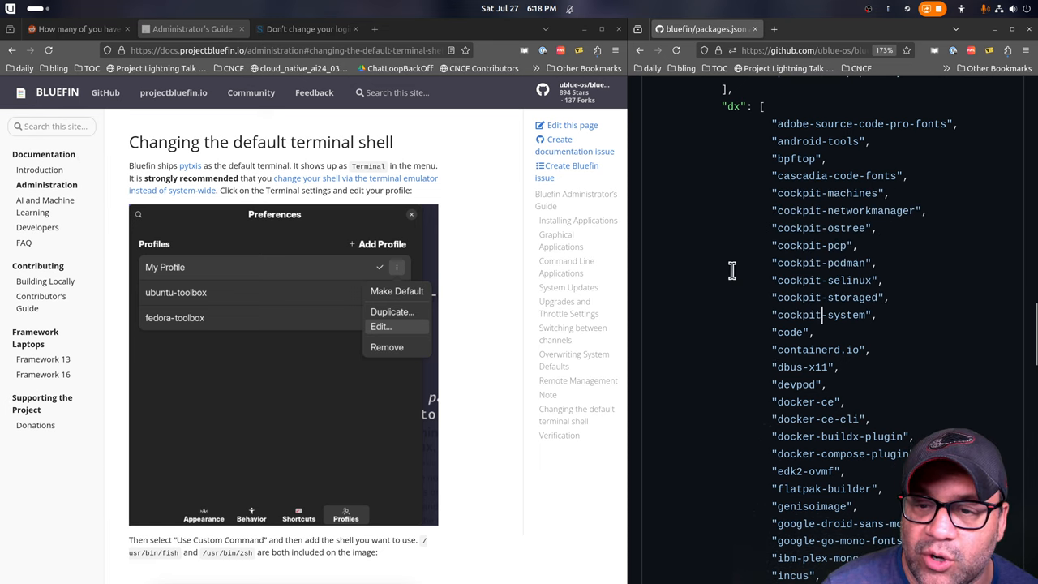
mouse_move(720, 277)
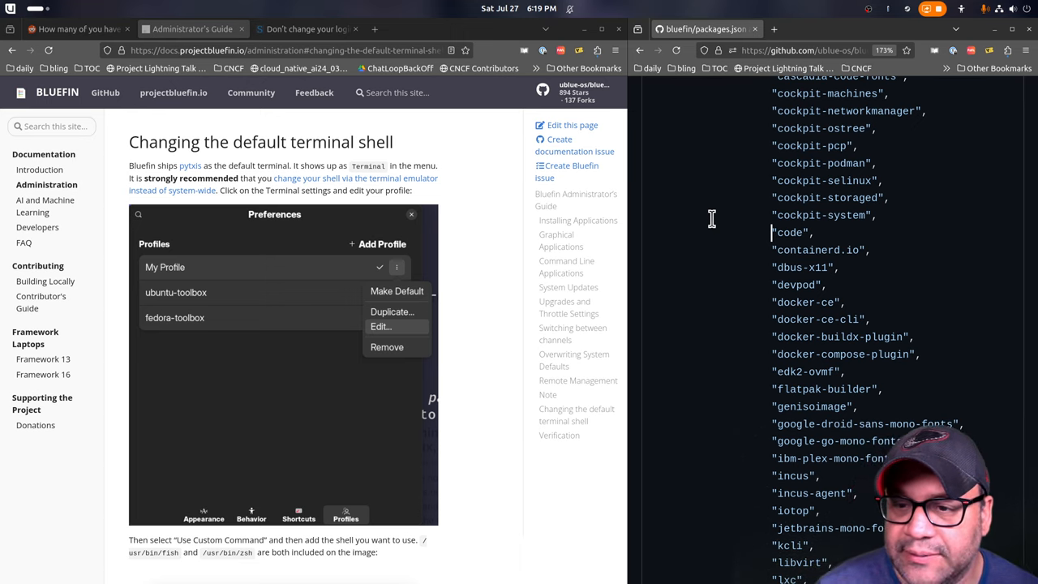
mouse_move(827, 253)
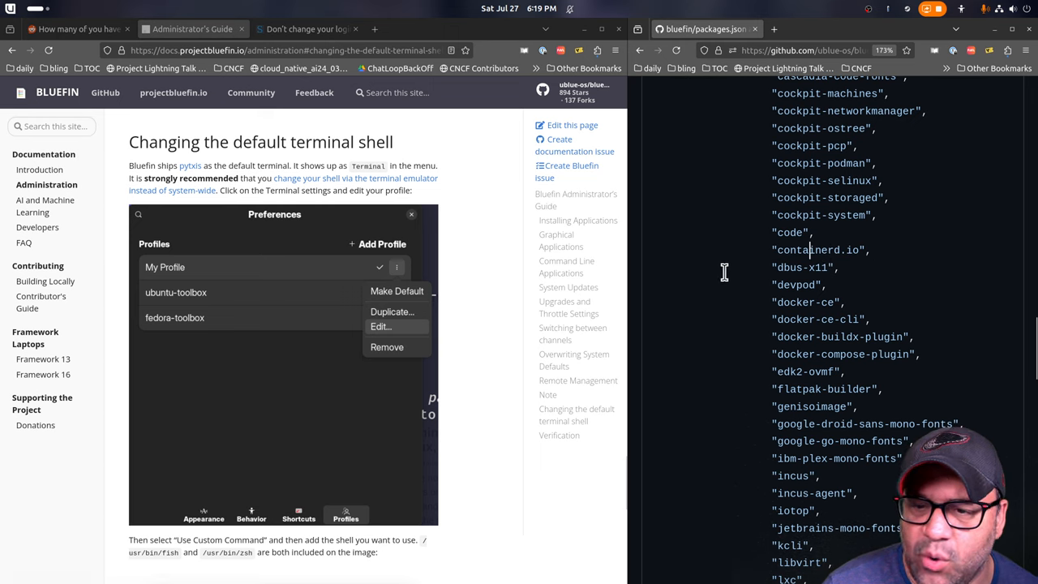
mouse_move(787, 285)
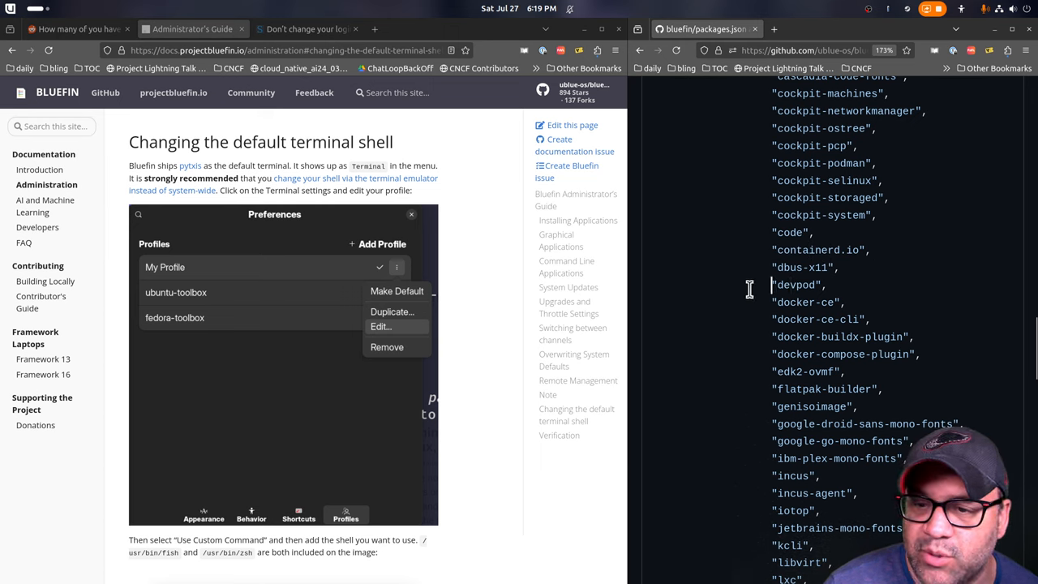
mouse_move(733, 308)
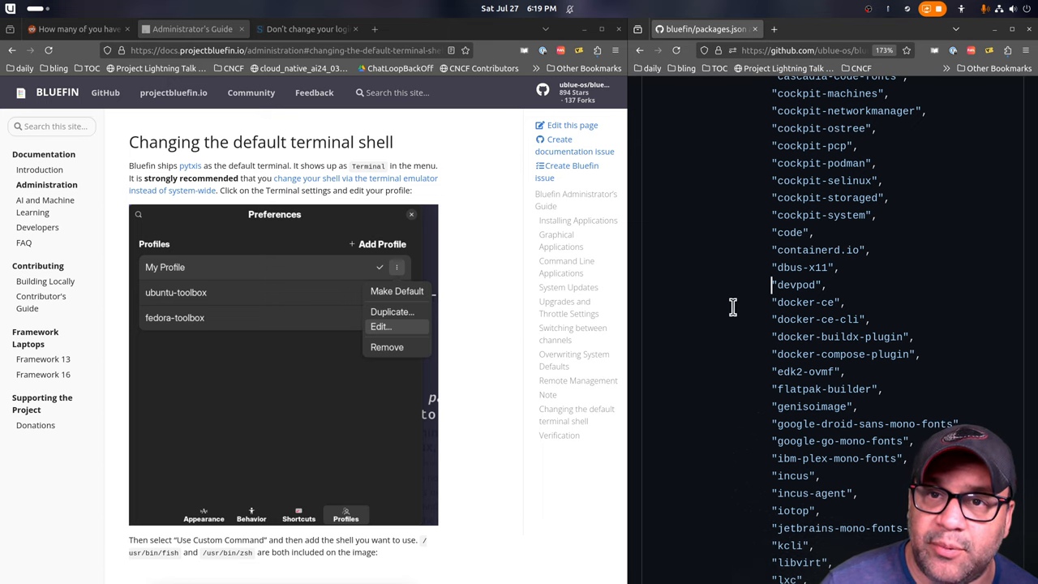
mouse_move(795, 285)
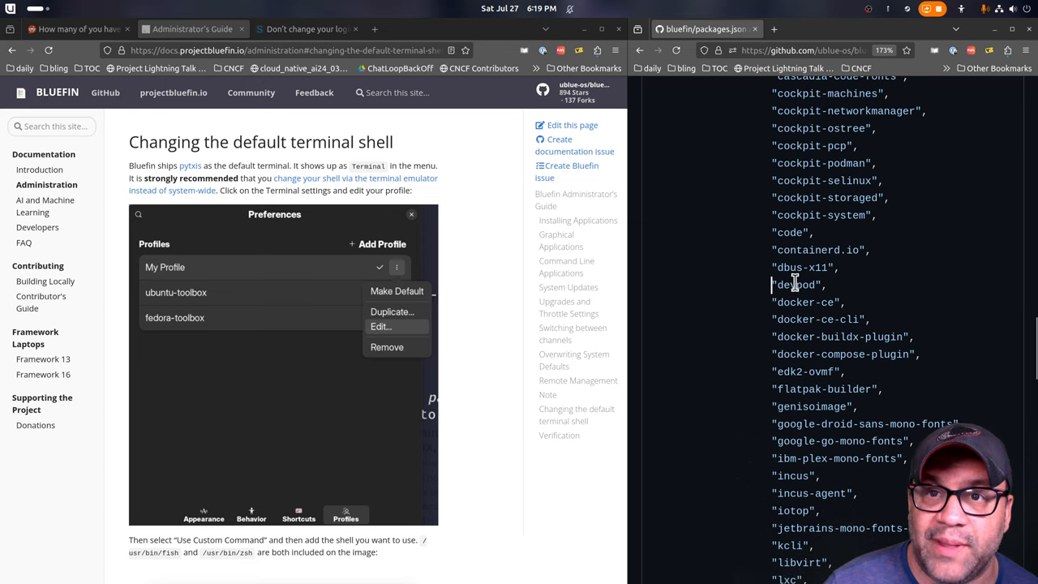
mouse_move(726, 227)
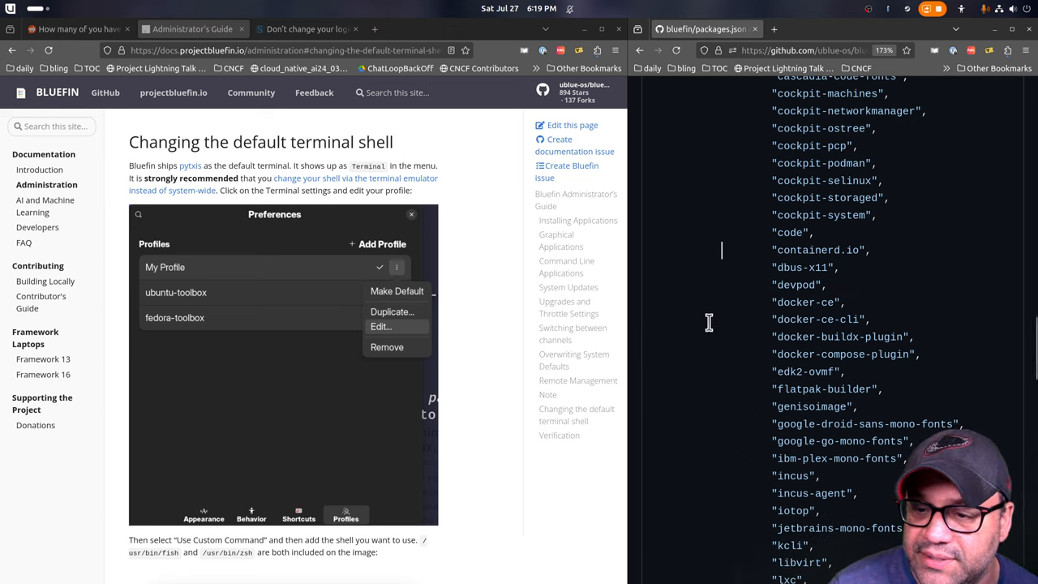
scroll("down", 3)
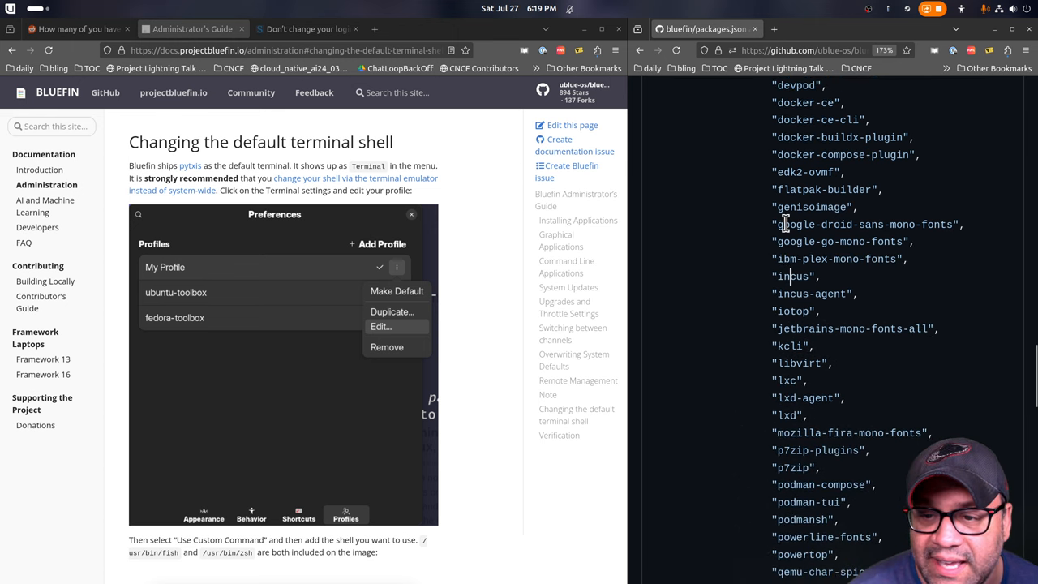
mouse_move(775, 415)
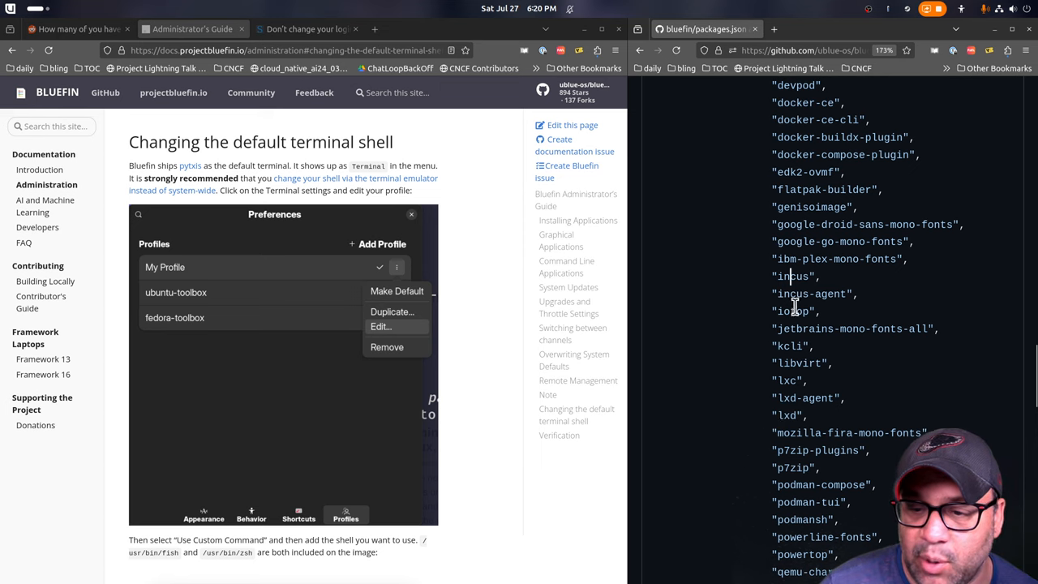
mouse_move(704, 283)
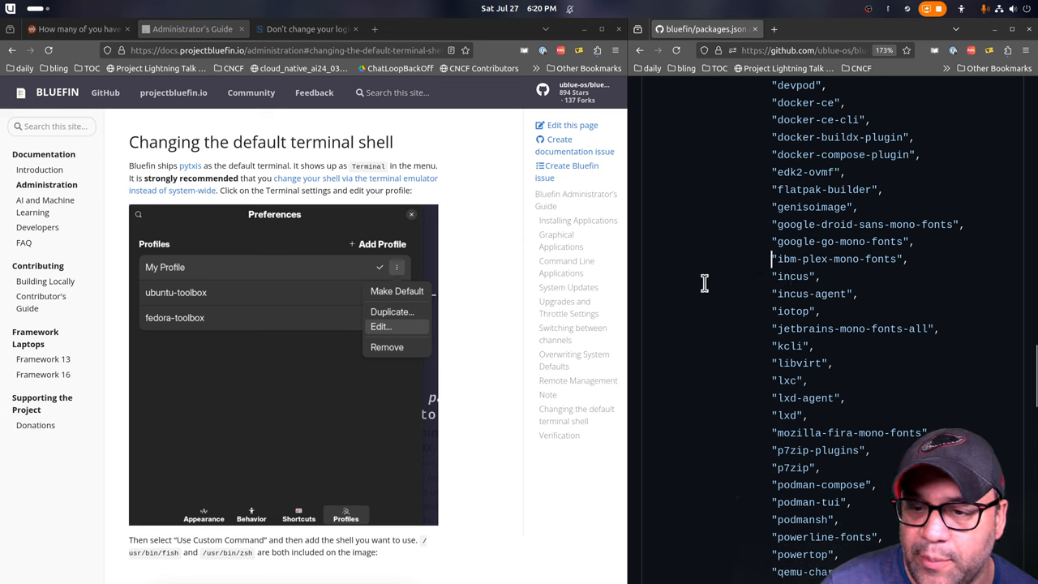
mouse_move(755, 303)
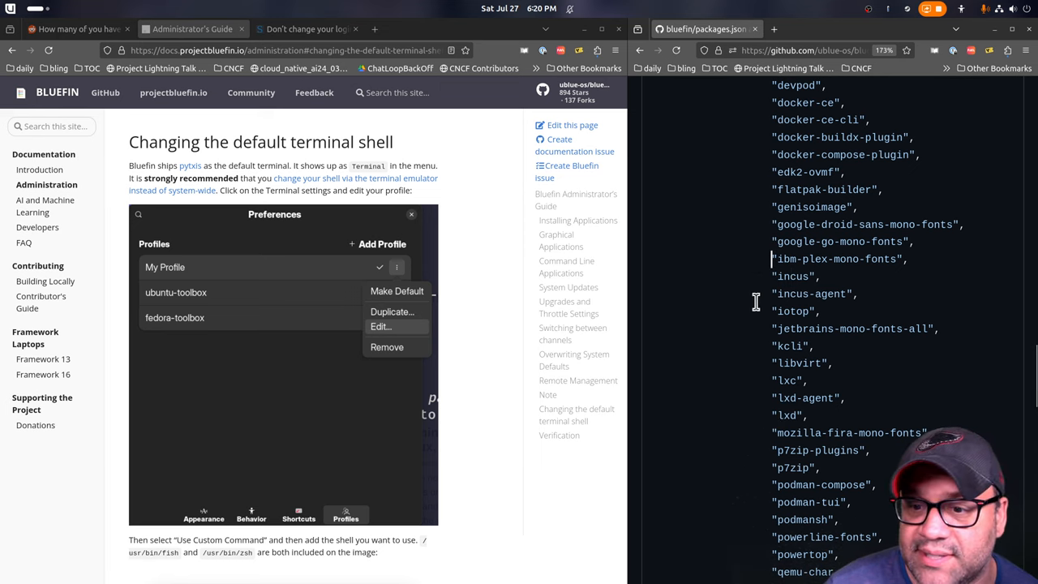
double_click(793, 311)
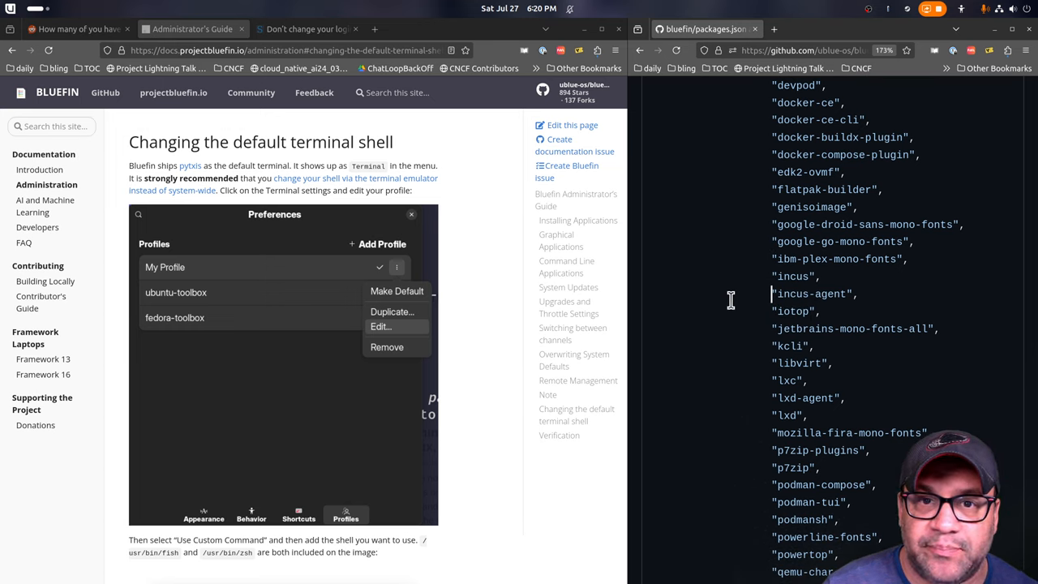
mouse_move(736, 310)
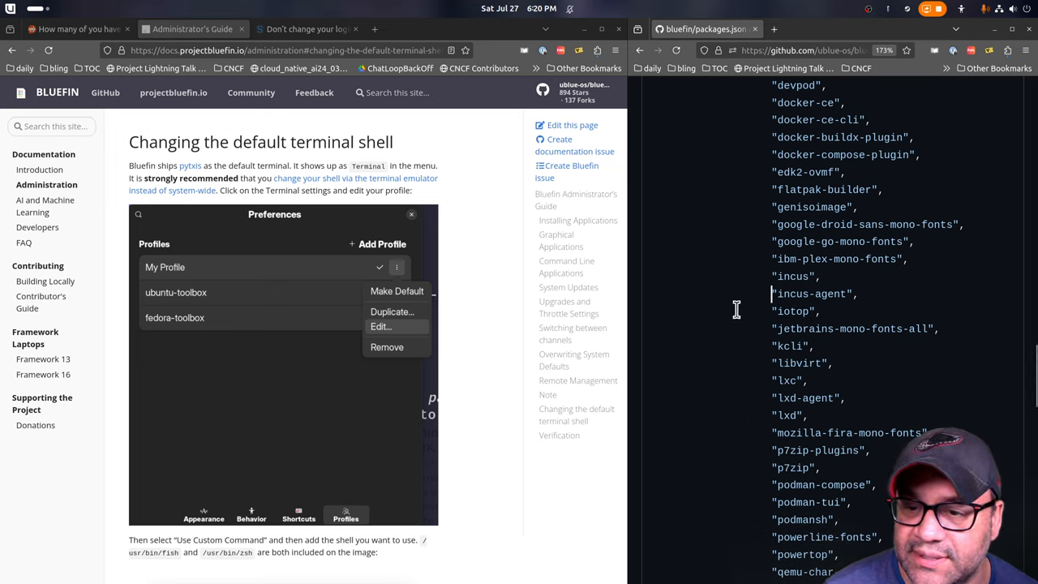
Continue to the end of dx and the start of the exclude section, highlighting a line there
scroll("down", 3)
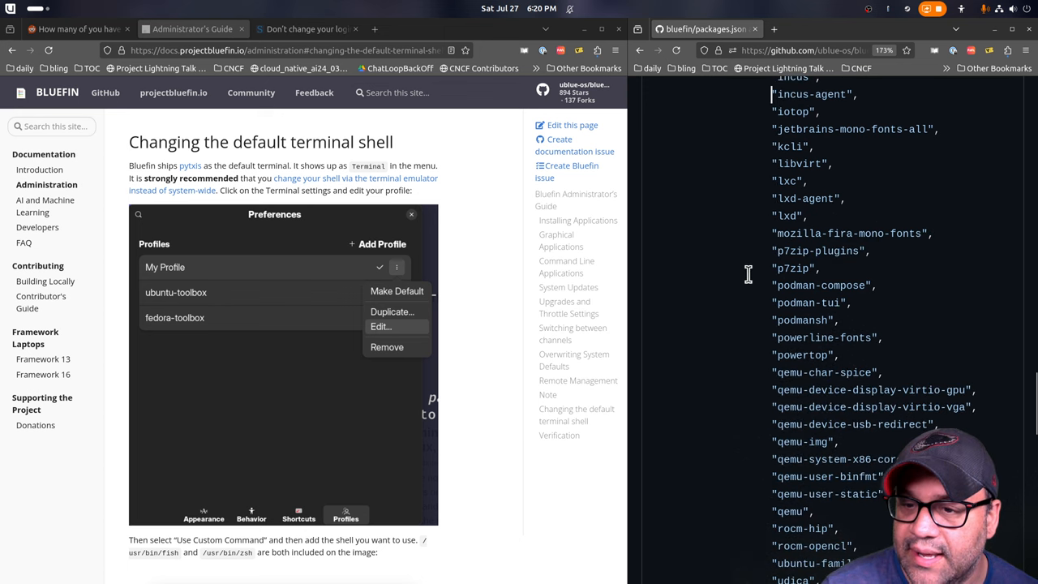
scroll("down", 3)
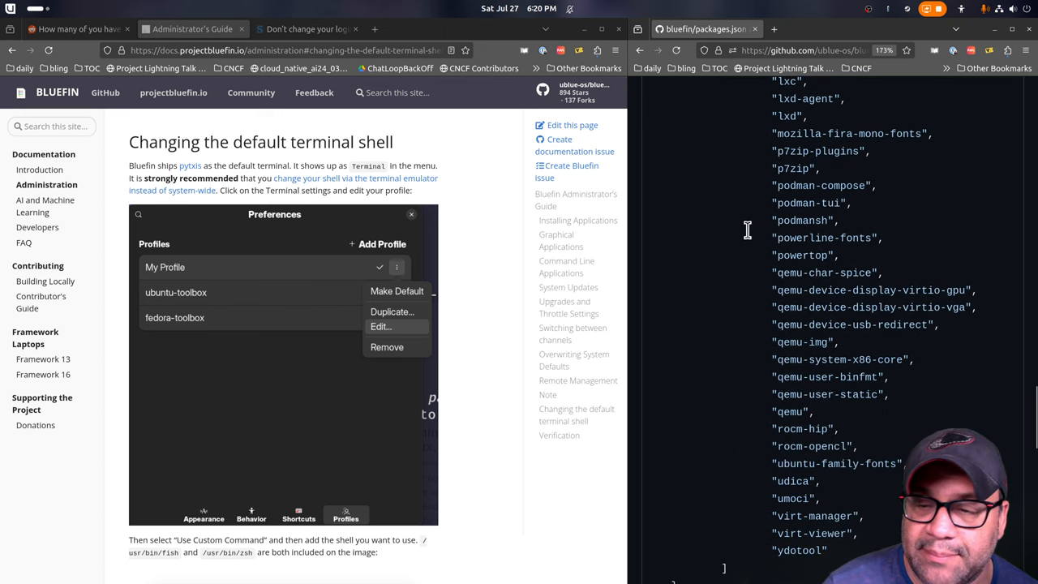
mouse_move(732, 256)
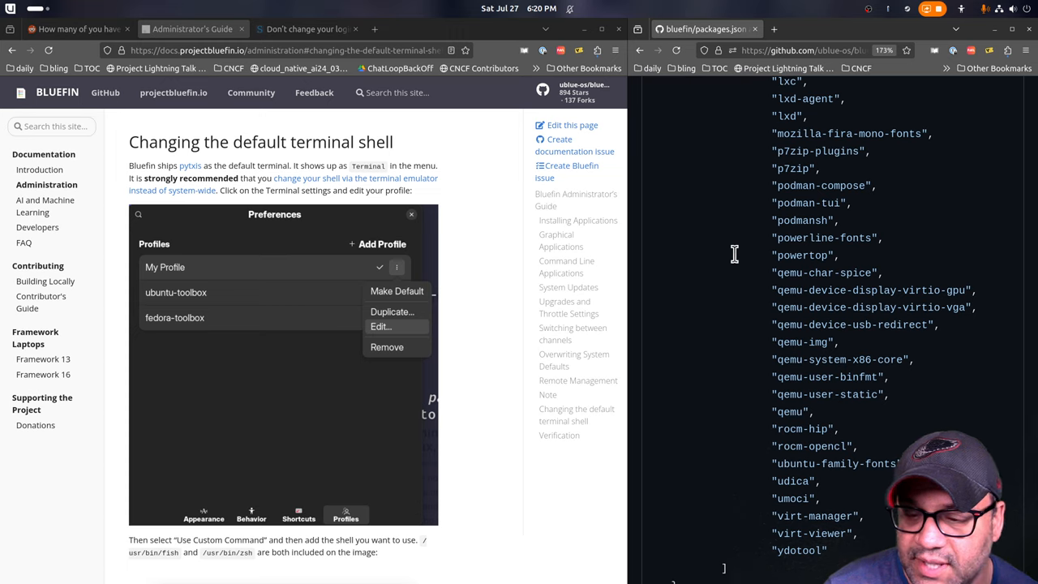
mouse_move(785, 290)
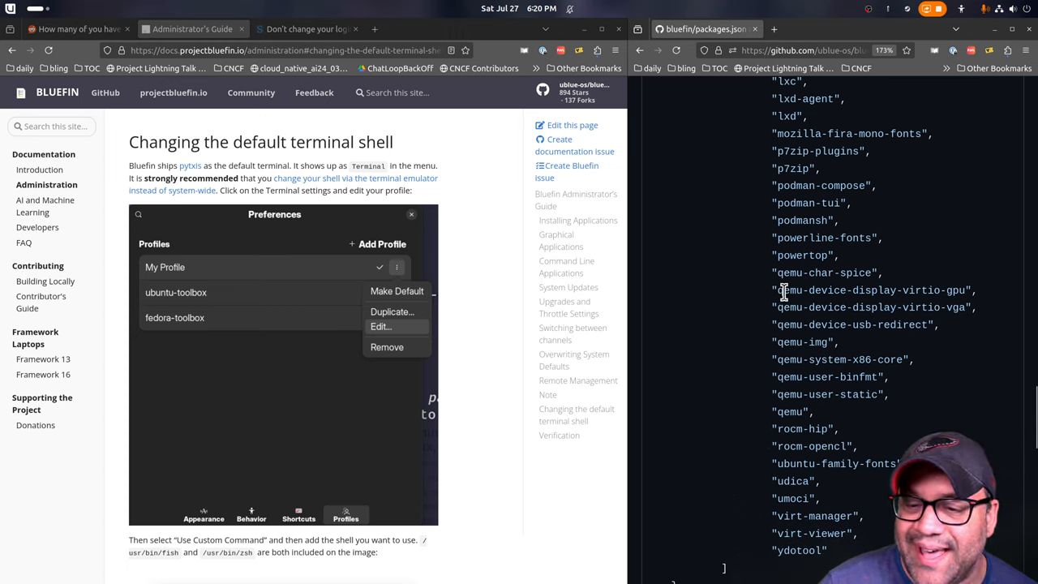
scroll("down", 3)
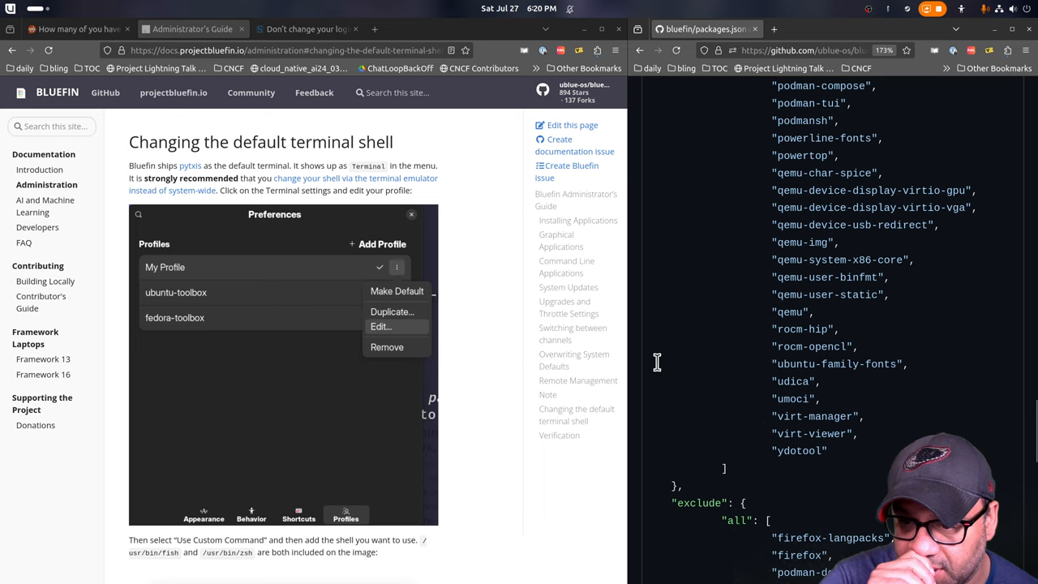
mouse_move(830, 347)
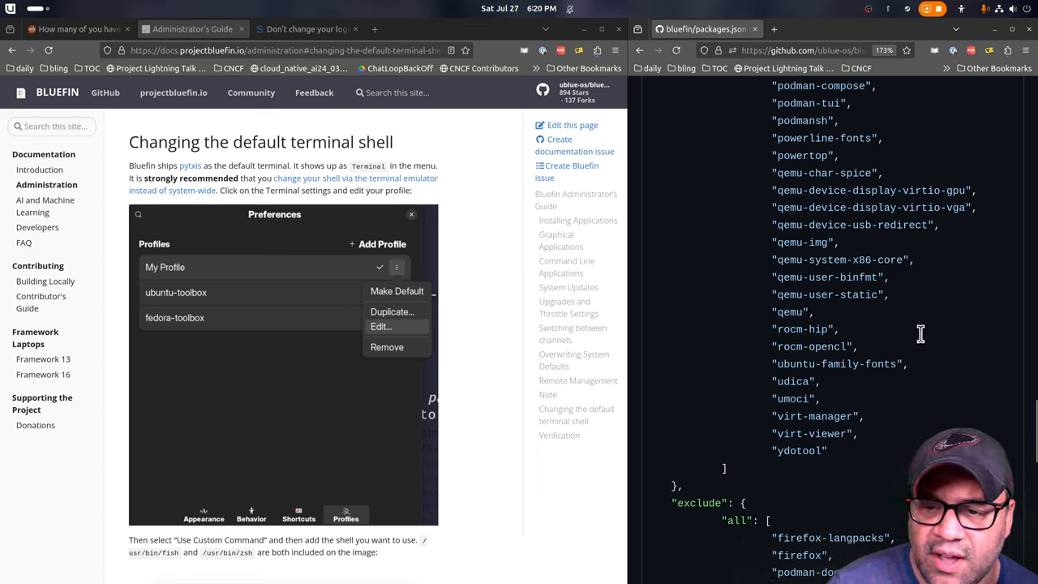
mouse_move(726, 331)
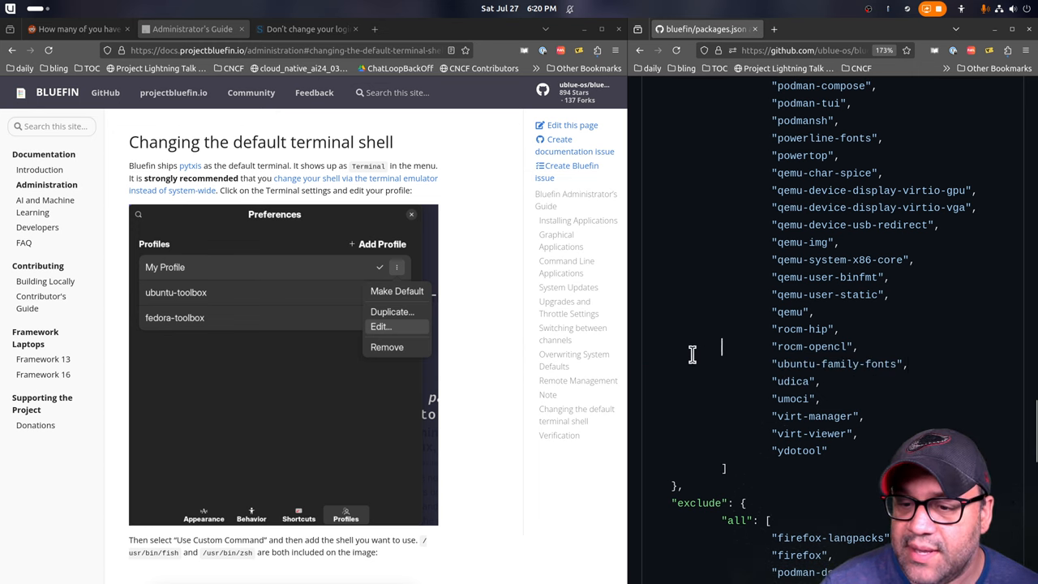
double_click(827, 316)
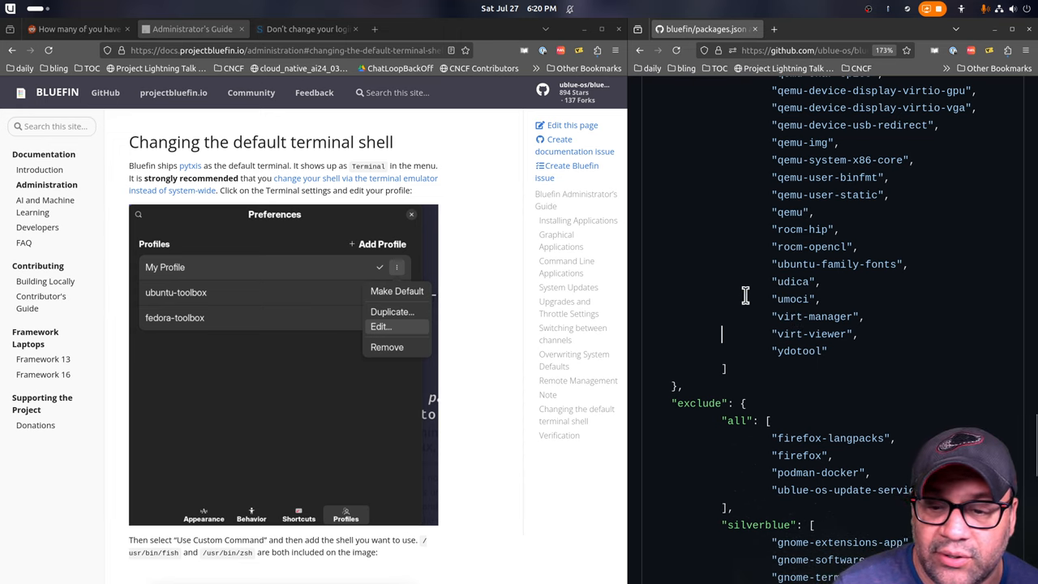
scroll("down", 3)
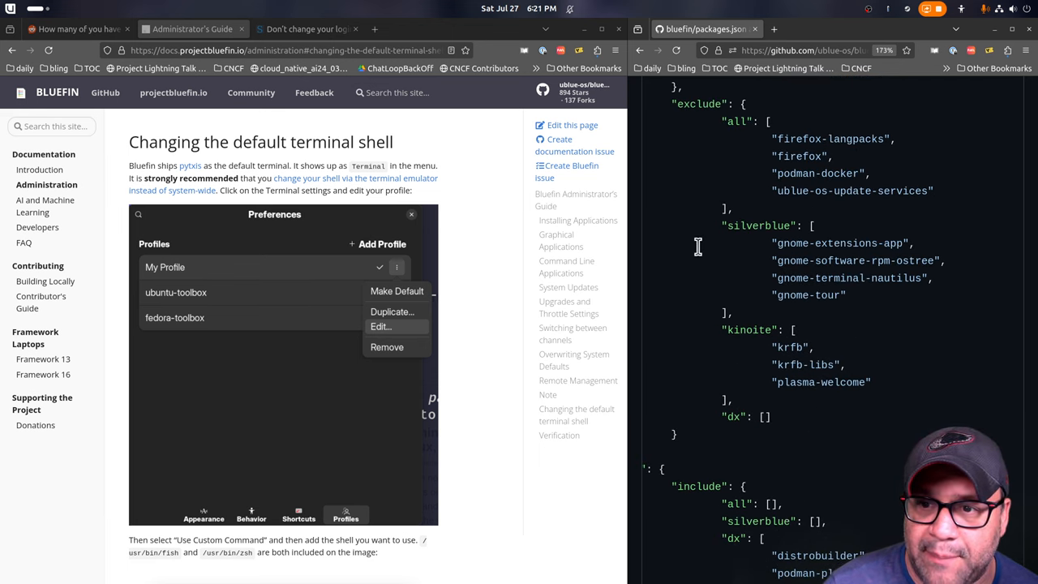
double_click(818, 172)
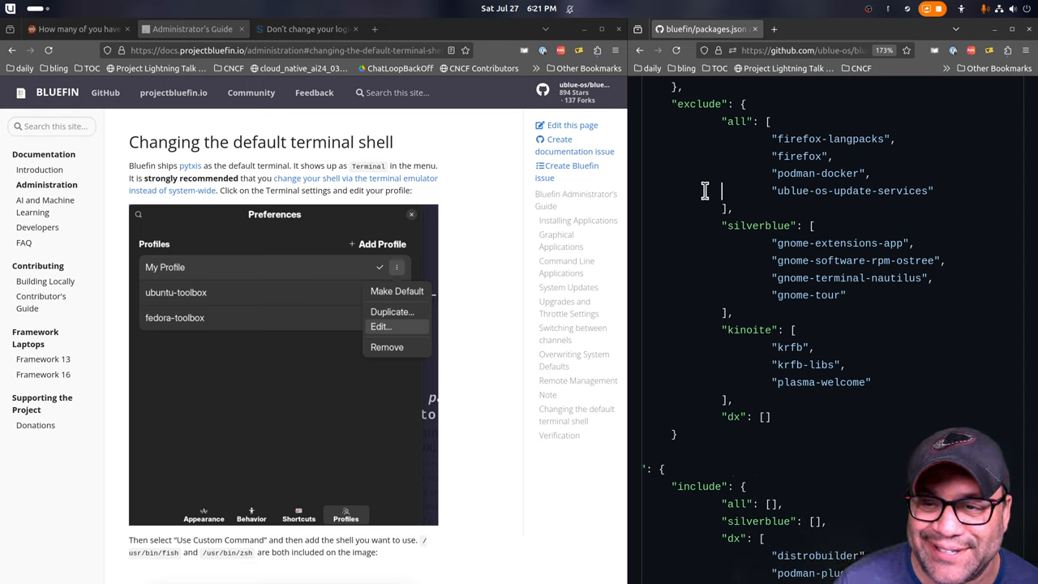
mouse_move(689, 271)
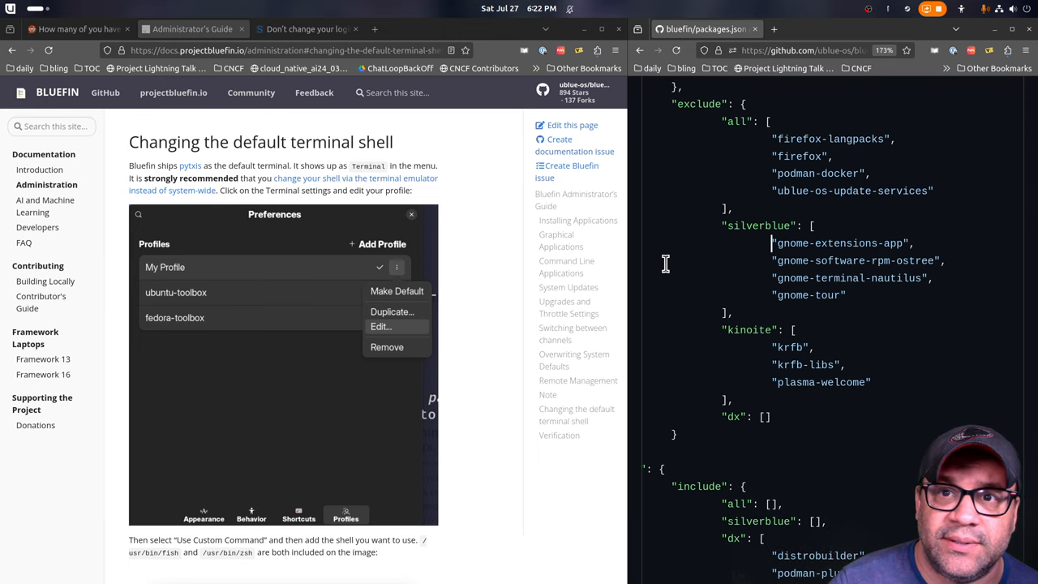
mouse_move(843, 272)
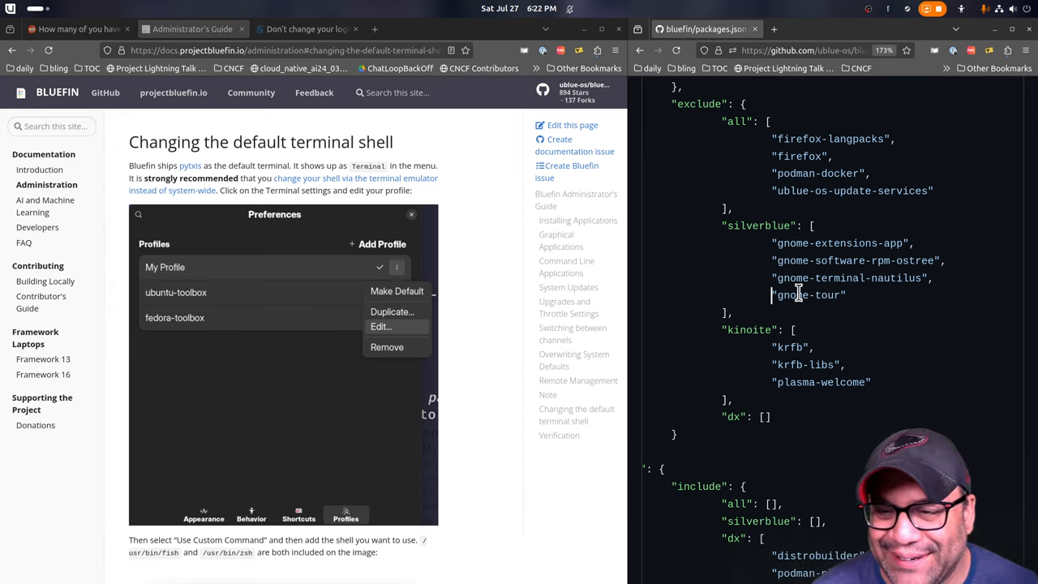
mouse_move(713, 263)
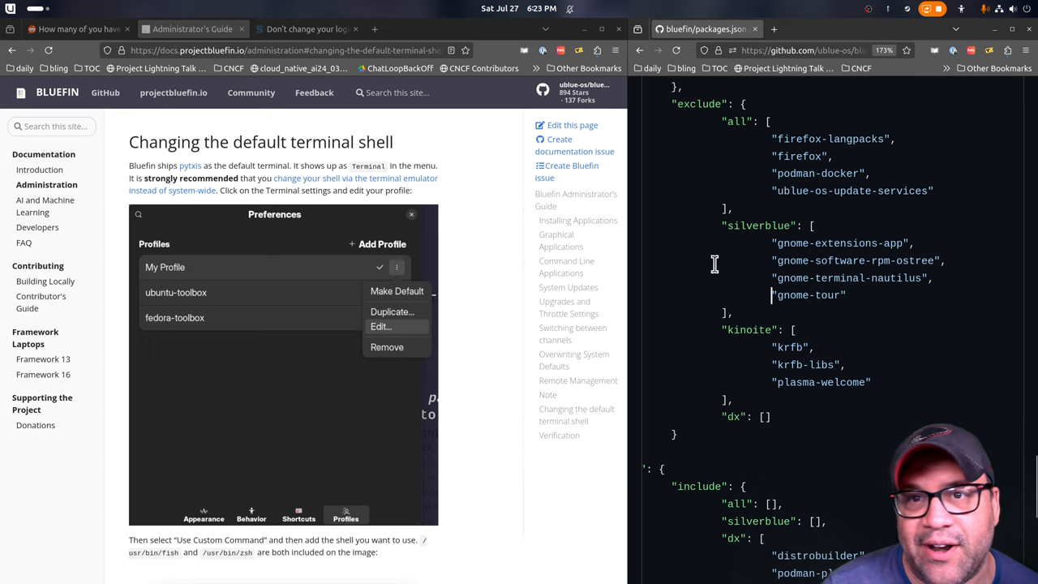
Scroll packages.json down to the dx include list and the group adding ptyxis
scroll("down", 3)
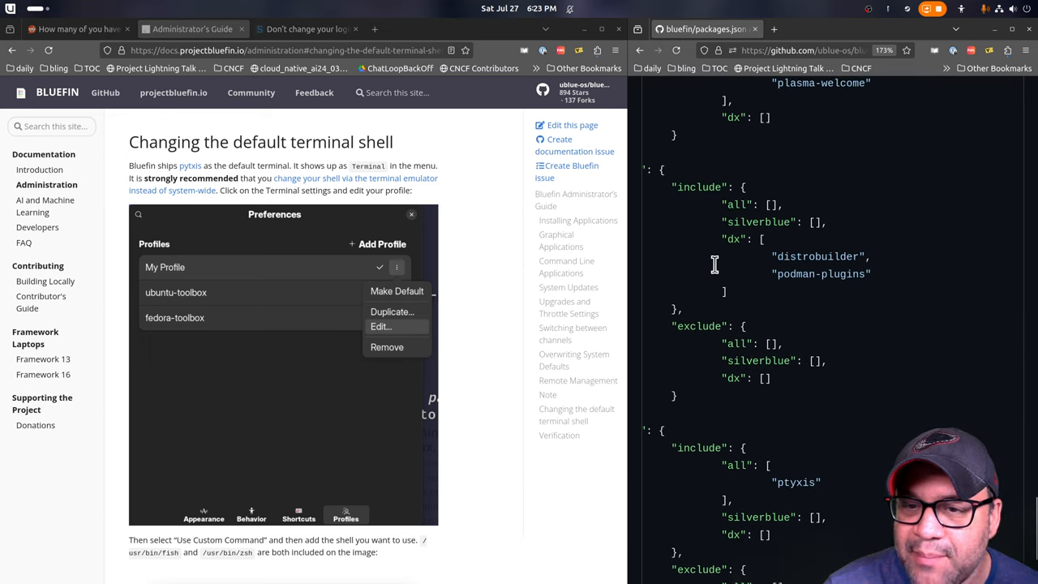
scroll("down", 3)
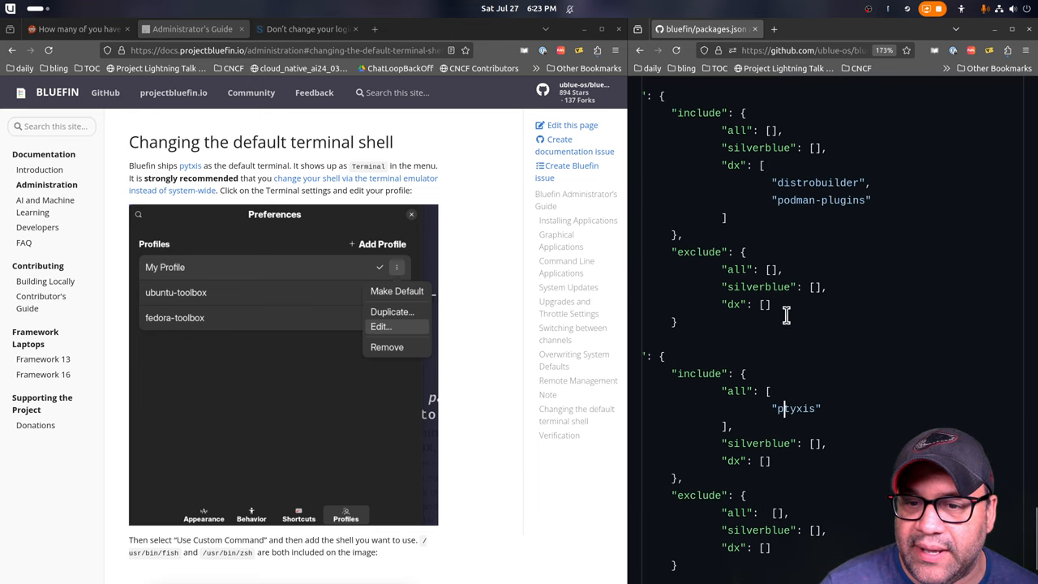
scroll("down", 3)
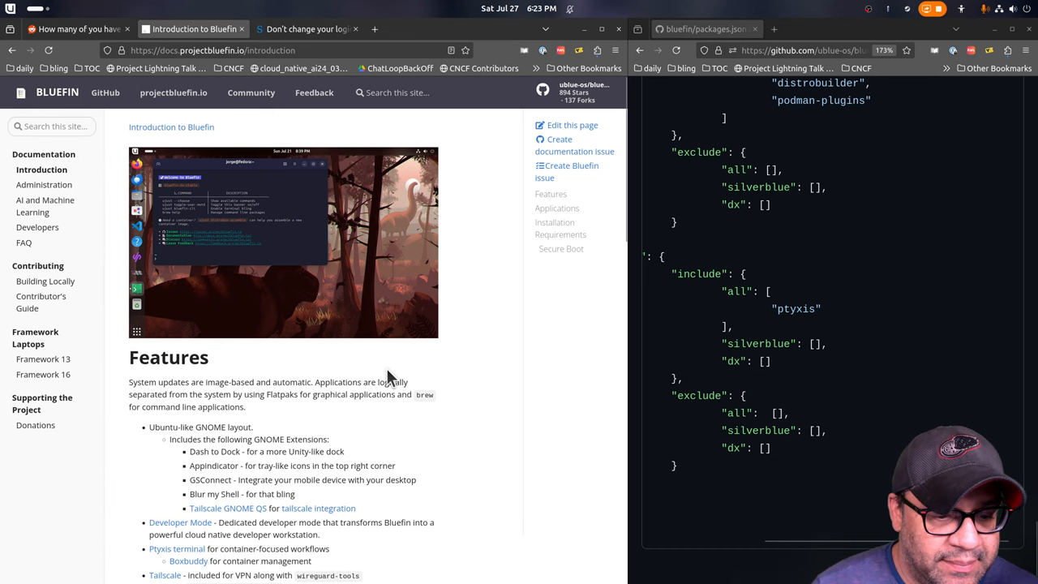
Scroll the docs Features list and return packages.json to the top of the all-images list
scroll("down", 3)
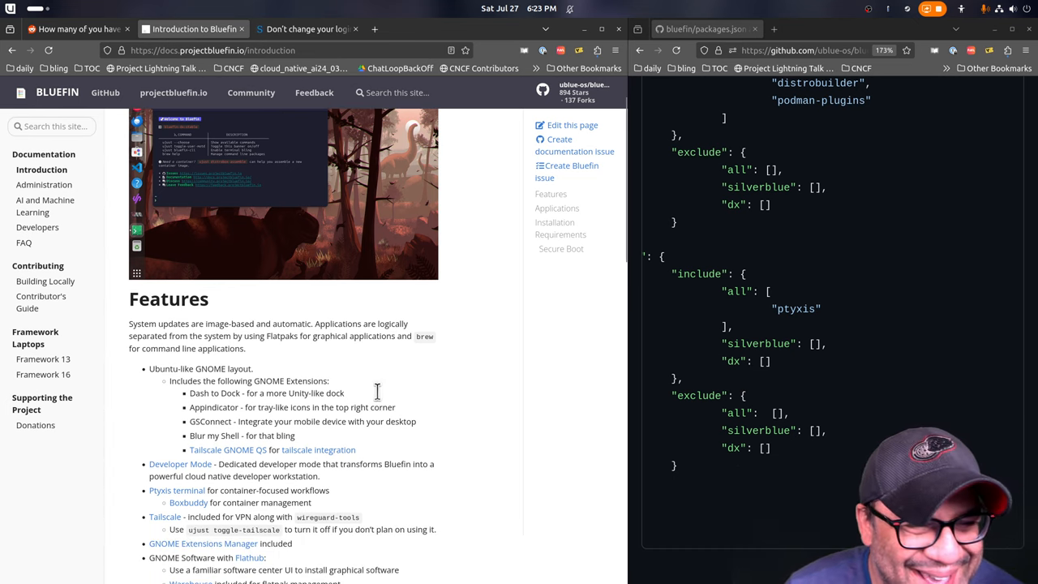
scroll("up", 3)
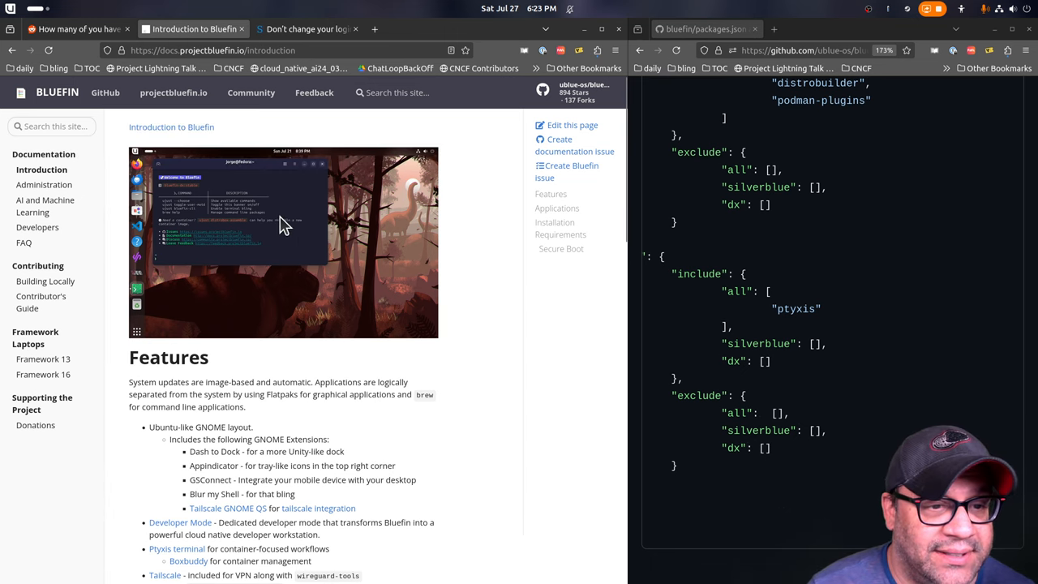
mouse_move(386, 311)
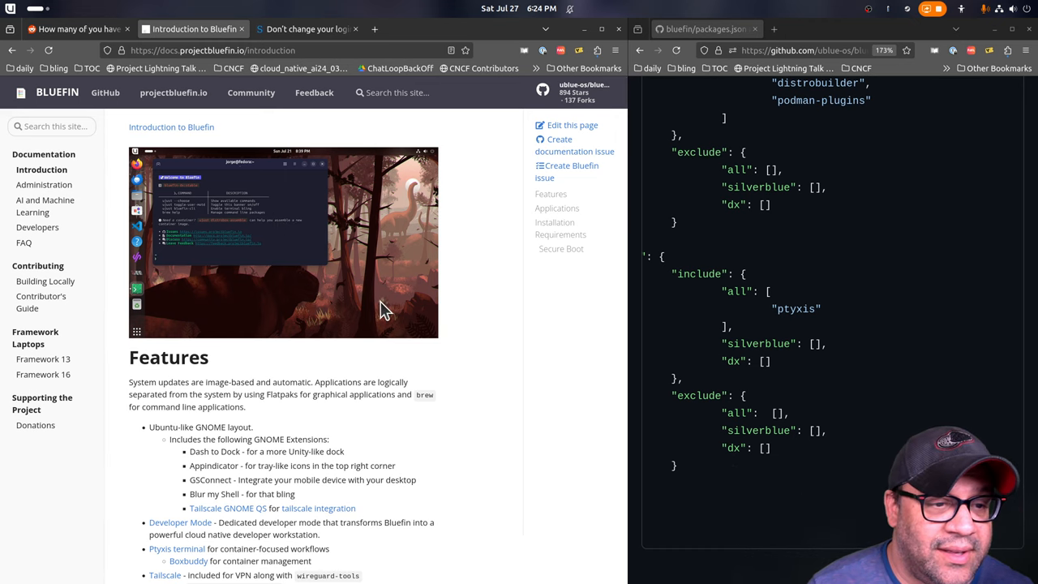
mouse_move(285, 308)
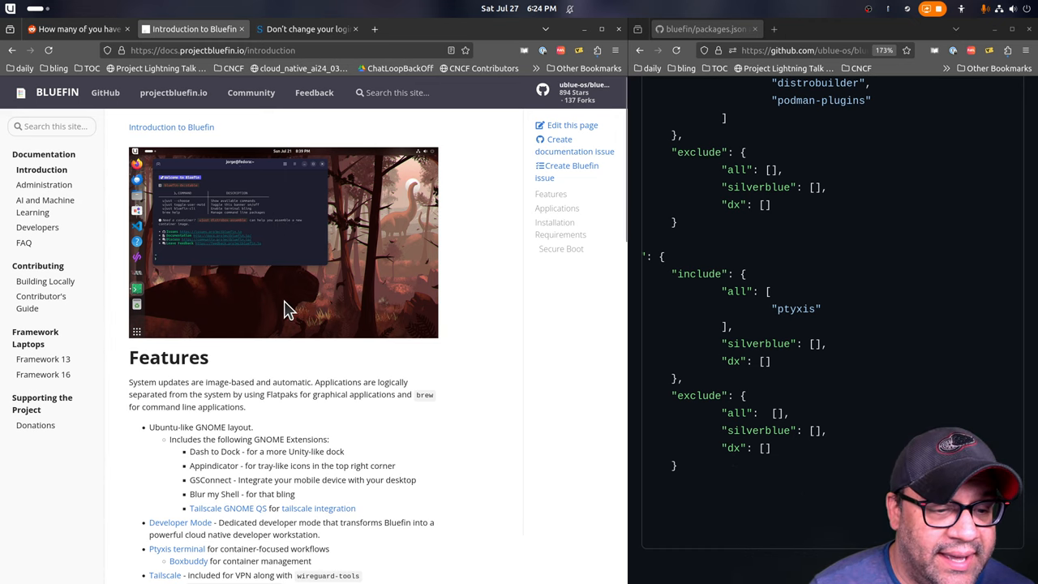
scroll("down", 3)
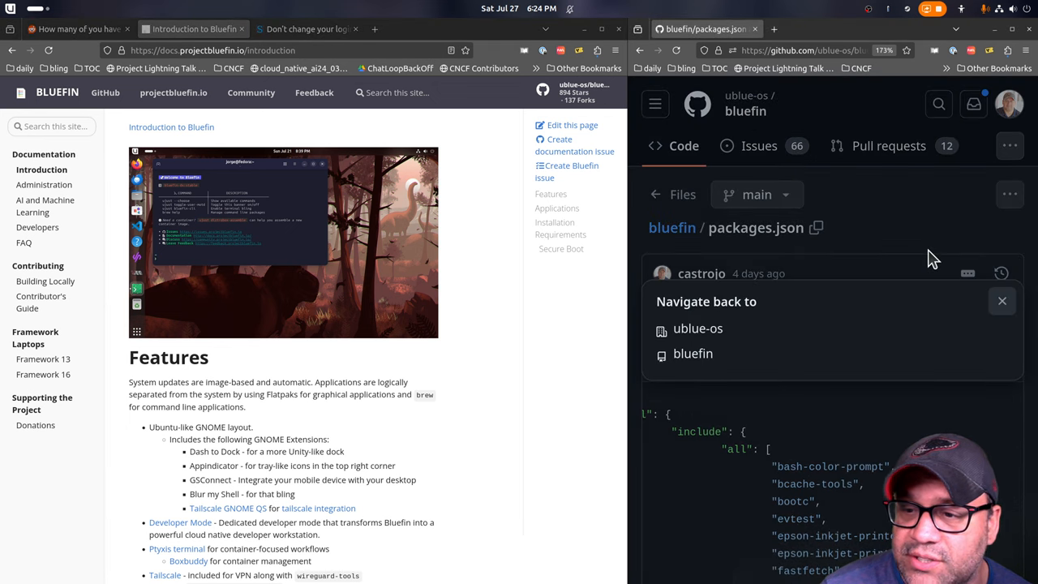
Navigate to the bluefin repo root and open bluefin_flatpaks/flatpaks listing the 26 bundled apps
left_click(1002, 300)
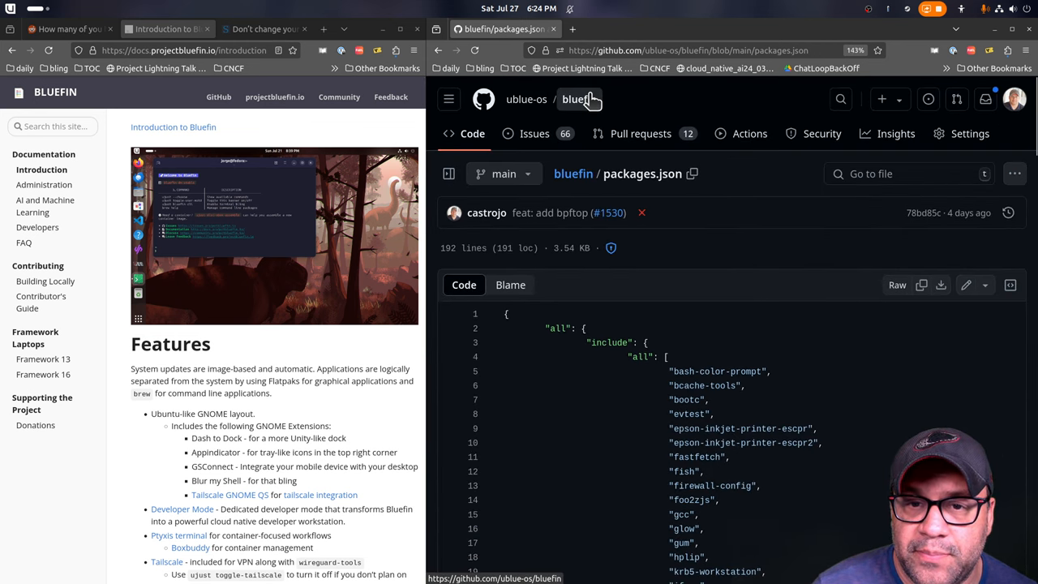
left_click(577, 99)
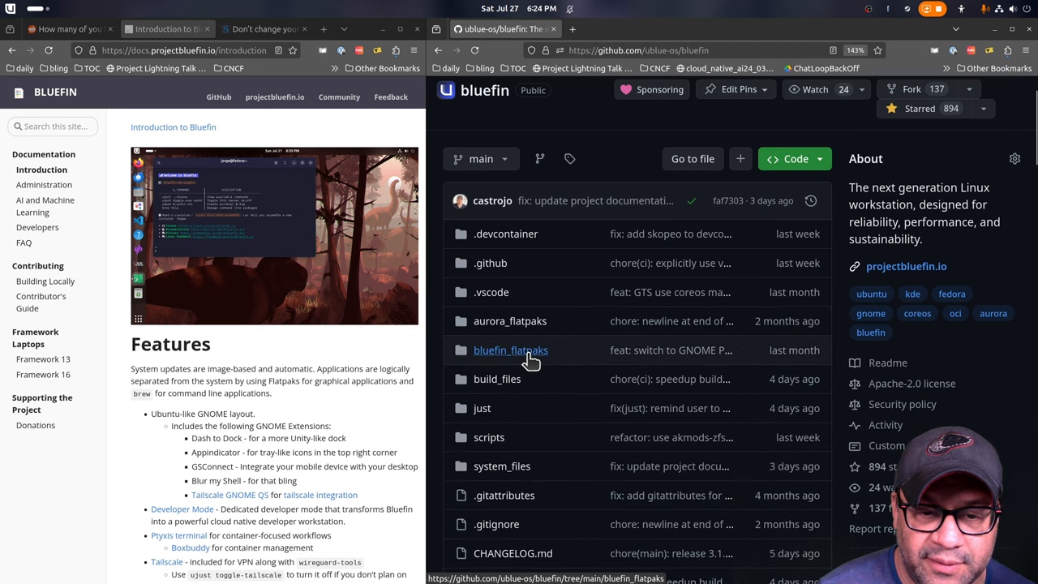
left_click(510, 350)
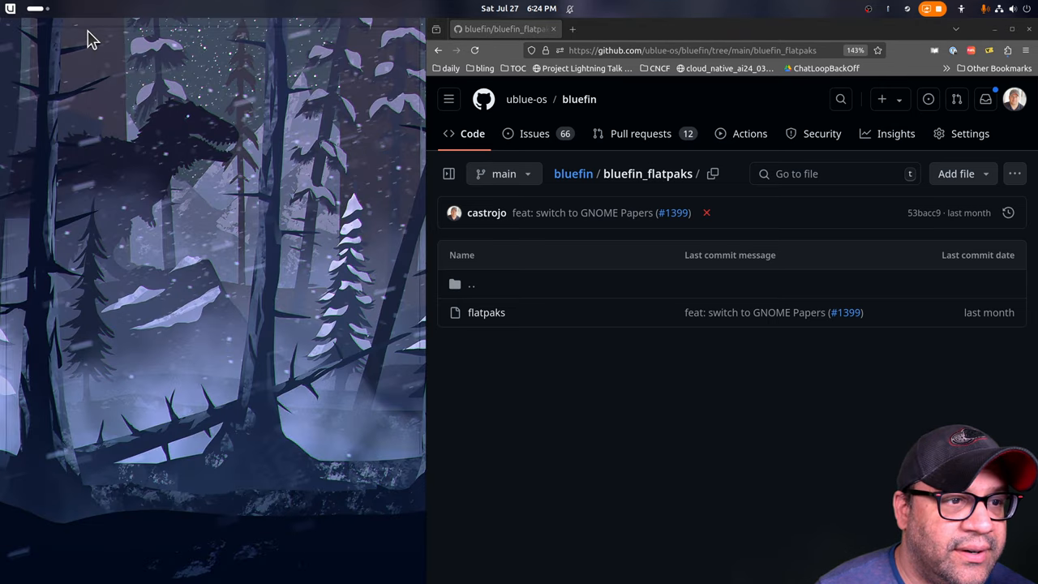
left_click(486, 311)
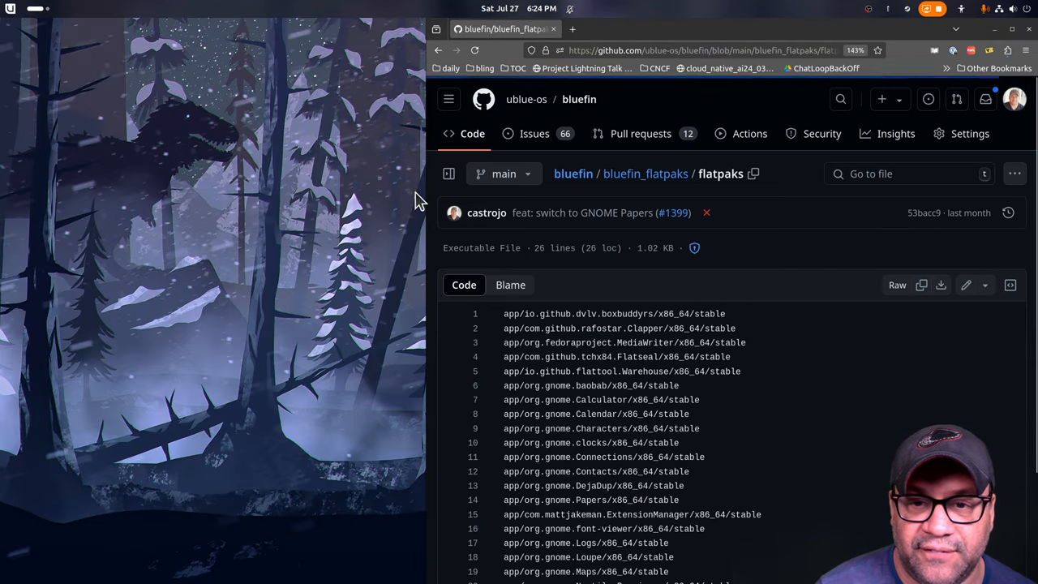
scroll("down", 3)
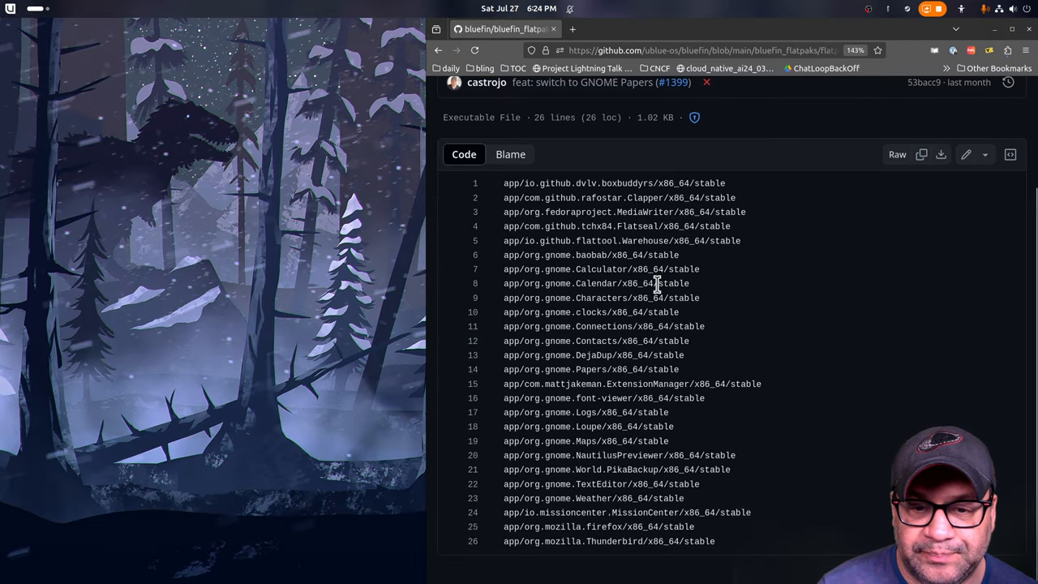
left_click(9, 10)
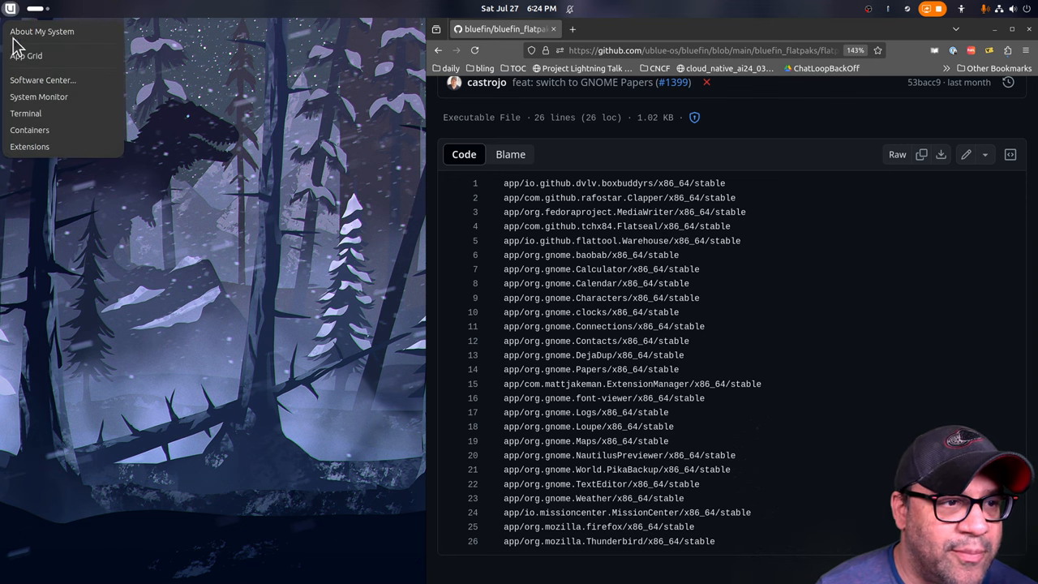
mouse_move(55, 105)
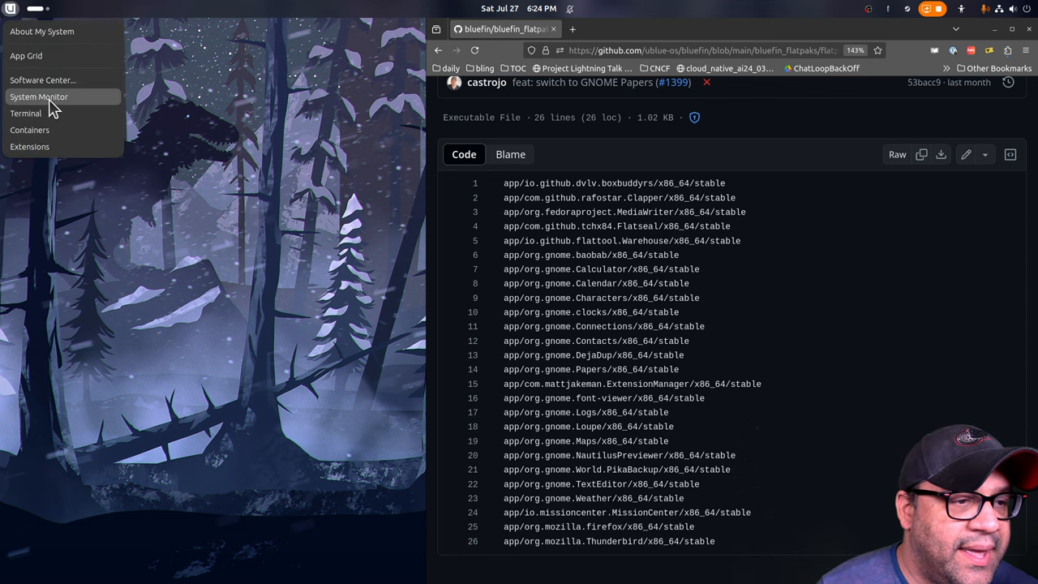
Launch System Monitor and view its Apps, Services and Performance tabs
left_click(39, 97)
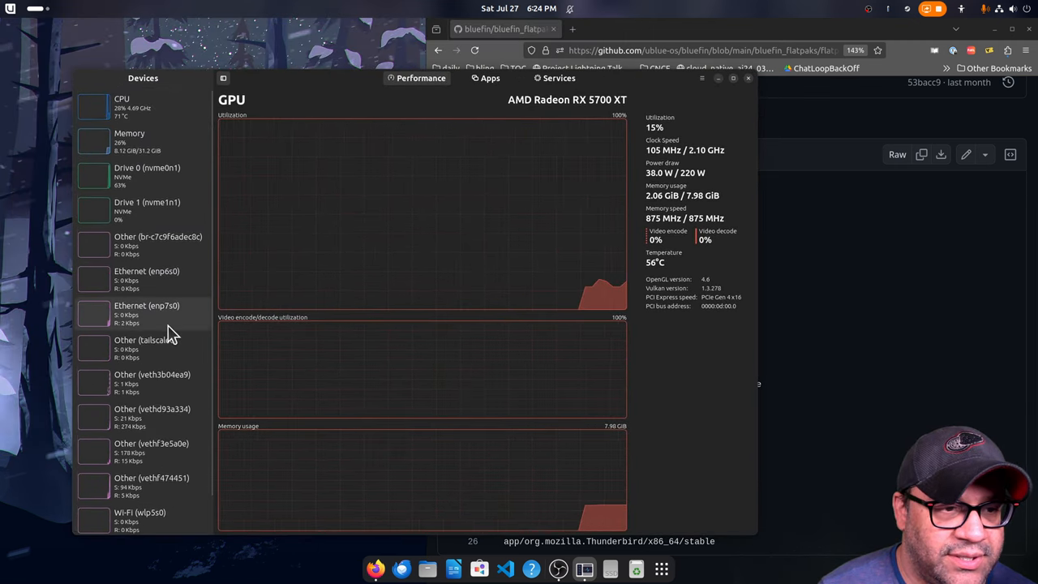
left_click(121, 105)
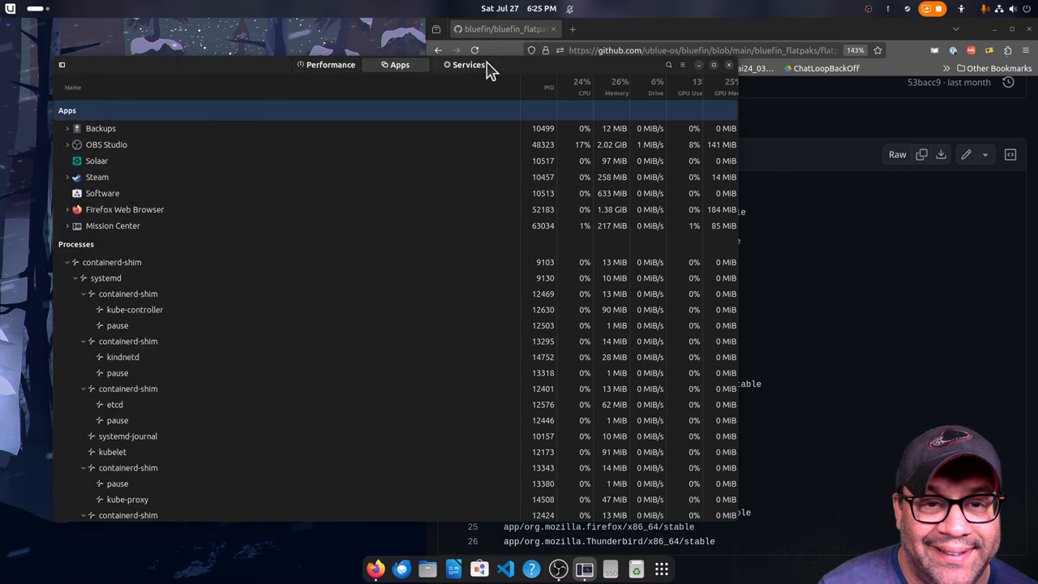
left_click(467, 65)
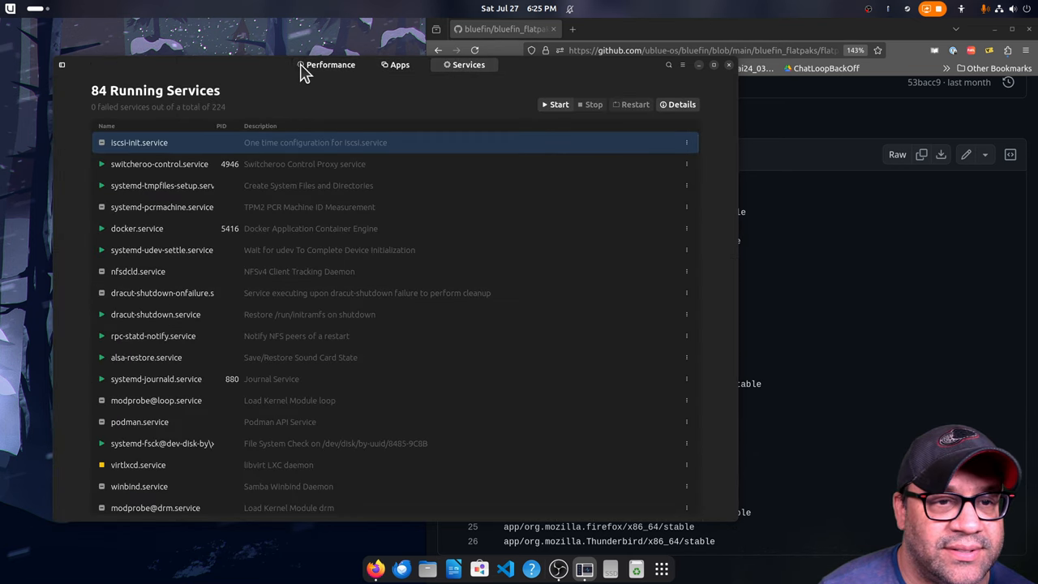
left_click(331, 65)
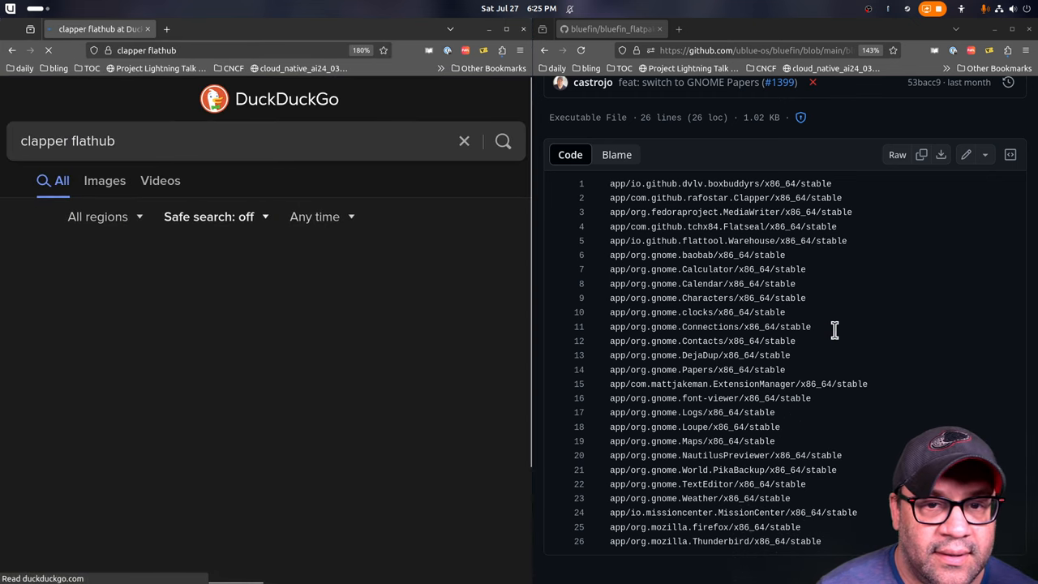
Open Clapper's Flathub page from the DuckDuckGo results
left_click(502, 139)
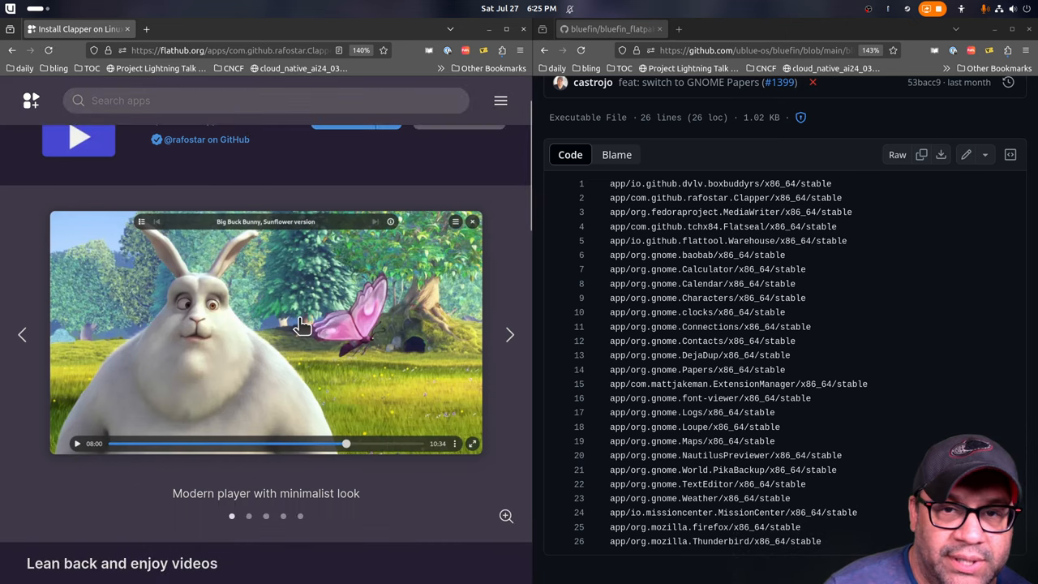
mouse_move(428, 327)
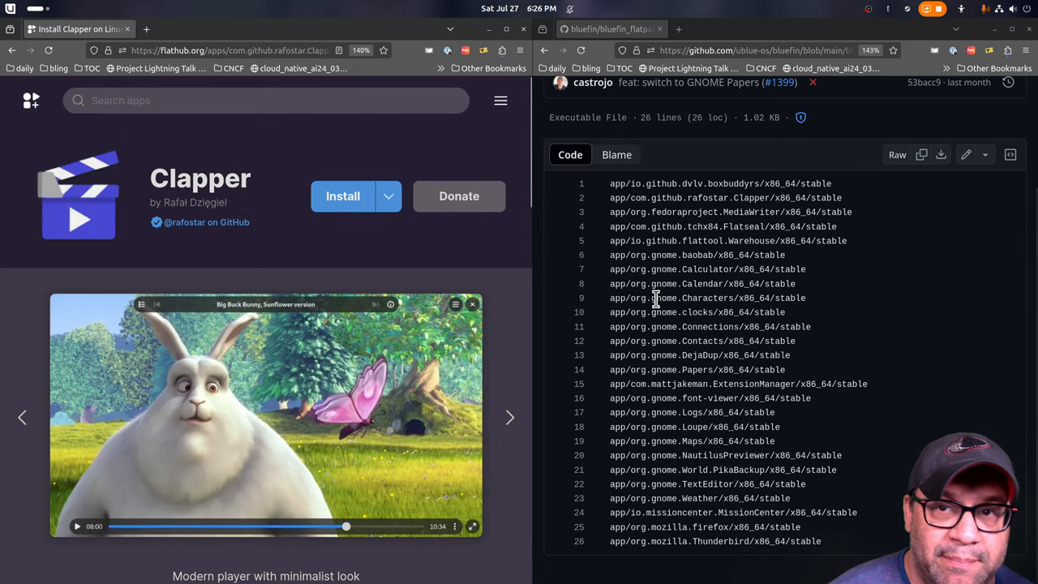
mouse_move(356, 321)
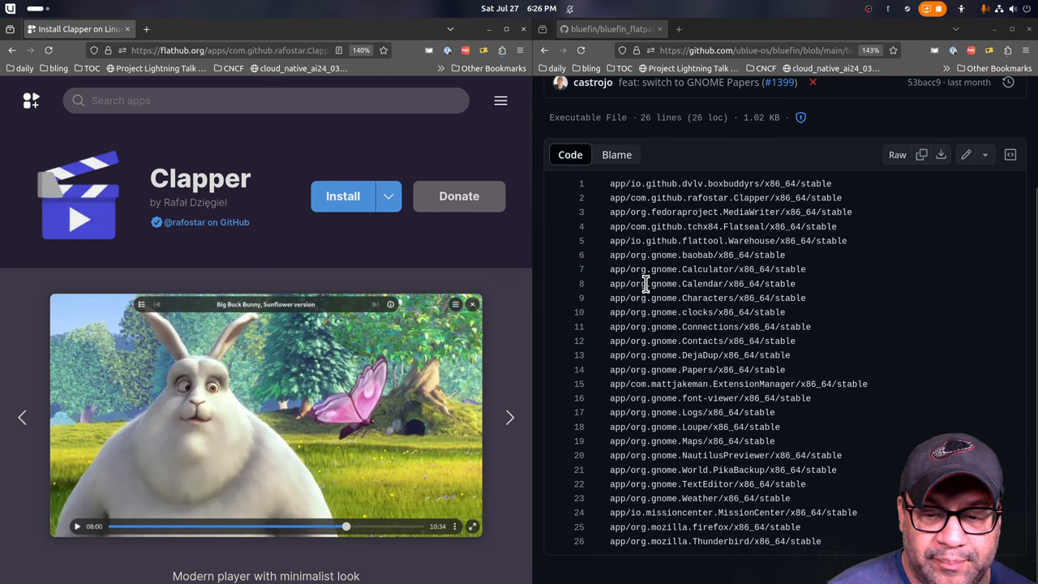
mouse_move(314, 240)
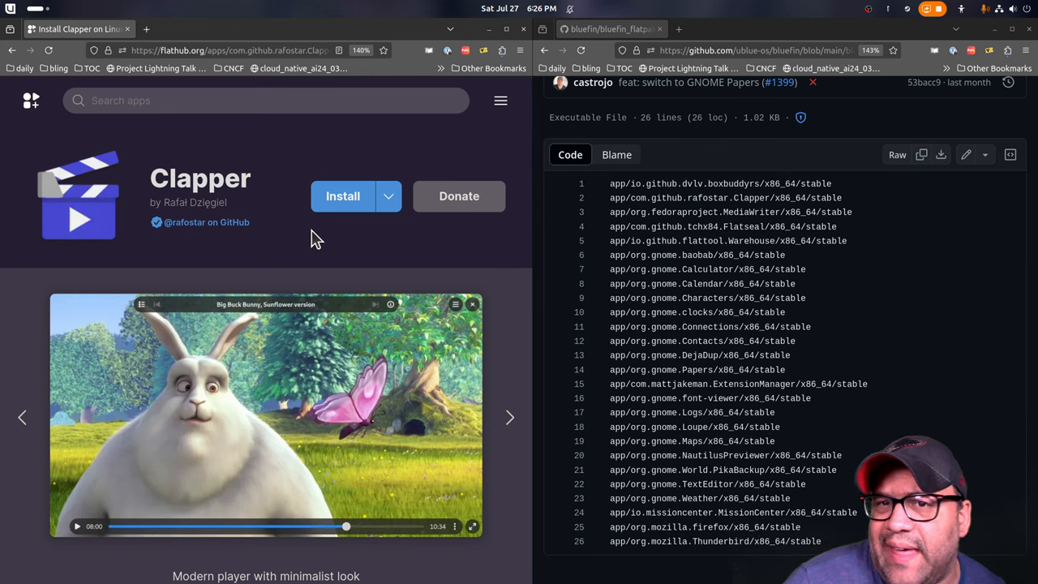
mouse_move(491, 415)
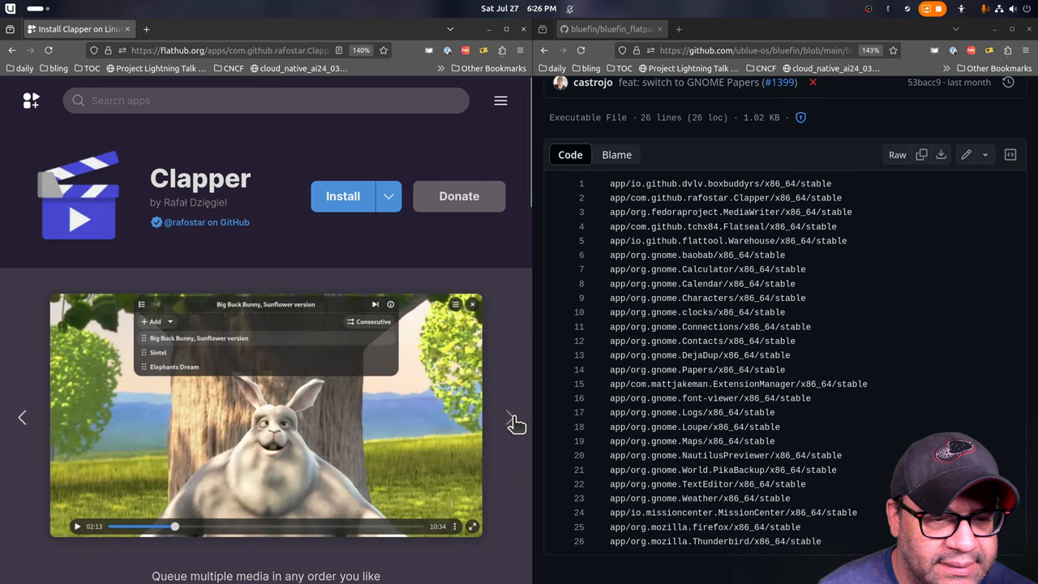
mouse_move(279, 341)
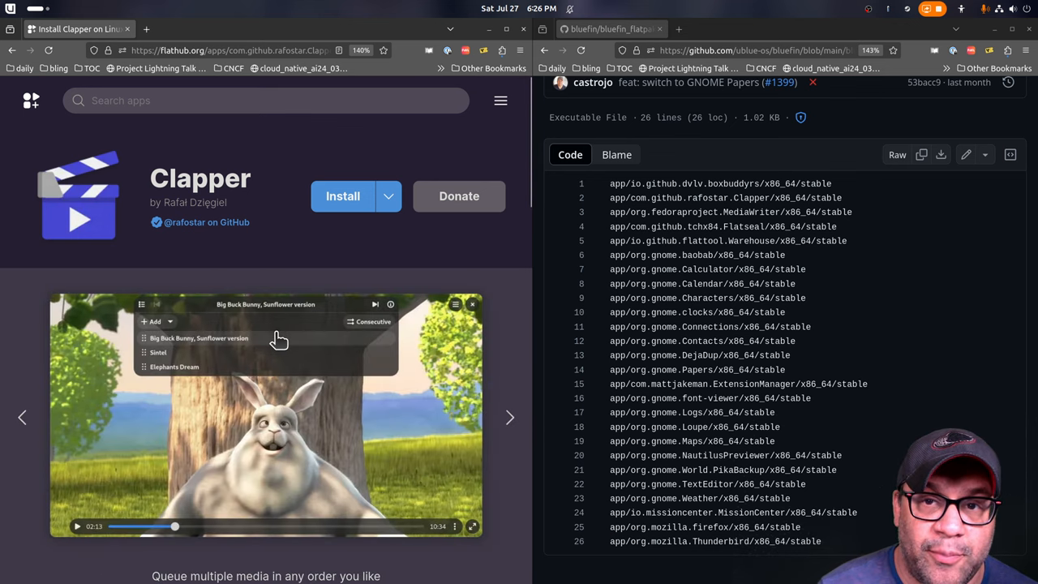
mouse_move(250, 390)
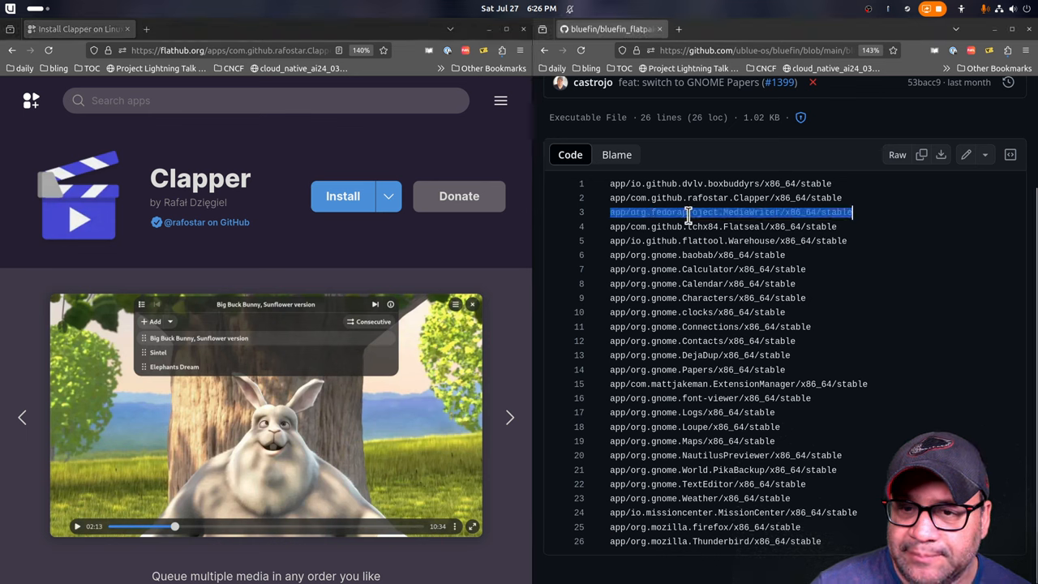
Deselect the MediaWriter line and bring up the desktop's system menu
left_click(689, 219)
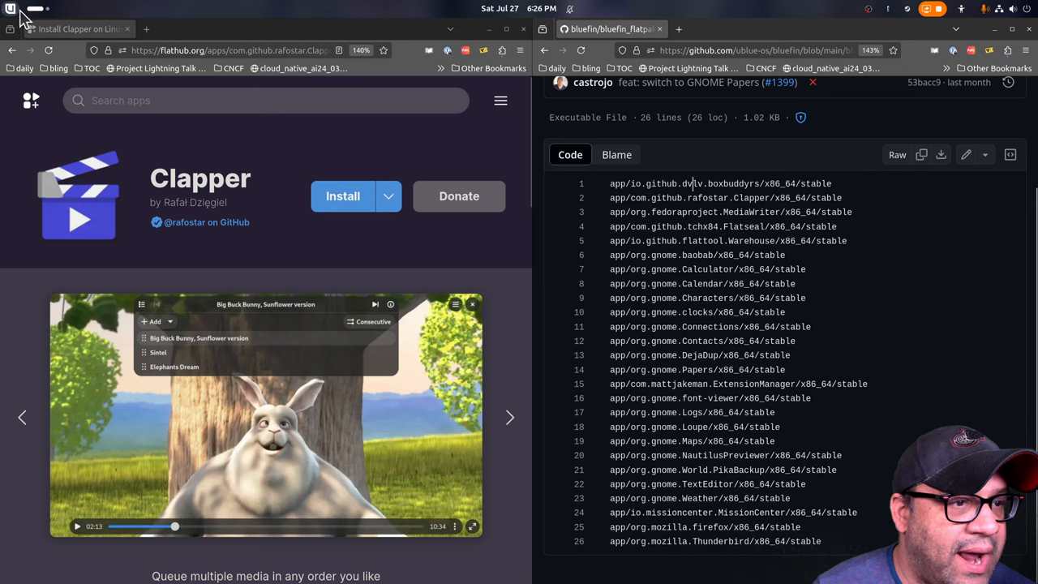
left_click(10, 13)
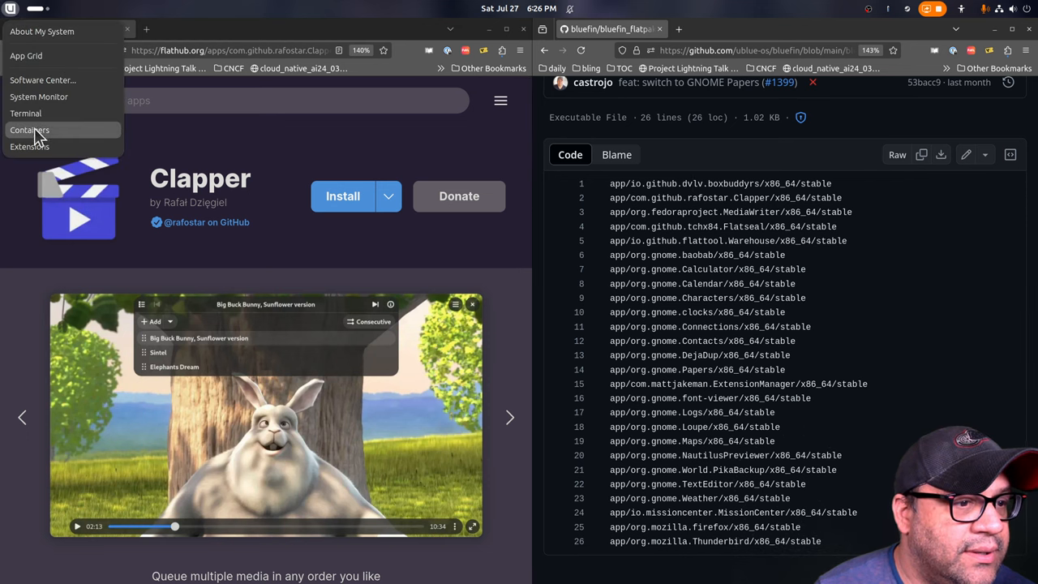
Launch BoxBuddy to view the bluefin-cli and ubuntu-toolbox boxes, then close it
left_click(36, 130)
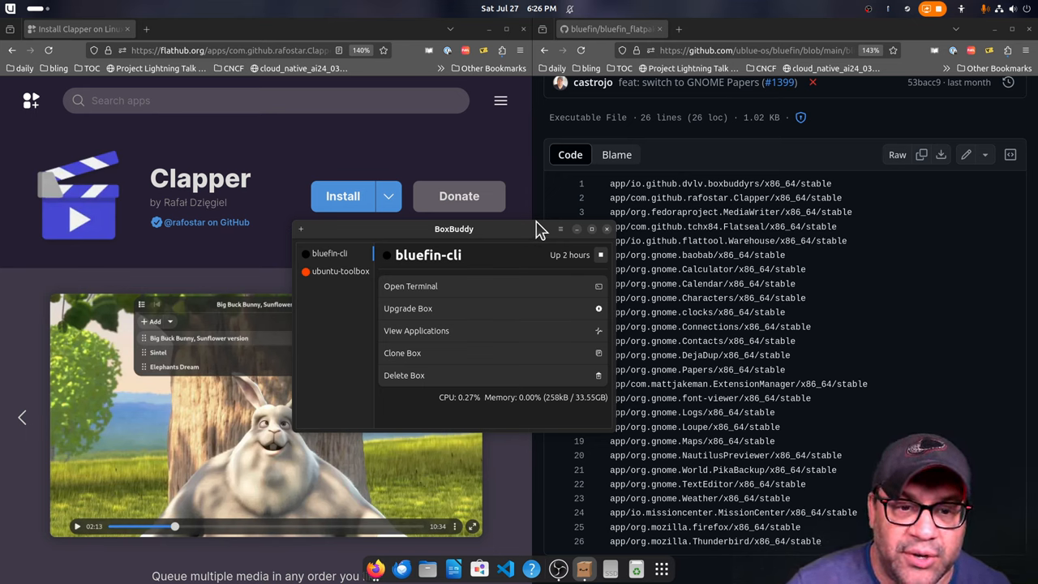
mouse_move(338, 324)
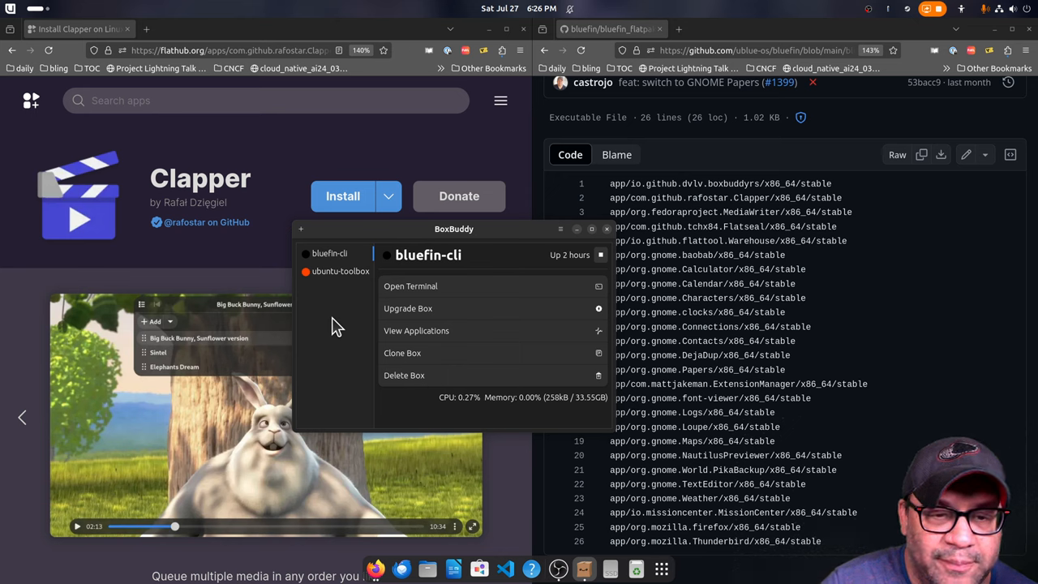
mouse_move(488, 292)
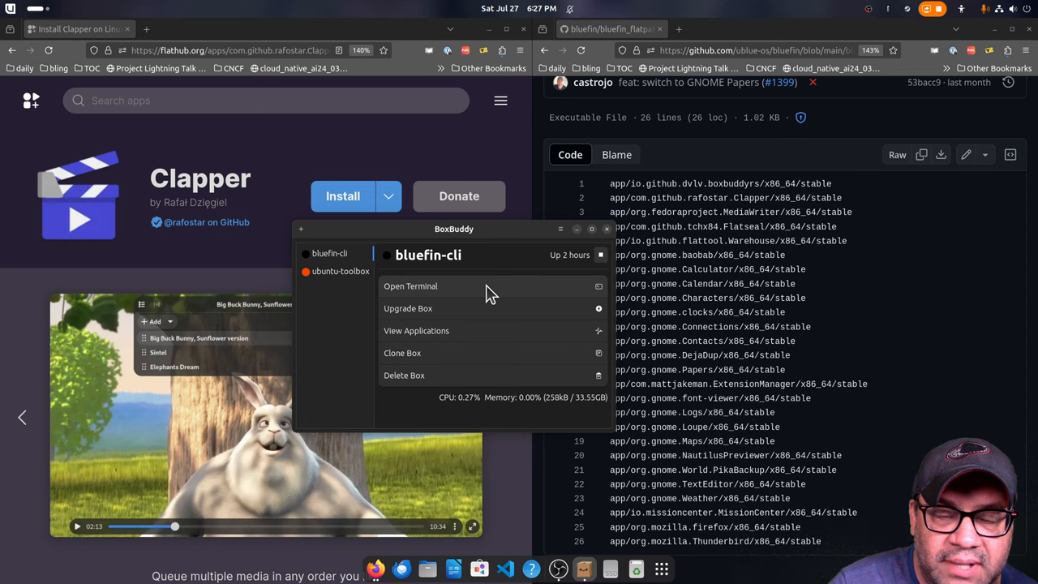
mouse_move(466, 278)
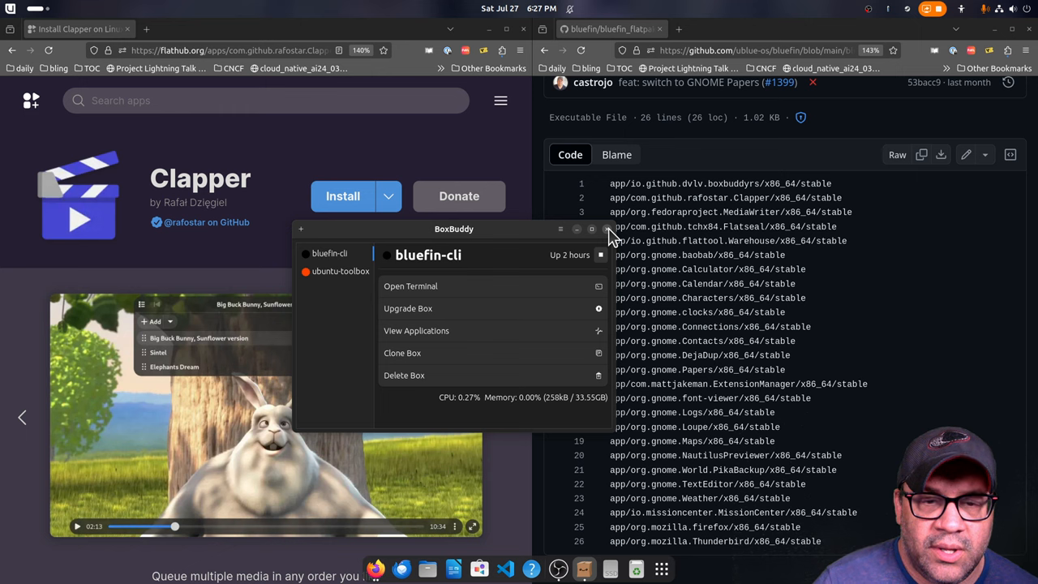
left_click(613, 229)
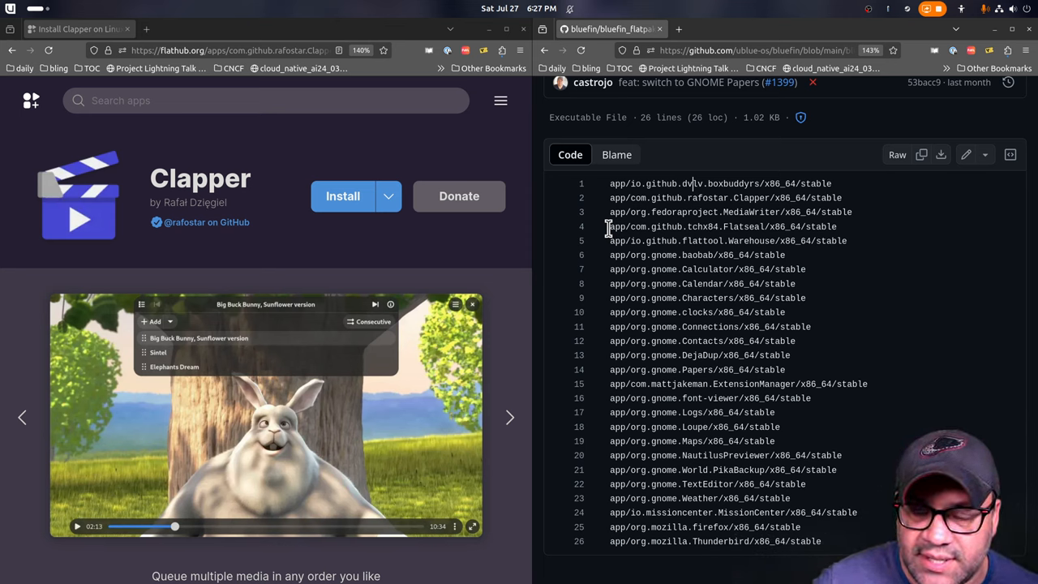
Highlight the GNOME app entries and then the Papers entry in the flatpaks list
double_click(753, 382)
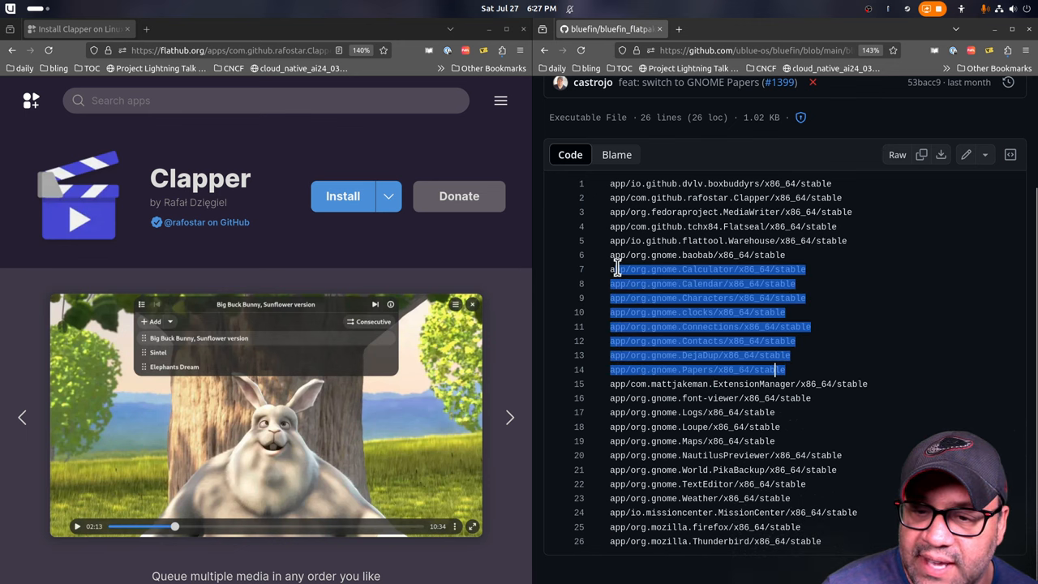
left_click(674, 376)
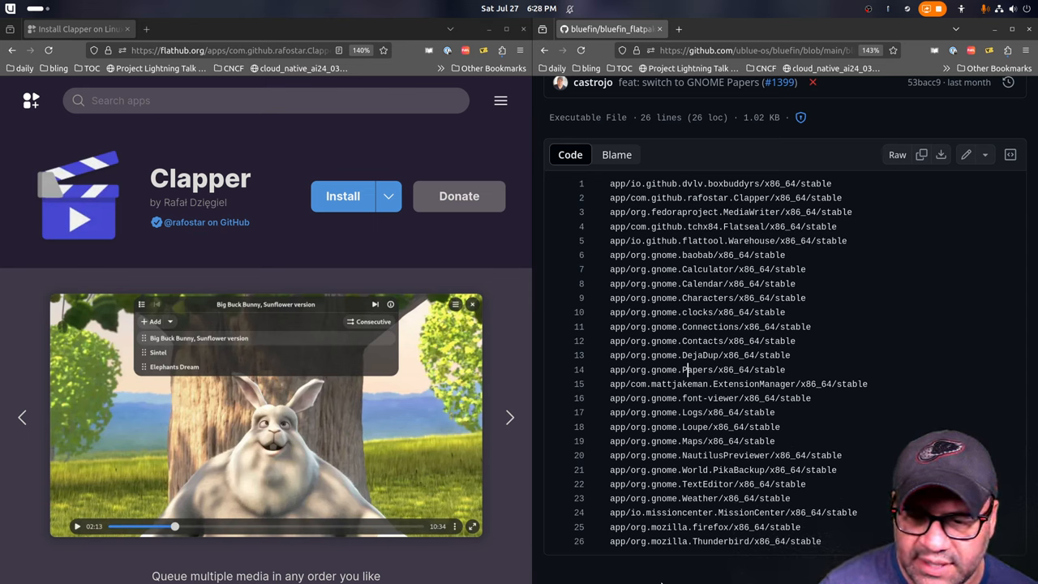
double_click(675, 513)
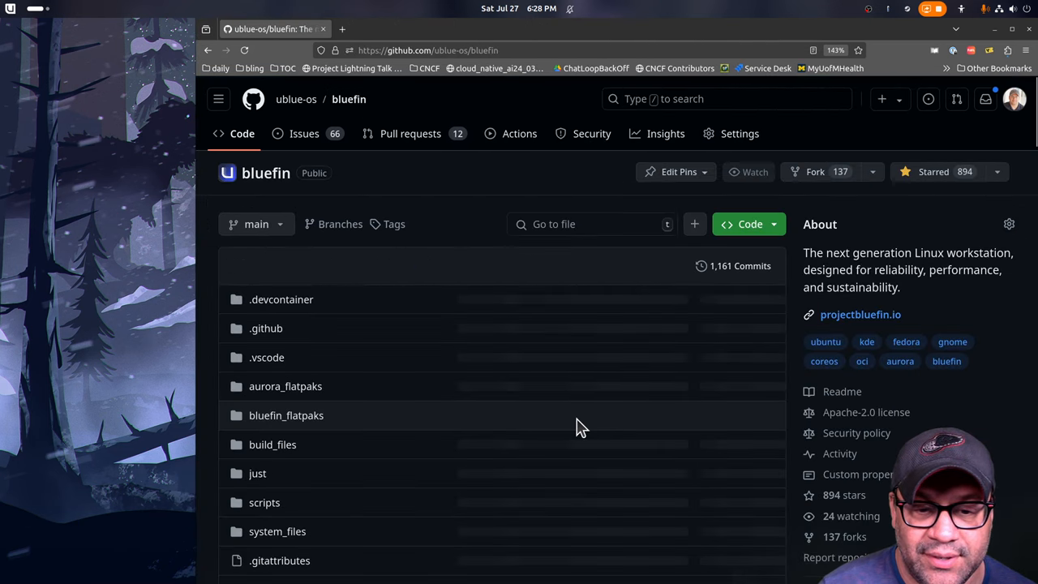
Go to the Bluefin documentation site's Welcome to Bluefin page
left_click(428, 48)
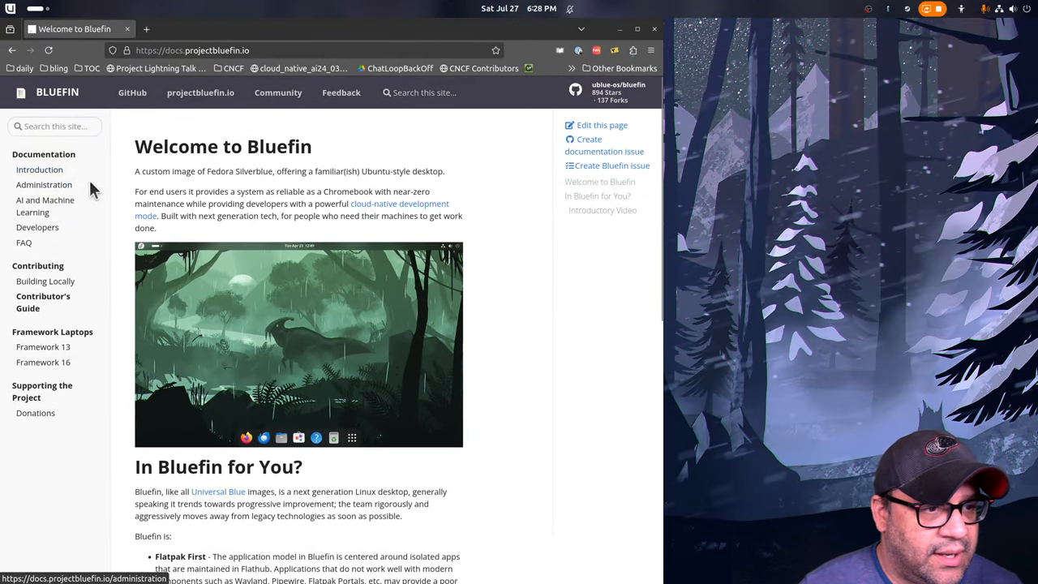
Skim the Administrator's Guide, then move to the AI and Machine Learning docs page
left_click(44, 185)
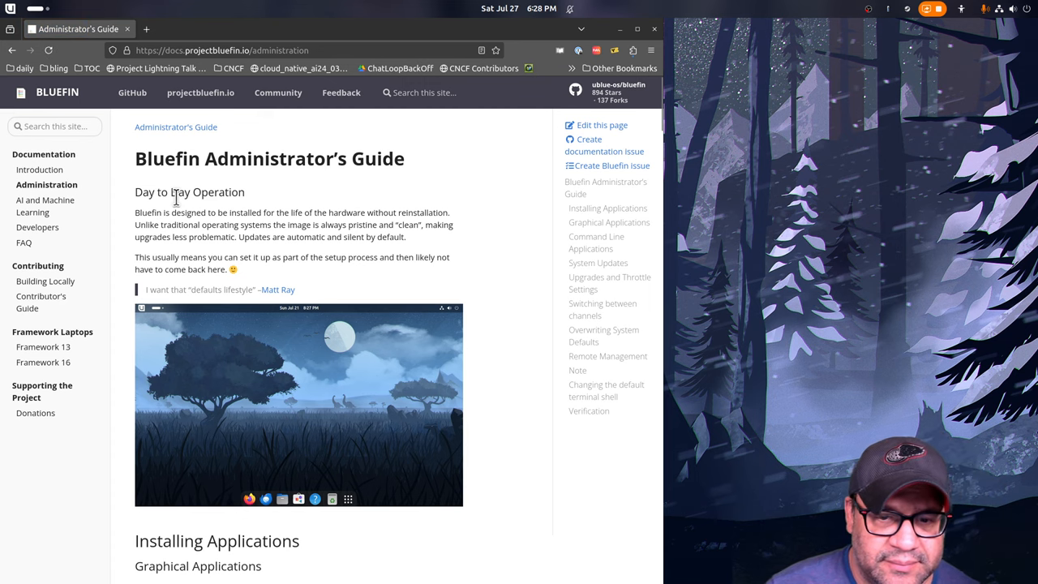
scroll("down", 3)
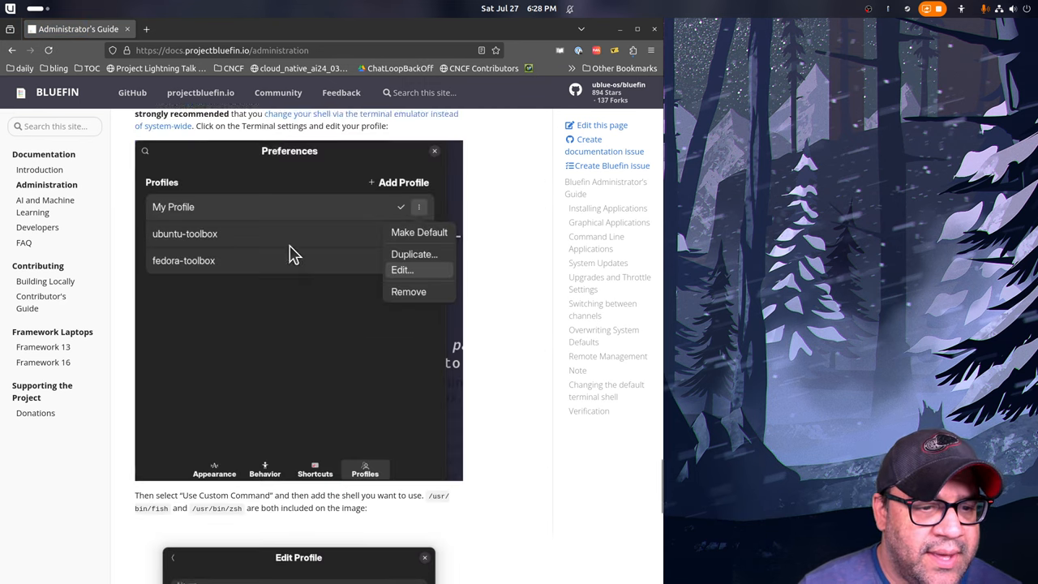
scroll("down", 3)
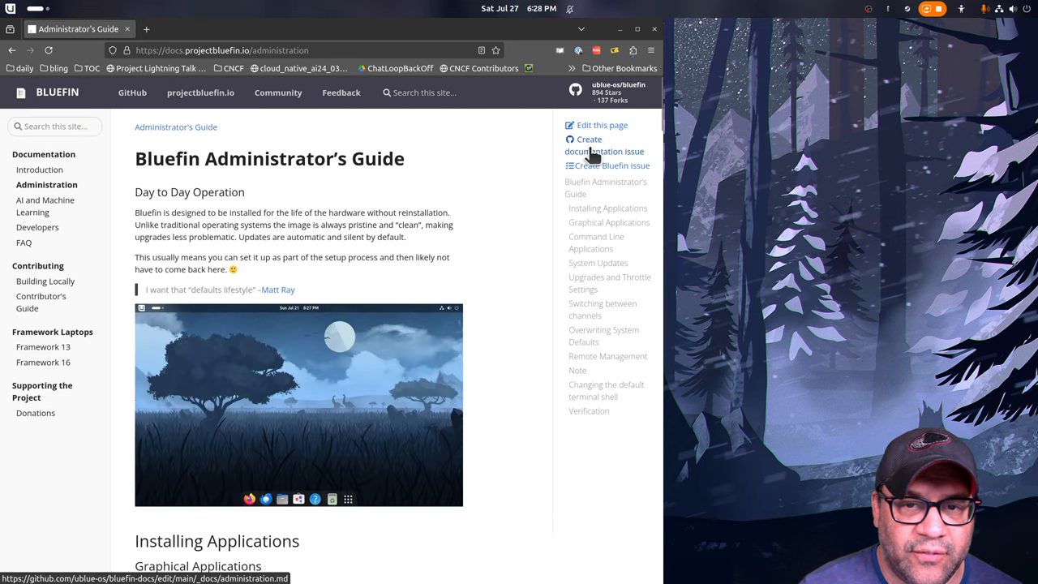
mouse_move(595, 128)
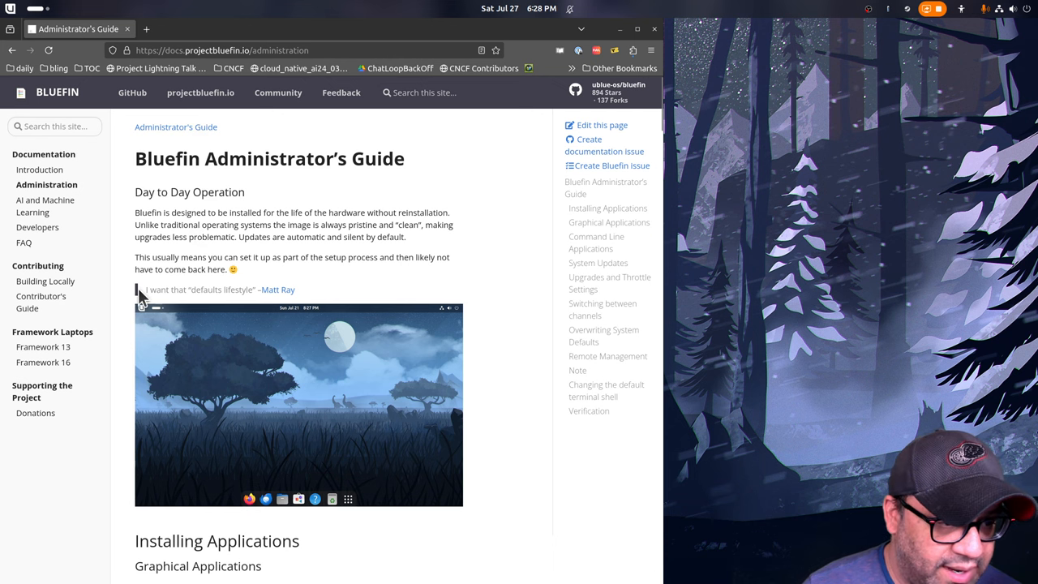
mouse_move(55, 207)
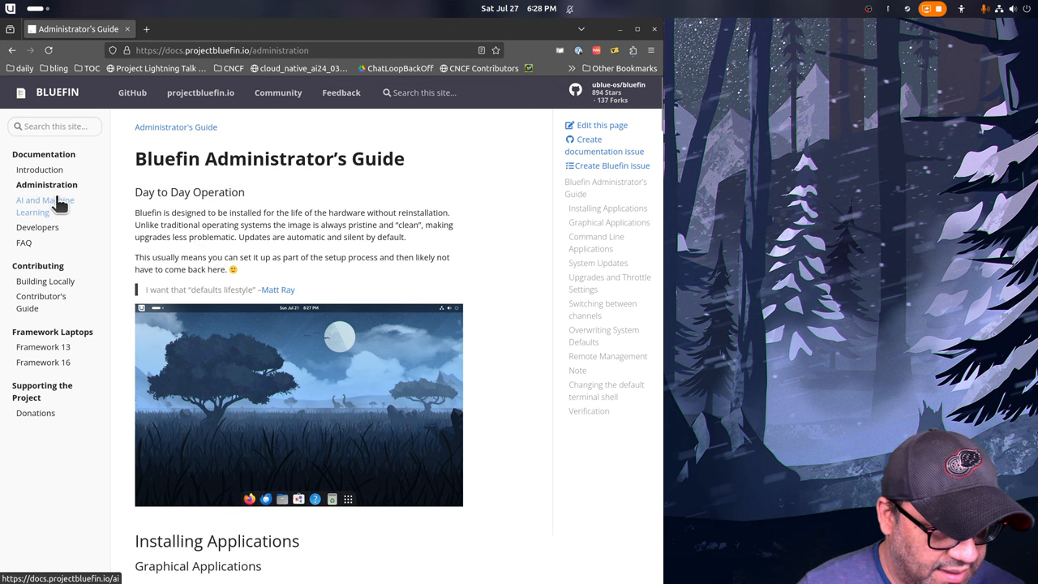
left_click(41, 199)
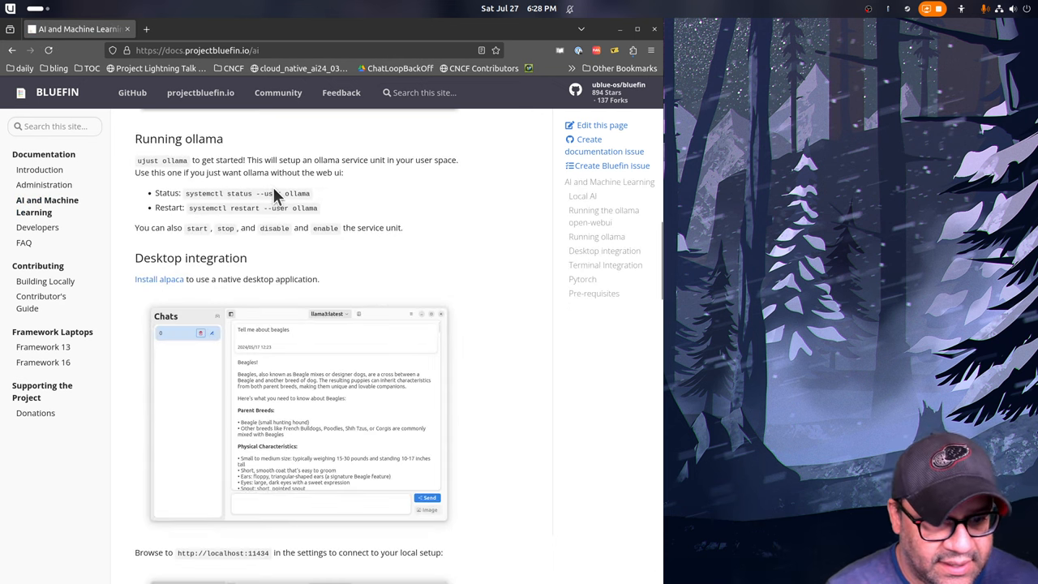
Skim the AI page, then go to the projectbluefin.io homepage from the docs header
scroll("down", 3)
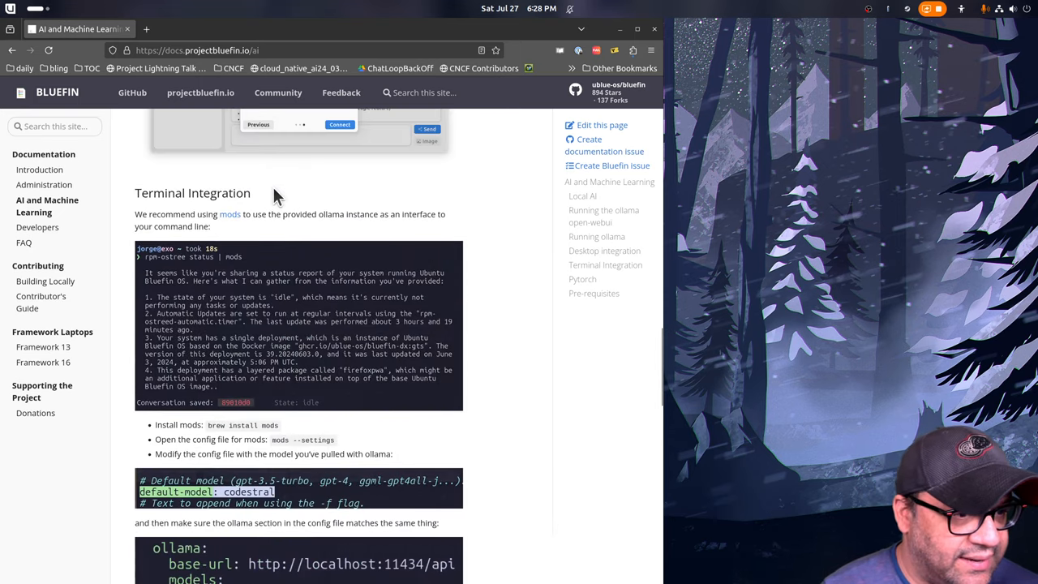
scroll("up", 3)
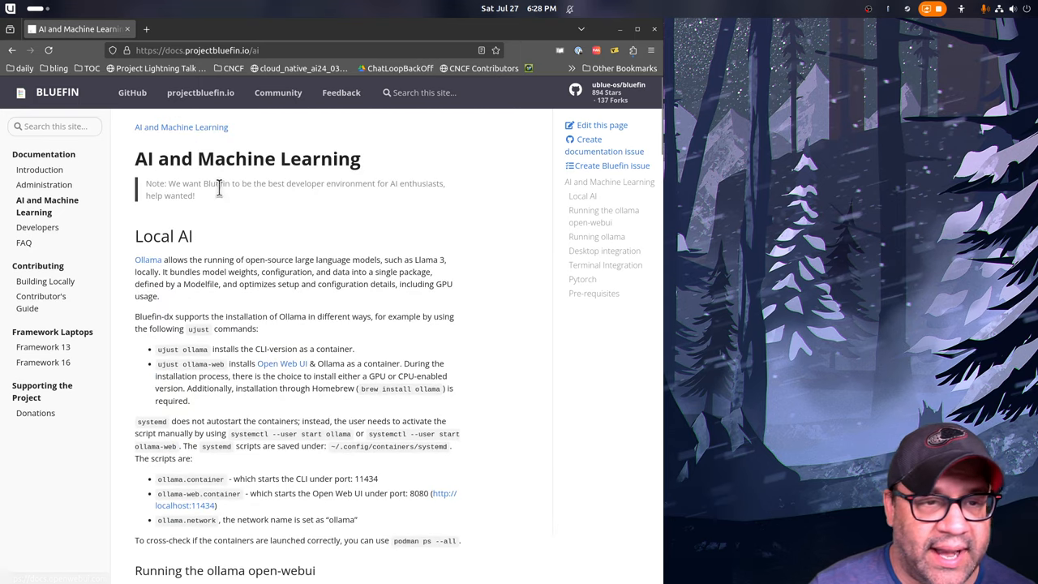
mouse_move(341, 99)
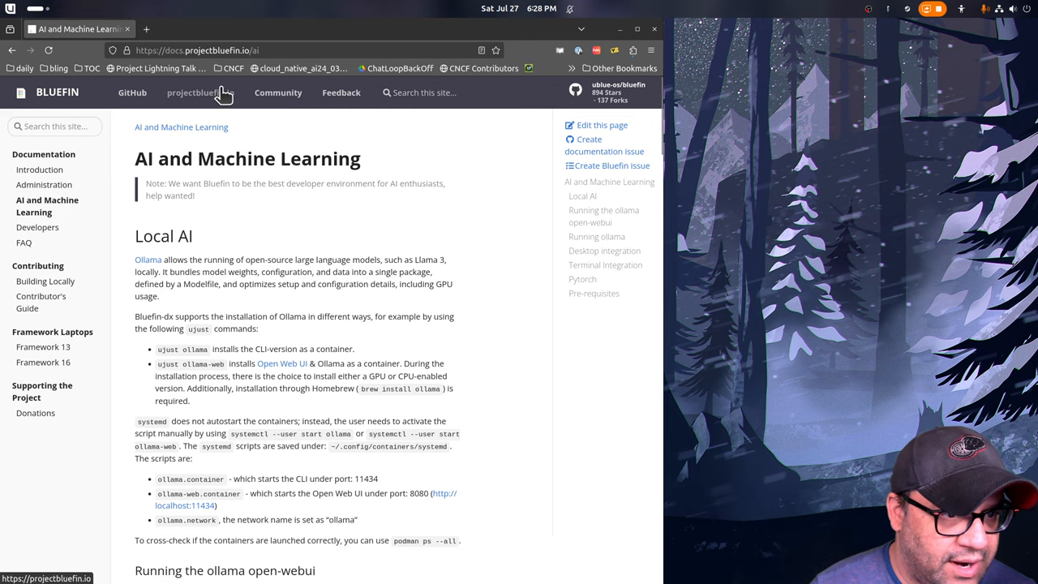
left_click(198, 92)
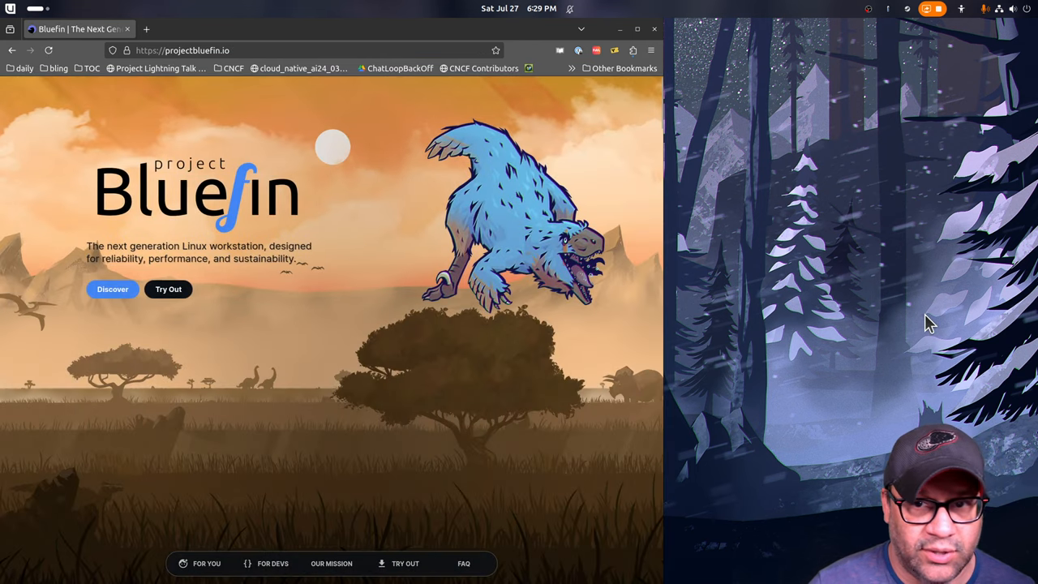